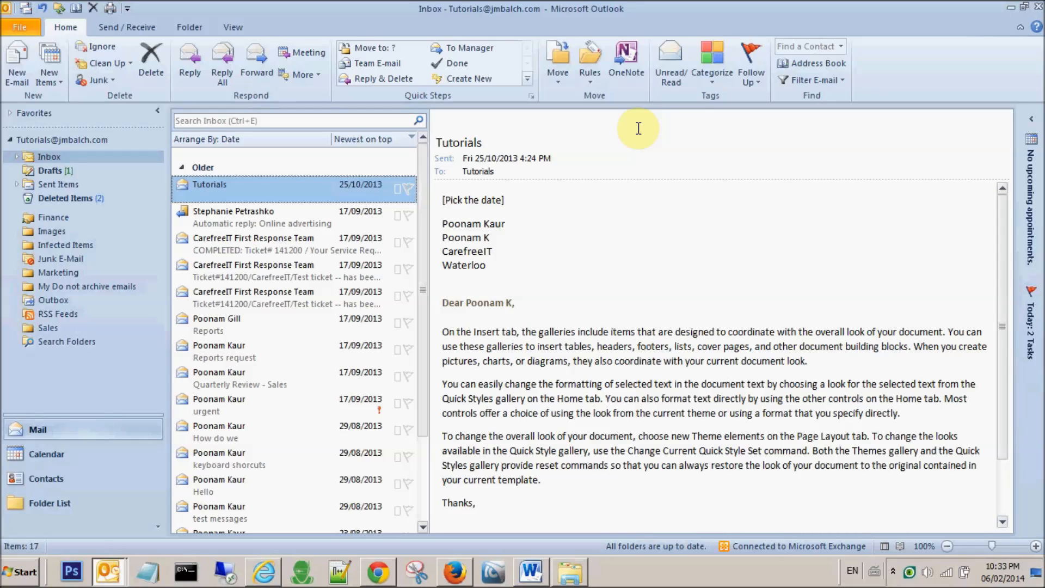
{"action": "mouse_move", "coordinate": [19, 26]}
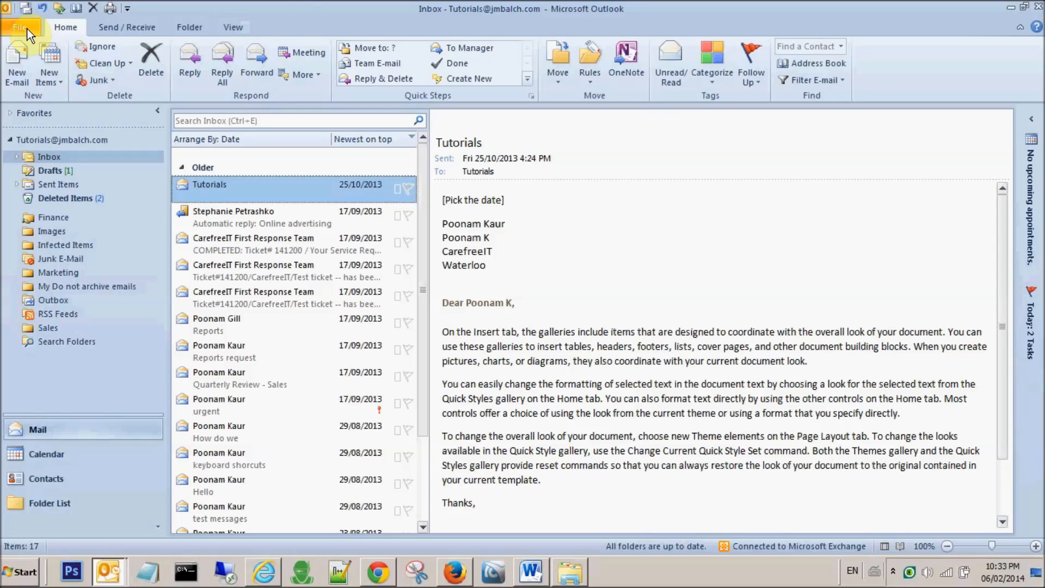
- Reach Signatures and Stationery via File > Options > Mail > Signatures
{"action": "left_click", "coordinate": [19, 26]}
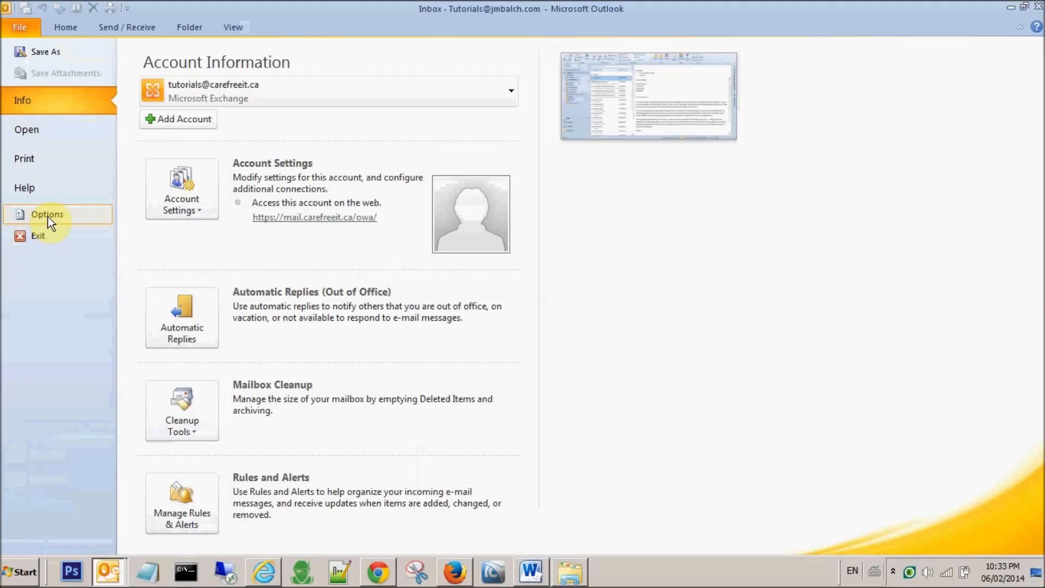
{"action": "left_click", "coordinate": [47, 214]}
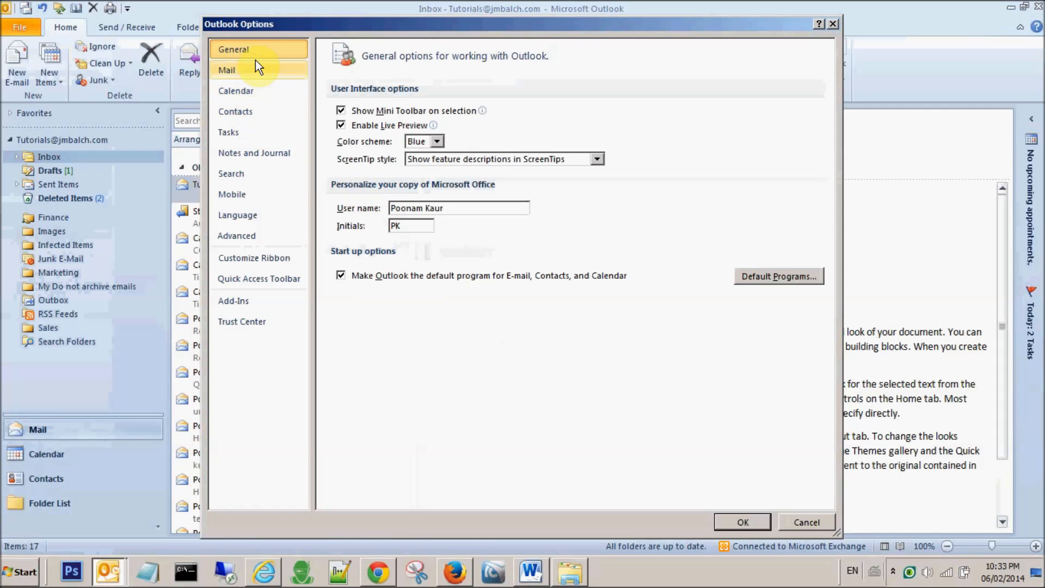
{"action": "left_click", "coordinate": [227, 70]}
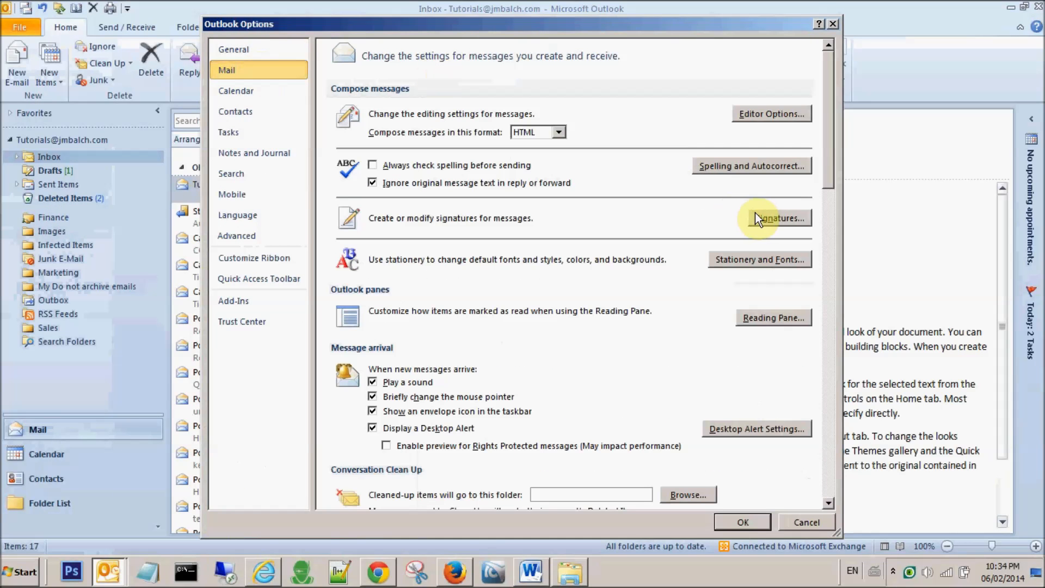
{"action": "left_click", "coordinate": [776, 218]}
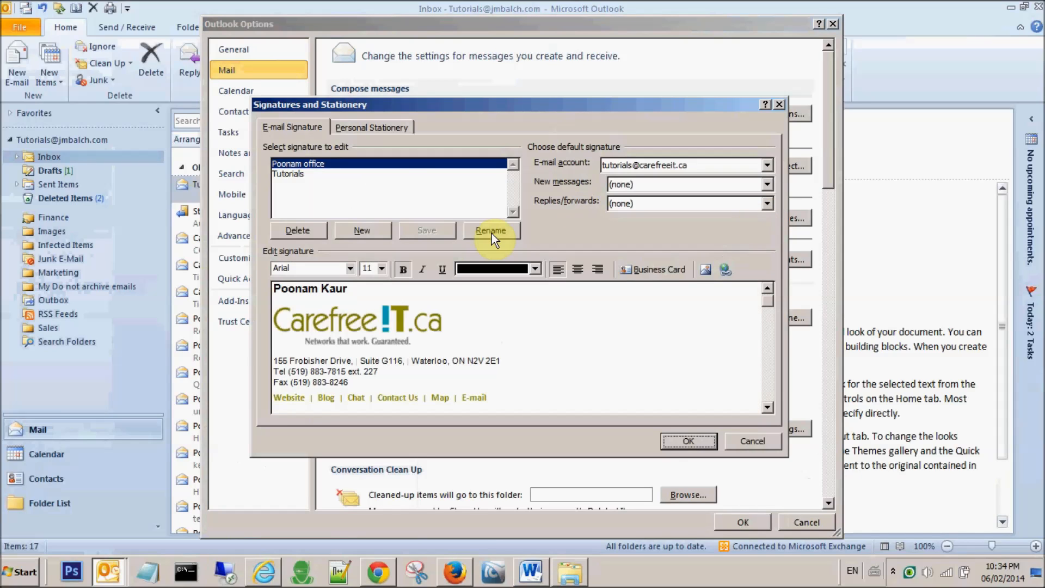
{"action": "mouse_move", "coordinate": [487, 210]}
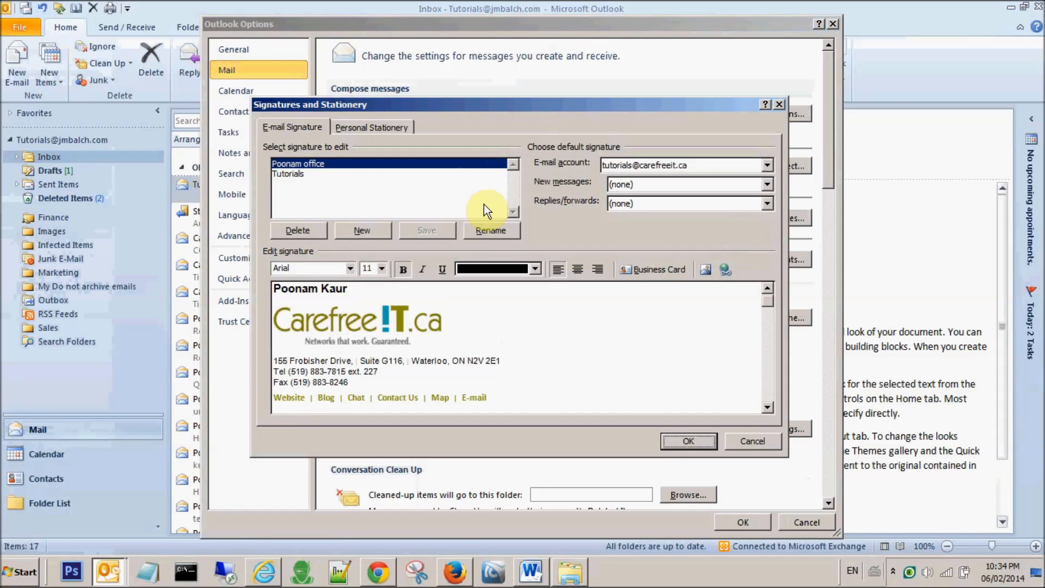
{"action": "mouse_move", "coordinate": [280, 183]}
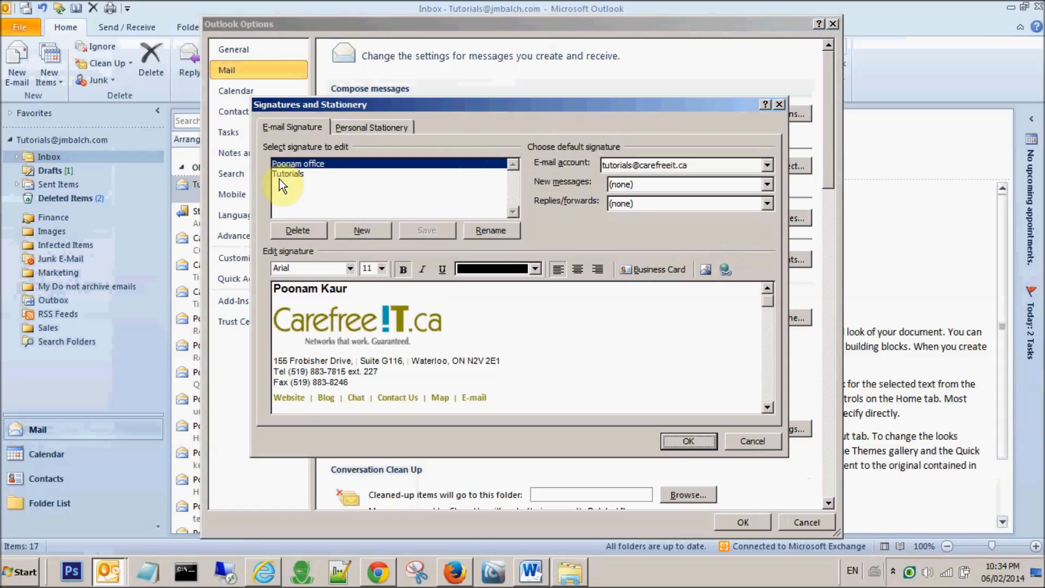
- Create a new signature named 'My custom signature'
{"action": "left_click", "coordinate": [361, 230]}
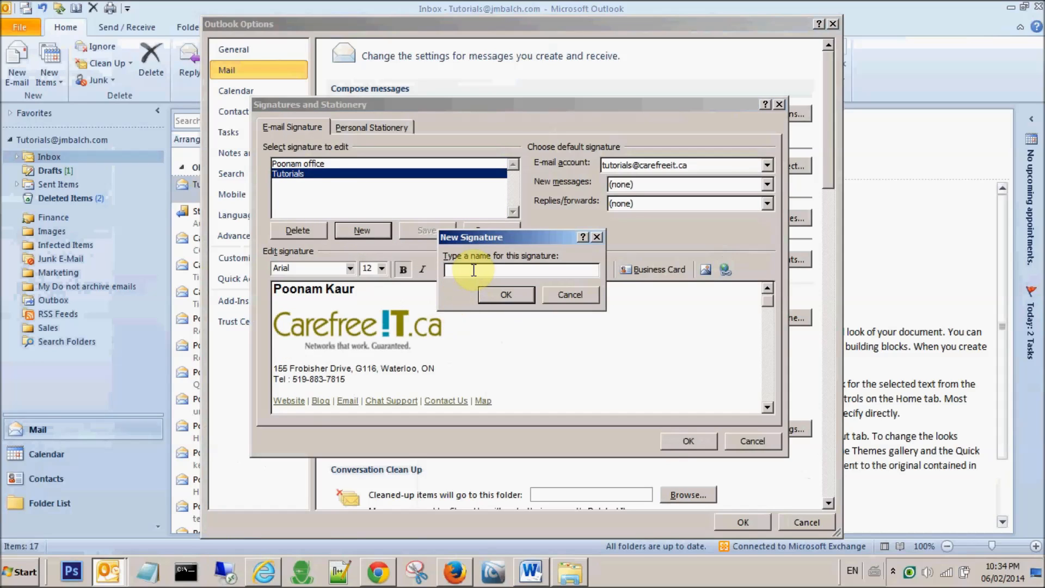
{"action": "type", "text": "My custom signature"}
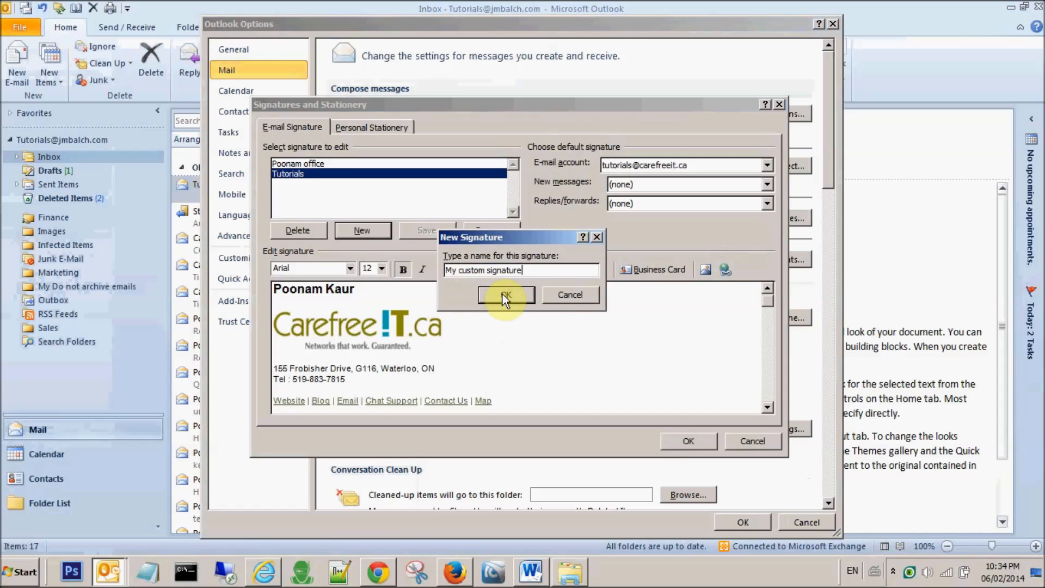
{"action": "left_click", "coordinate": [505, 295]}
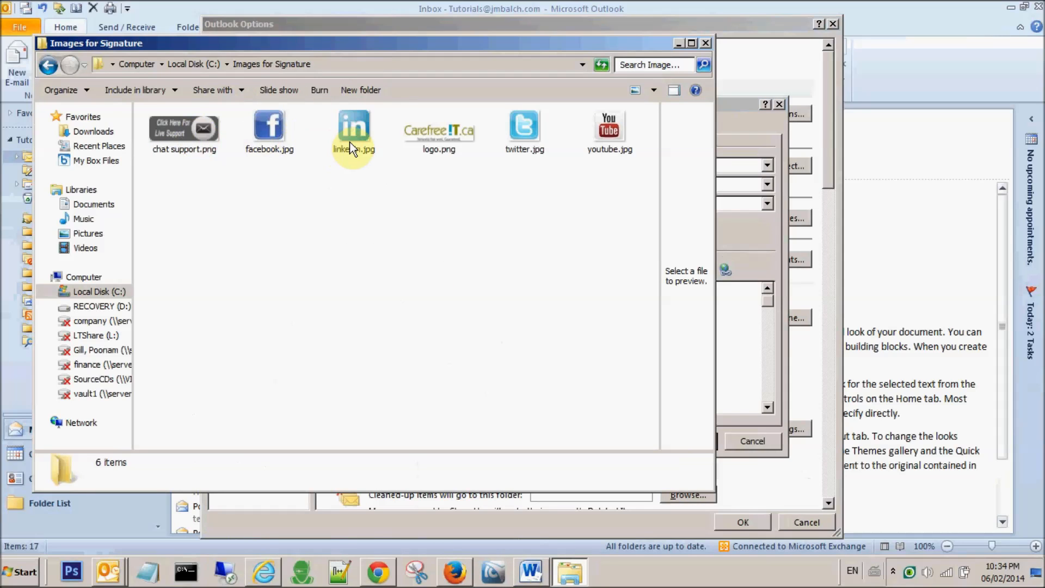
- Preview facebook.jpg, youtube.jpg, logo.png and chat support.png, then close the folder
{"action": "left_click", "coordinate": [269, 126]}
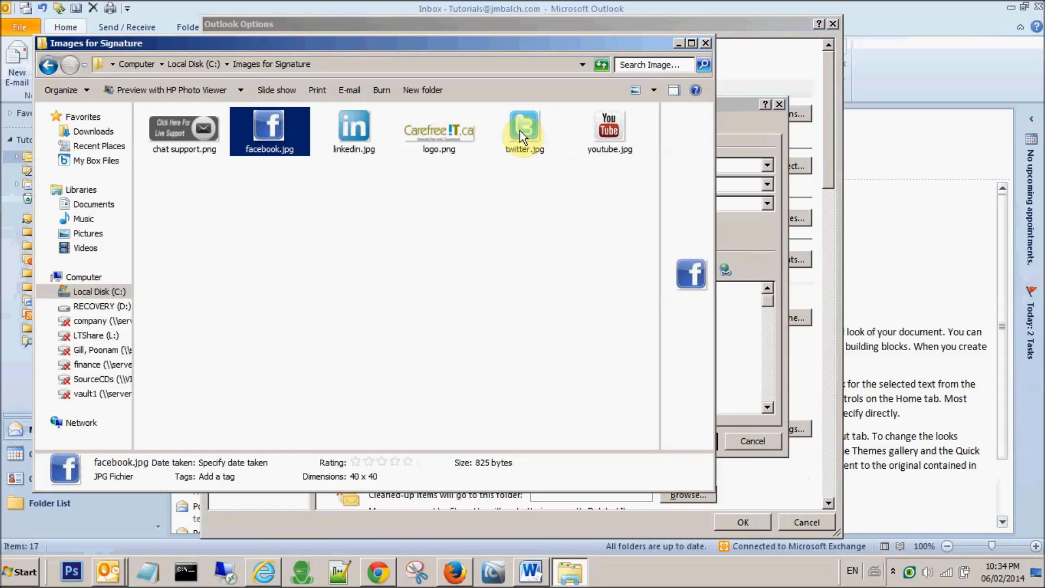
{"action": "left_click", "coordinate": [608, 129]}
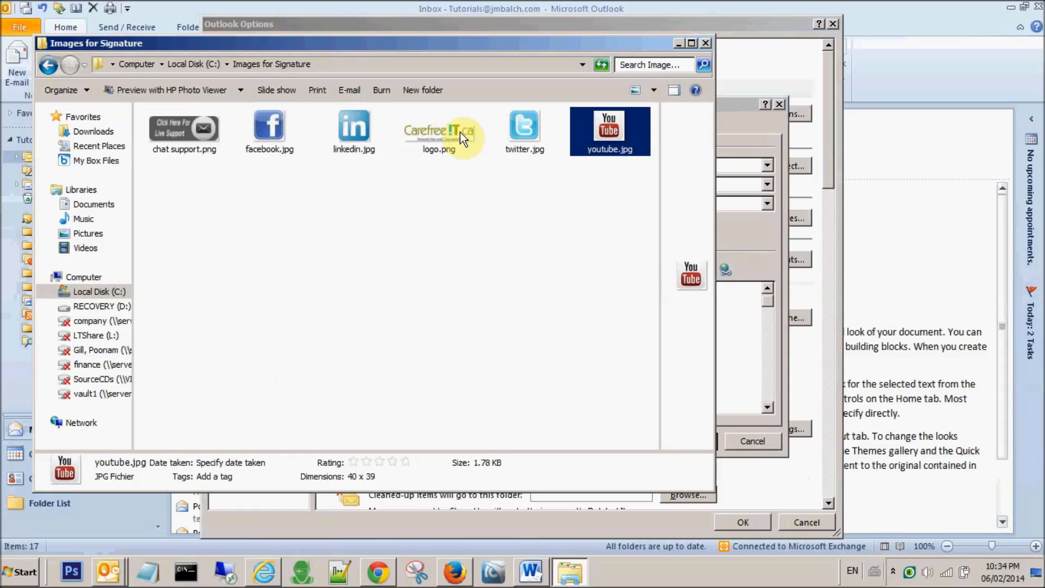
{"action": "left_click", "coordinate": [439, 129]}
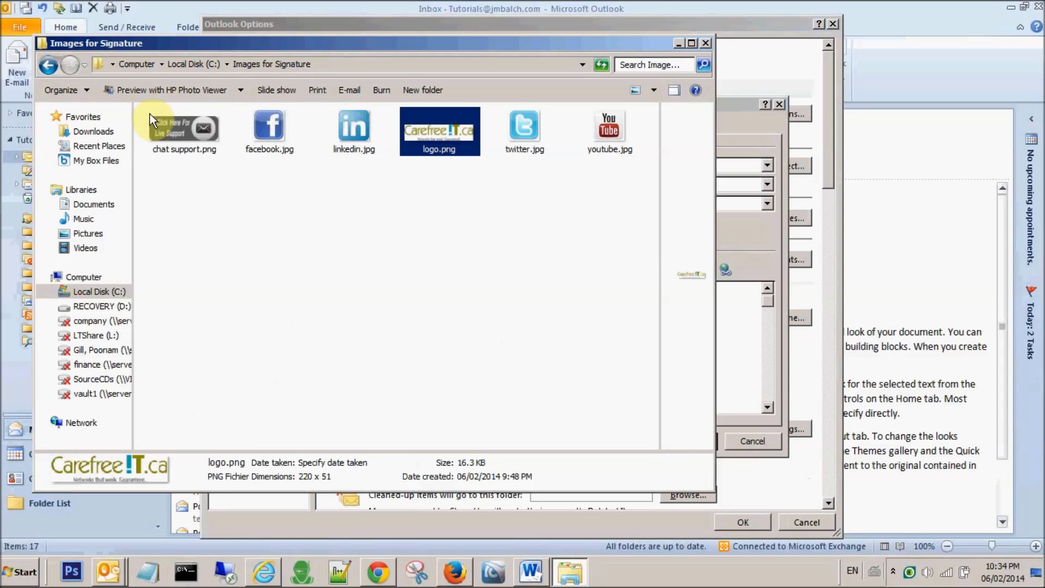
{"action": "left_click", "coordinate": [185, 129]}
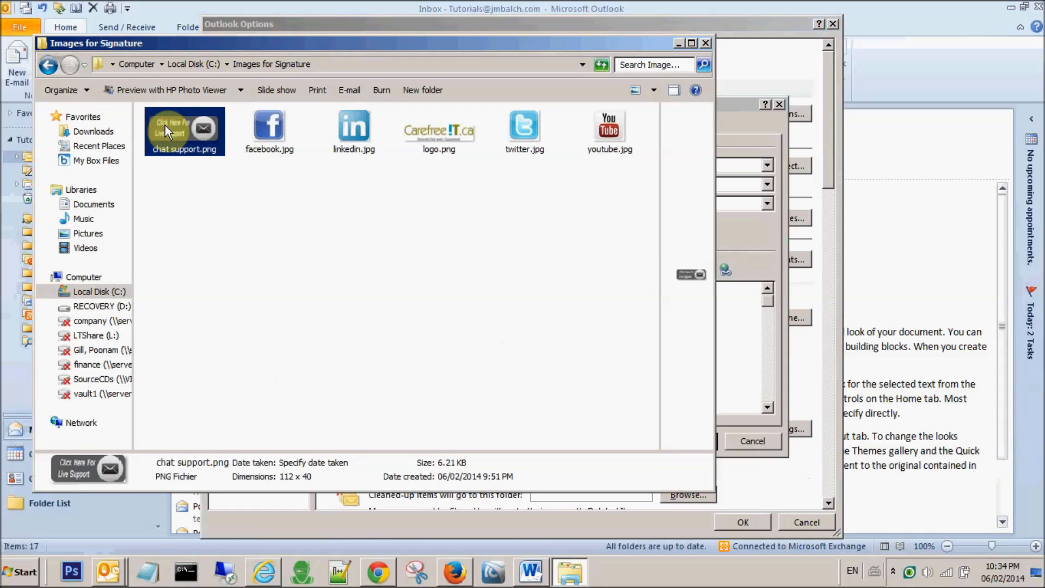
{"action": "left_click", "coordinate": [705, 42]}
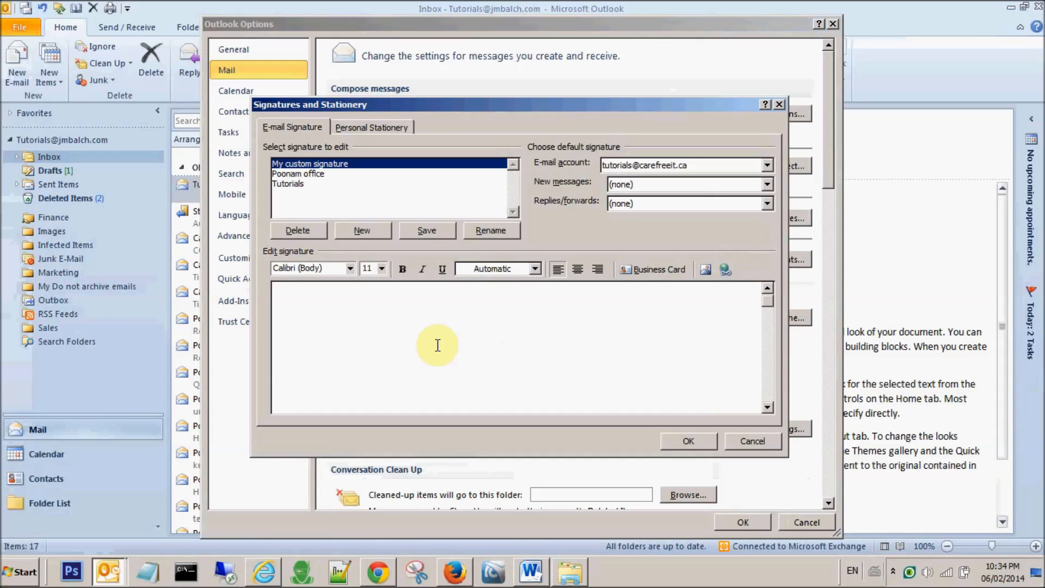
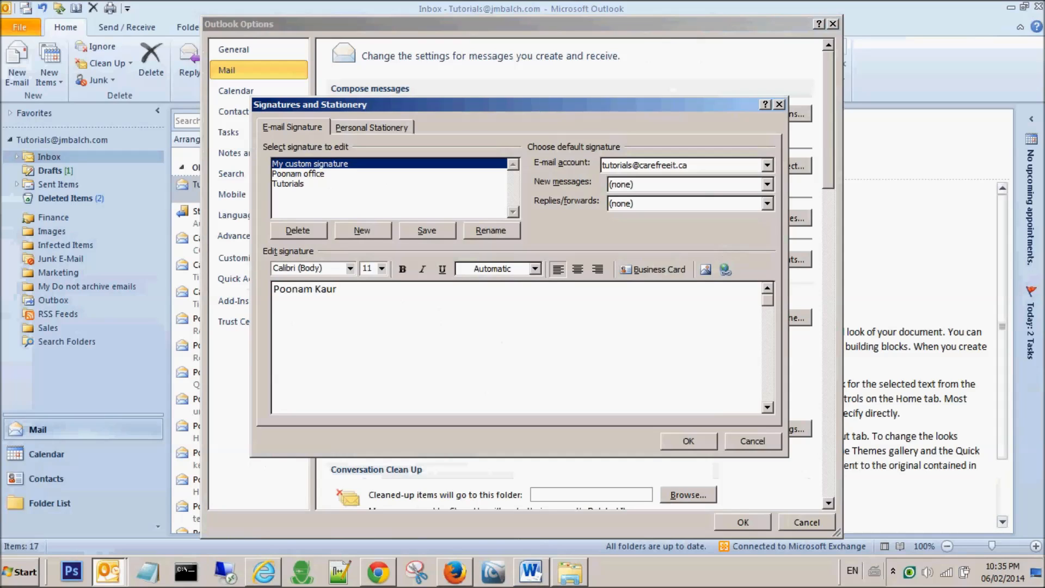
{"action": "type", "text": "1"}
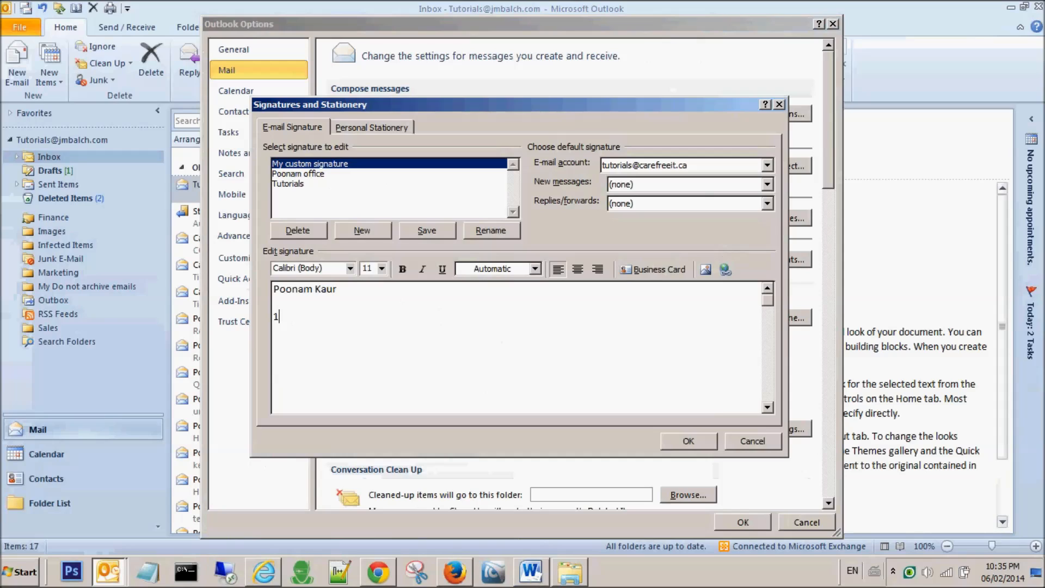
{"action": "type", "text": "55 Frobi"}
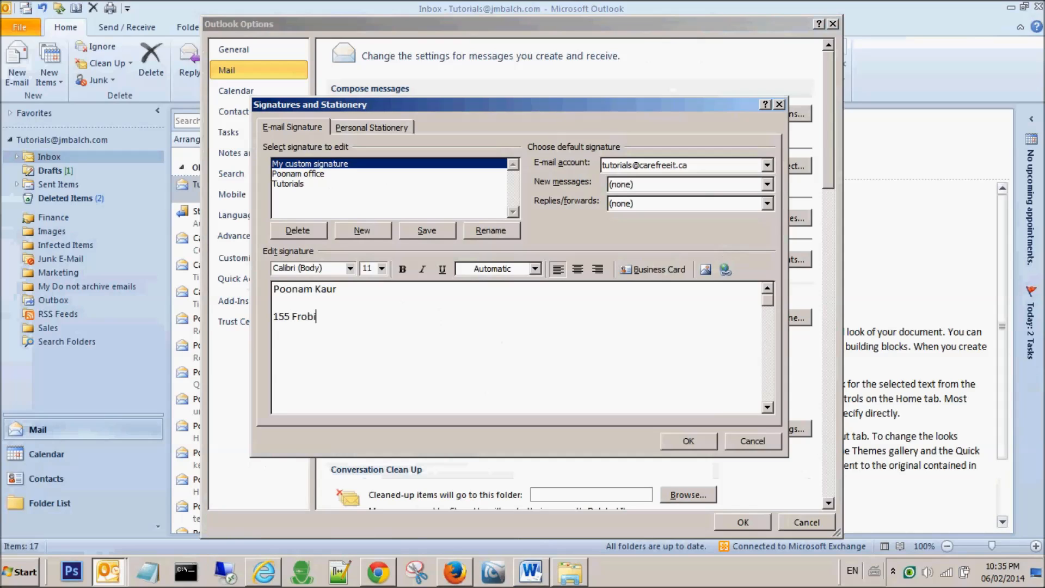
{"action": "type", "text": "sher Drive"}
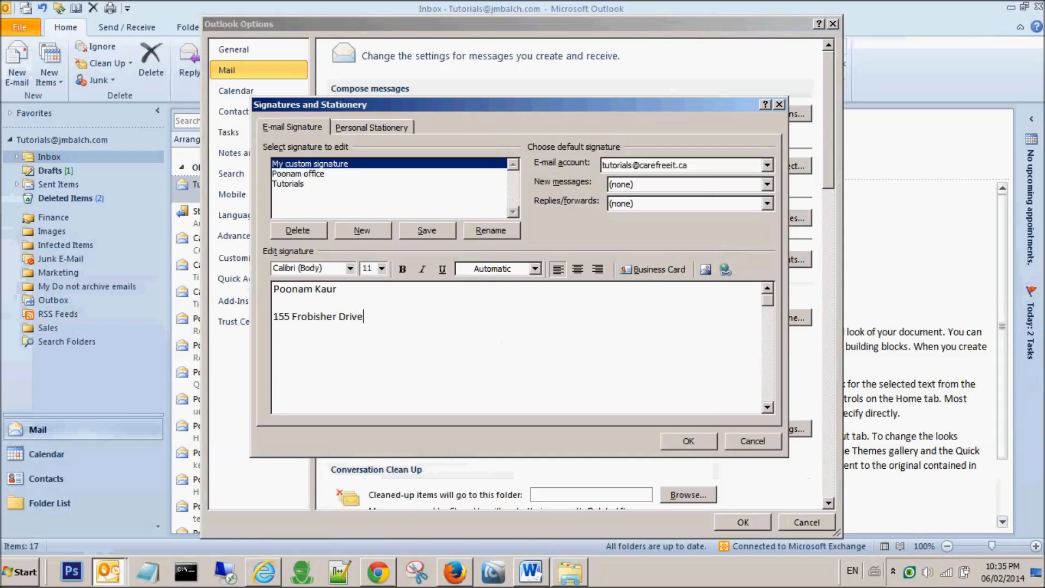
{"action": "type", "text": ", Waterloo"}
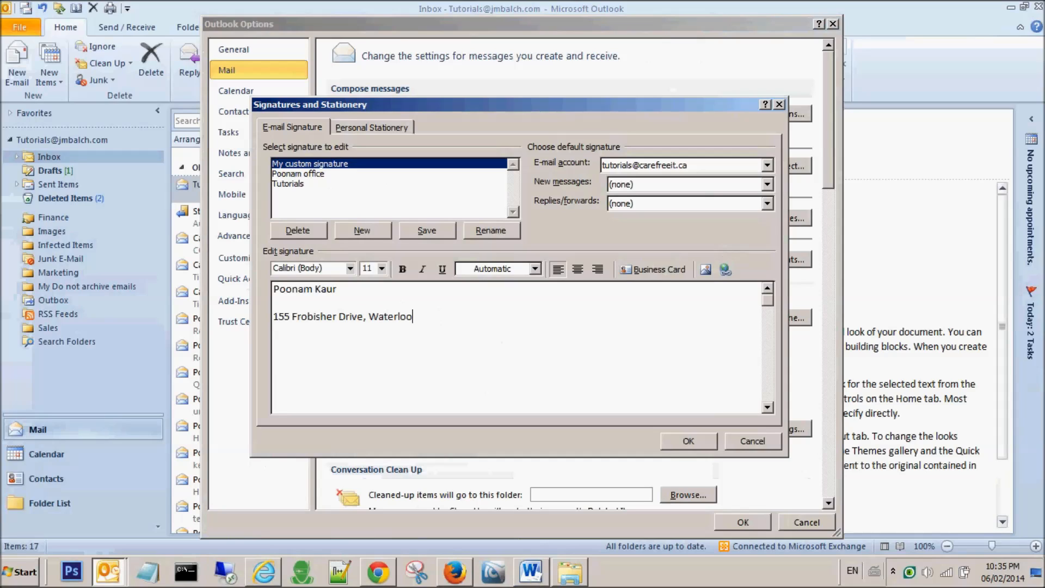
{"action": "type", "text": ", ON"}
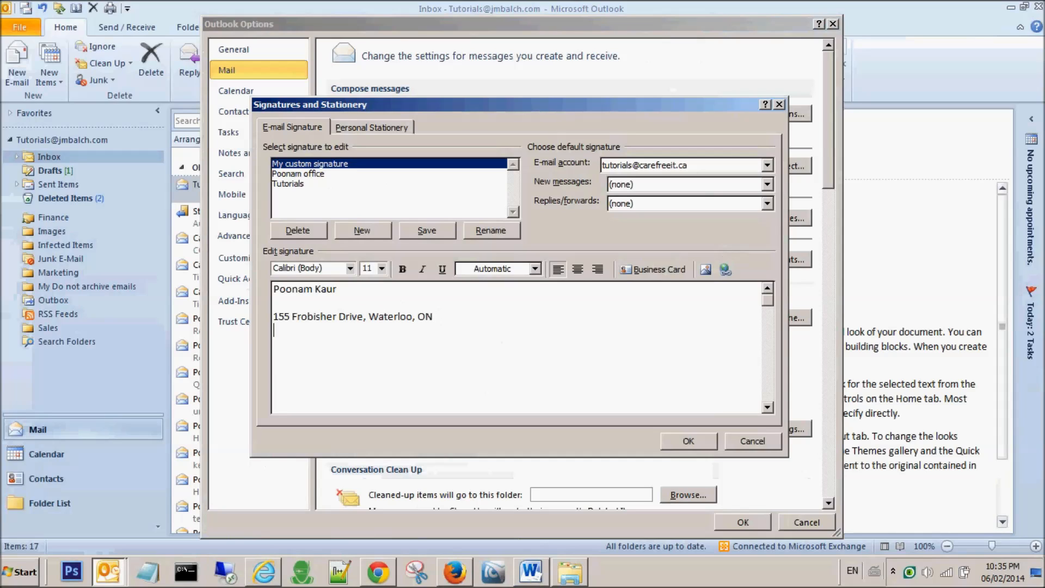
{"action": "type", "text": "Tel"}
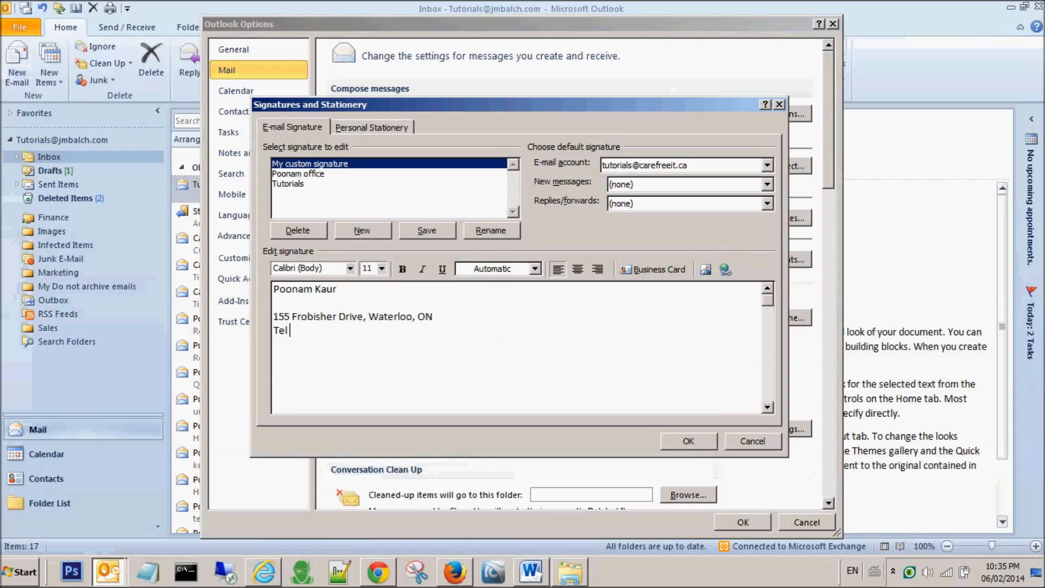
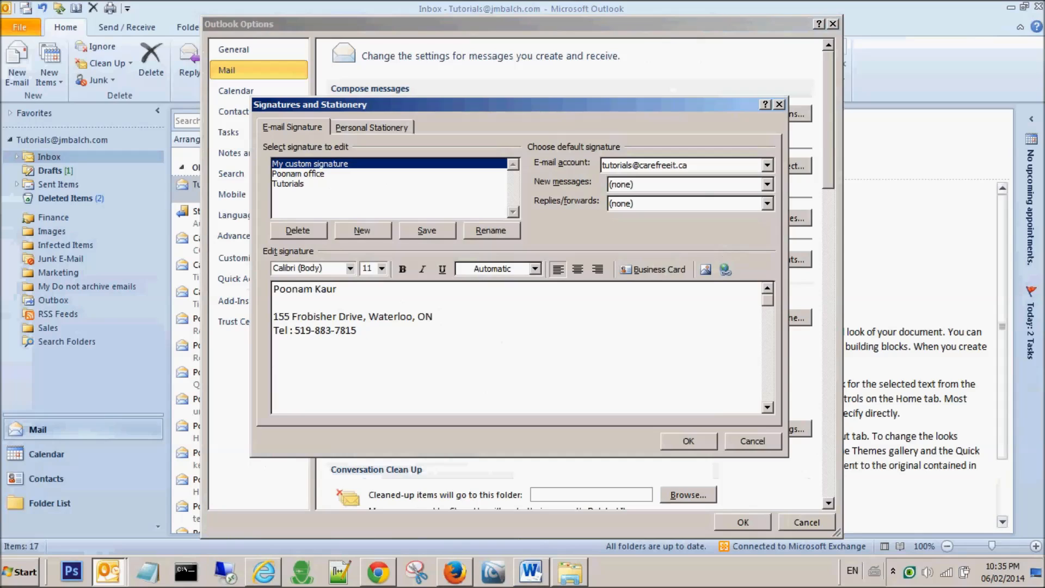
- Type the links line 'Website | Blog | Contact Us | Map | Email' and start a new line below it
{"action": "type", "text": "Web"}
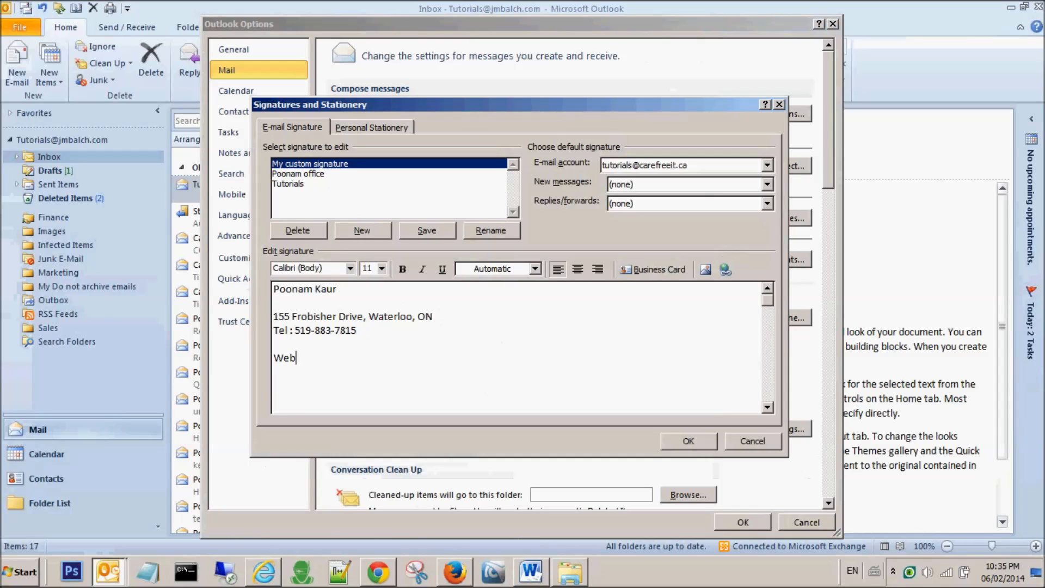
{"action": "type", "text": "site"}
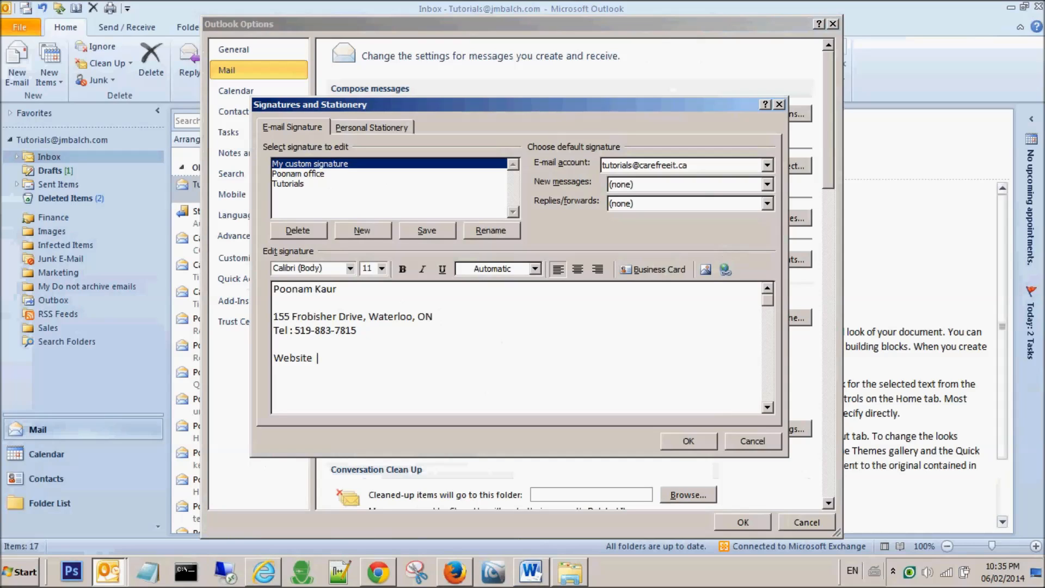
{"action": "type", "text": "Bo"}
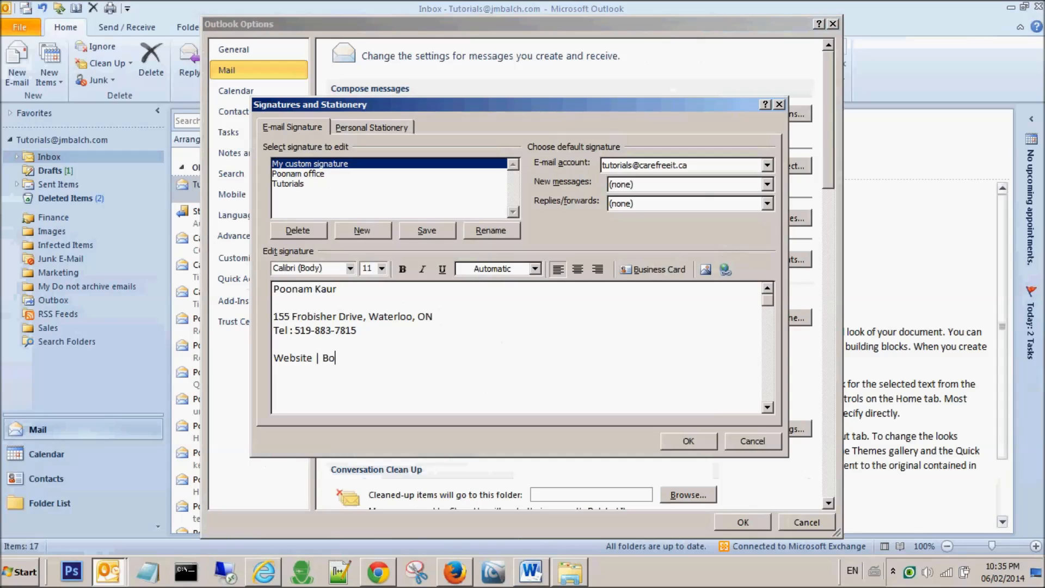
{"action": "key", "text": "Backspace"}
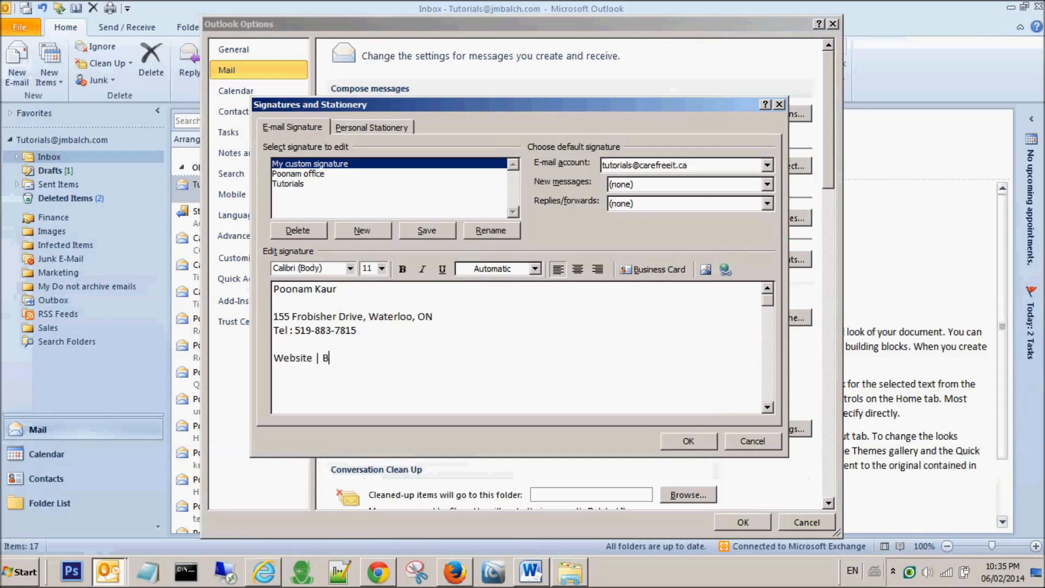
{"action": "type", "text": "log |"}
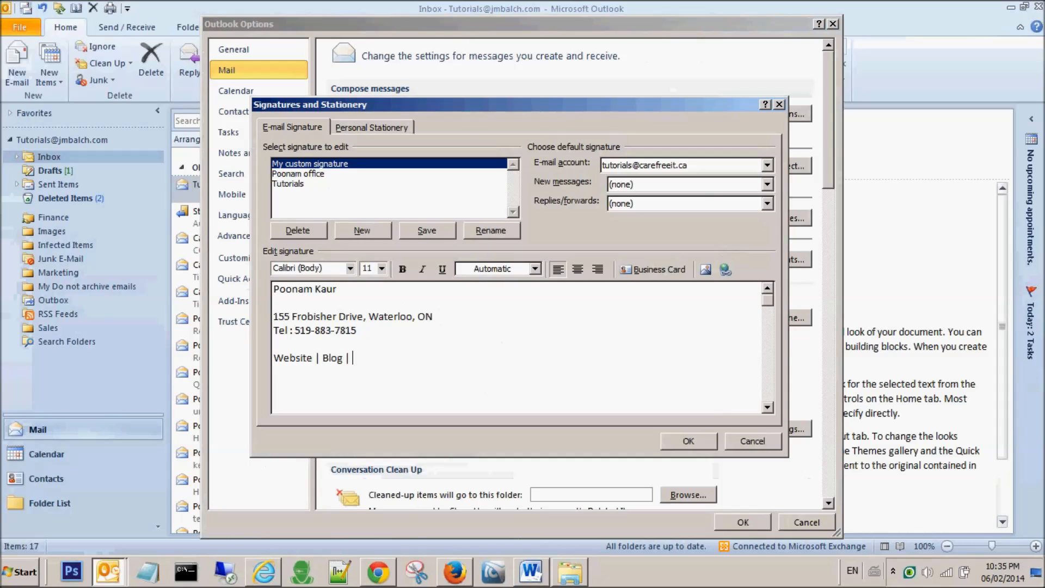
{"action": "type", "text": "Contact U"}
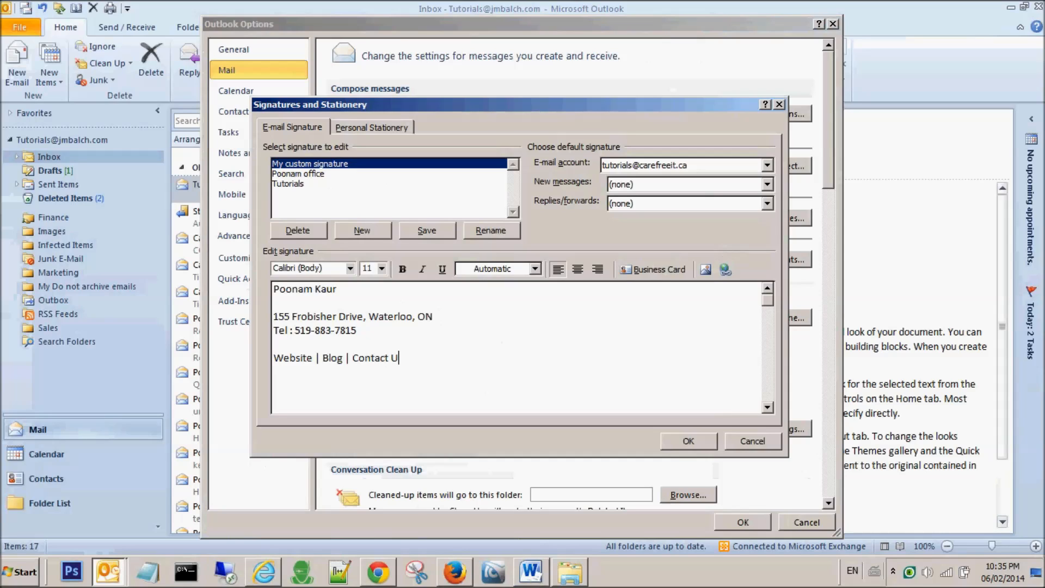
{"action": "type", "text": "s | Map | Ema"}
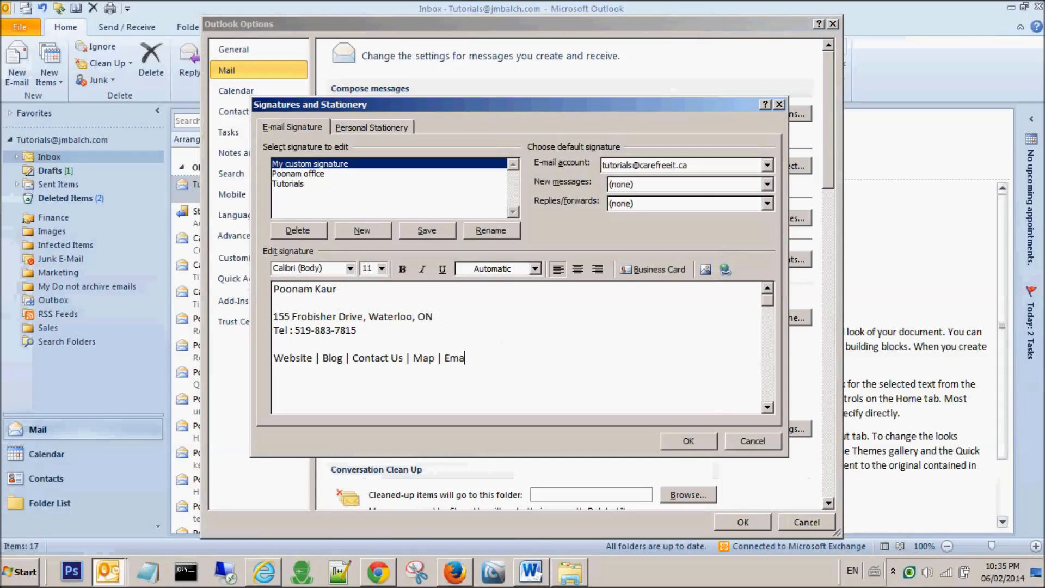
{"action": "type", "text": "il"}
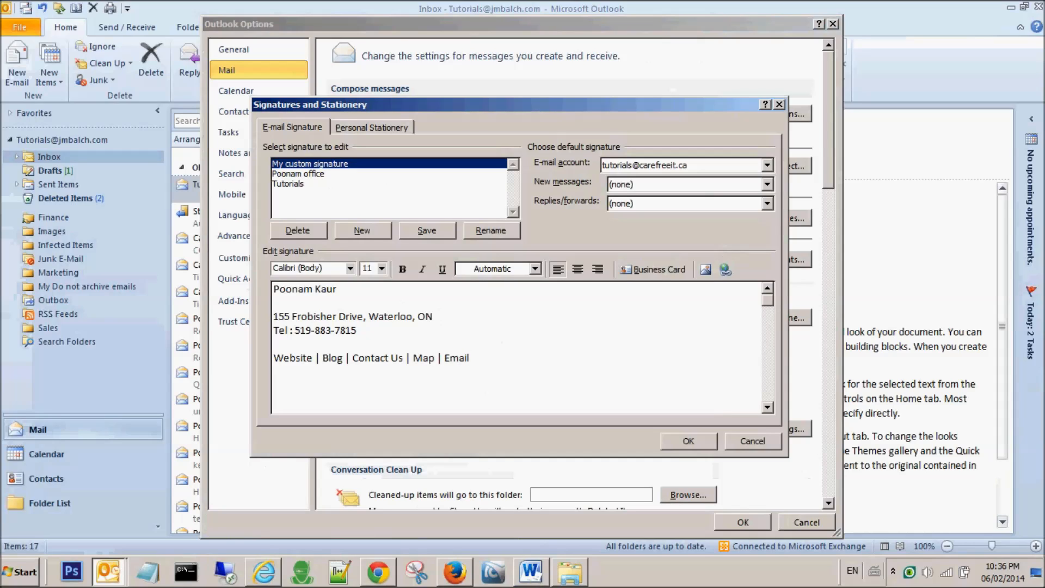
{"action": "left_click", "coordinate": [468, 358]}
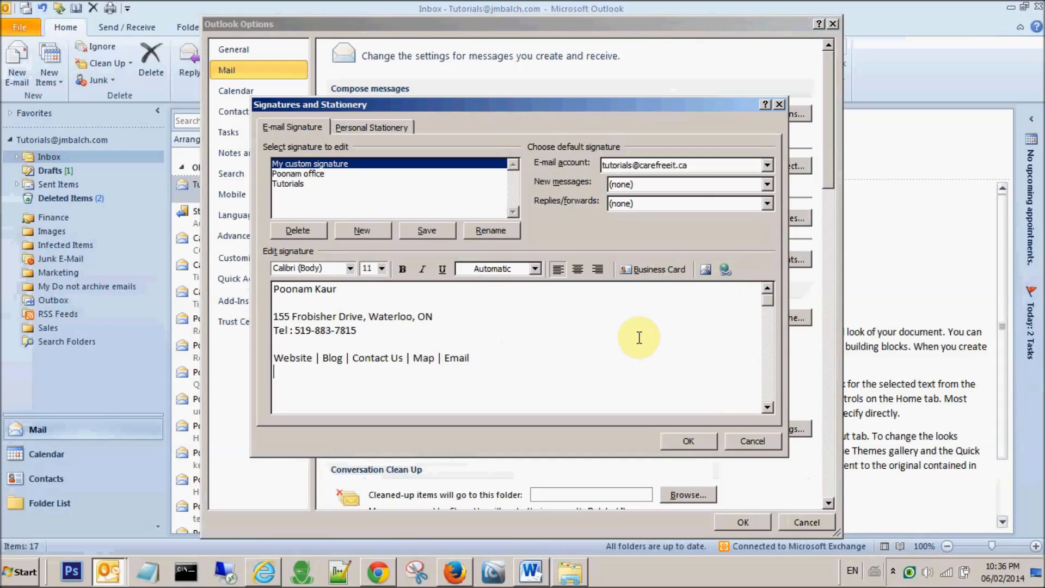
{"action": "mouse_move", "coordinate": [656, 355]}
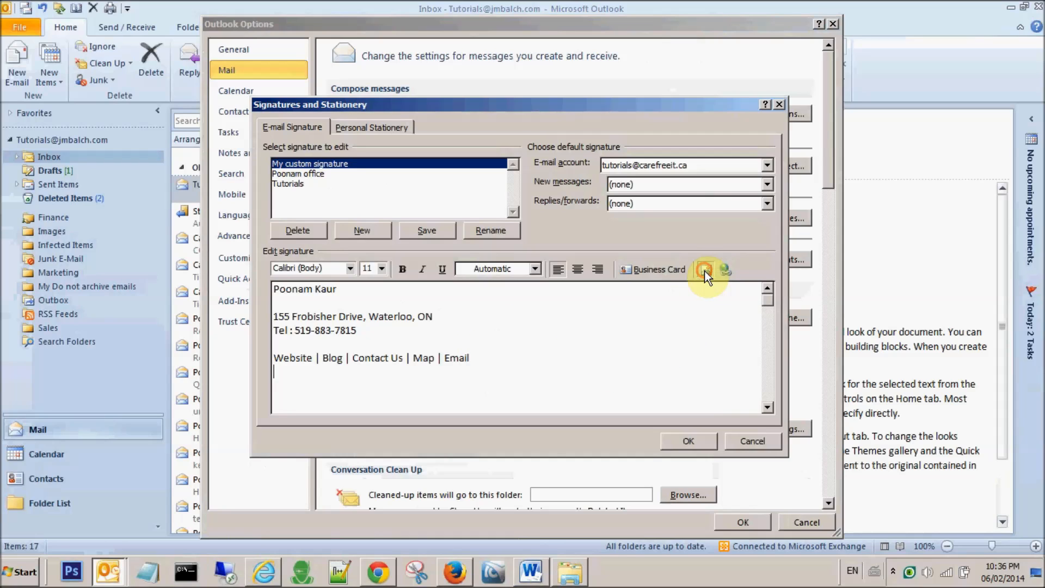
- Start Insert Picture and browse to the C:\Images for Signature folder
{"action": "left_click", "coordinate": [705, 269]}
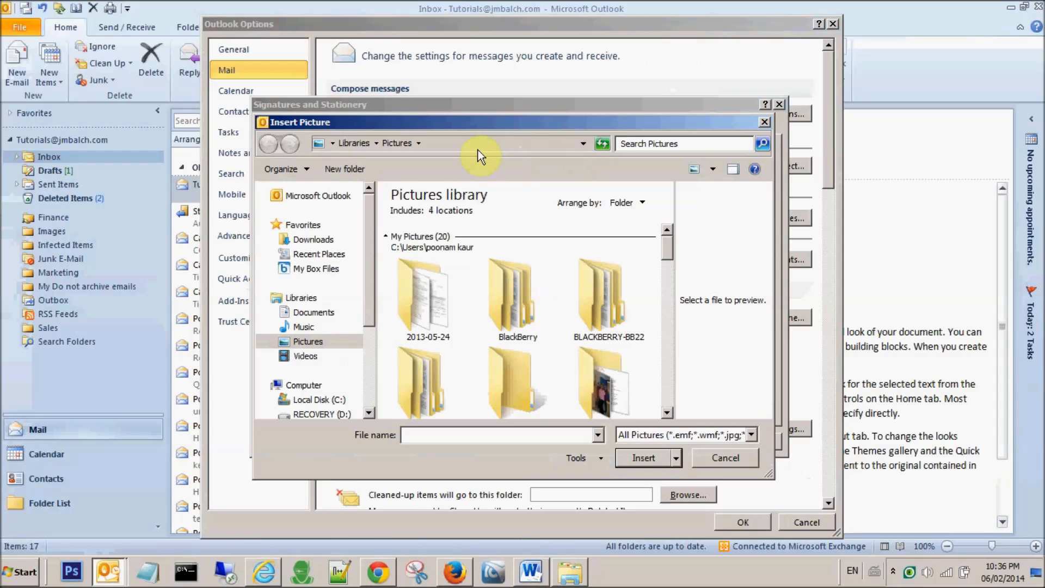
{"action": "mouse_move", "coordinate": [467, 150]}
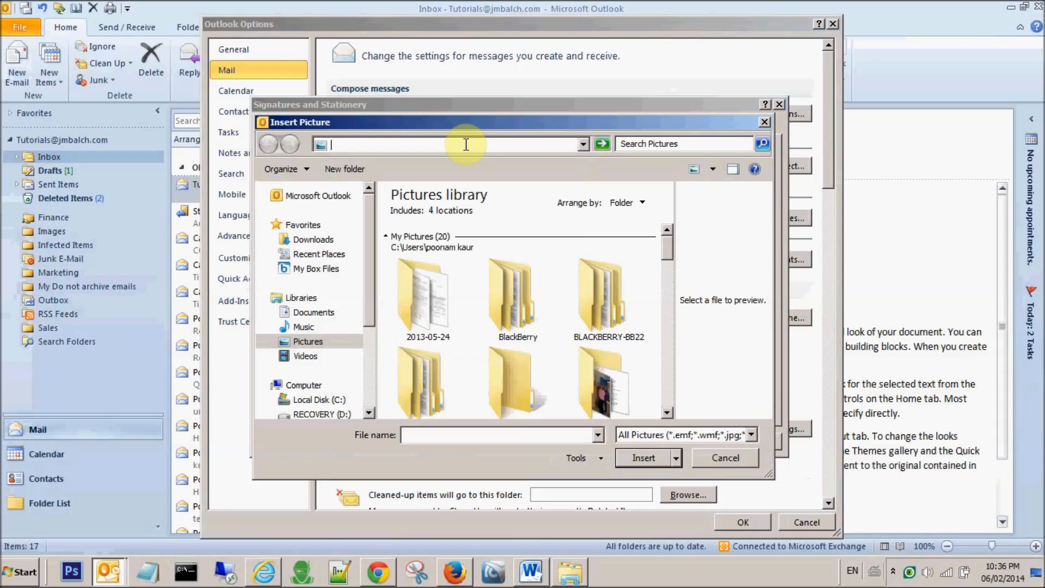
{"action": "left_click", "coordinate": [313, 400]}
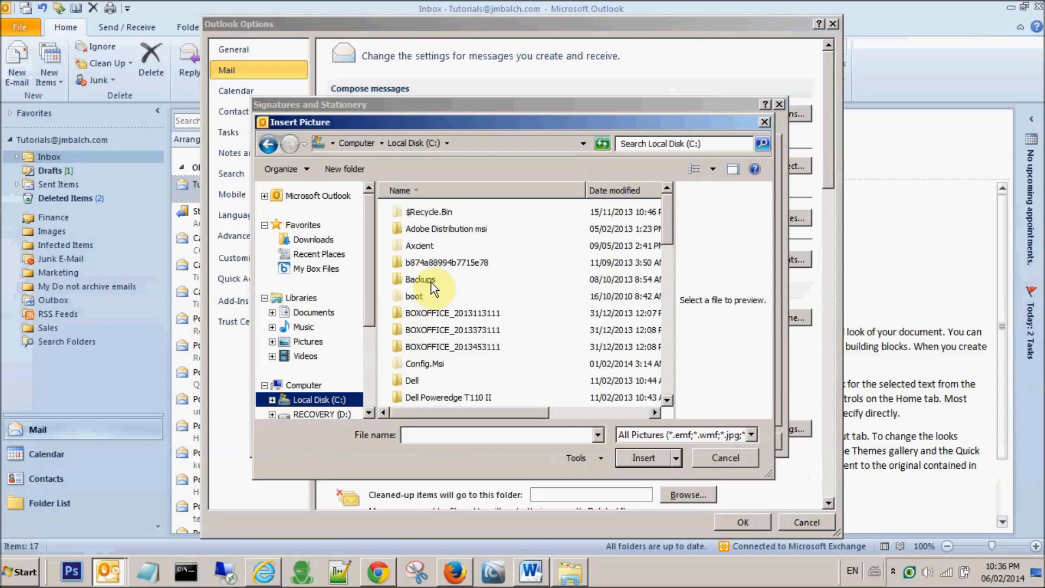
{"action": "scroll", "scroll_direction": "down", "scroll_amount": 3}
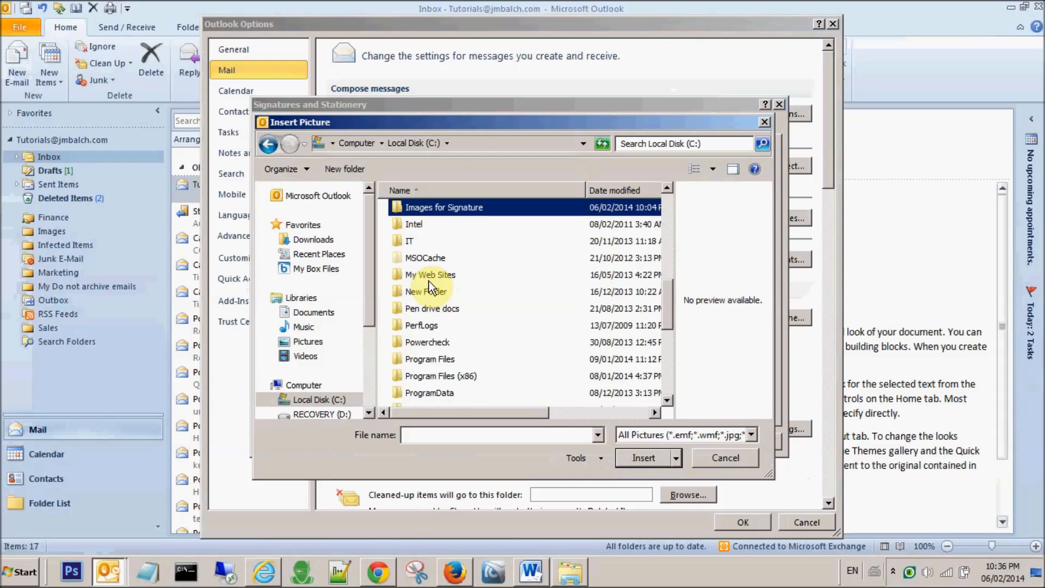
{"action": "double_click", "coordinate": [443, 206]}
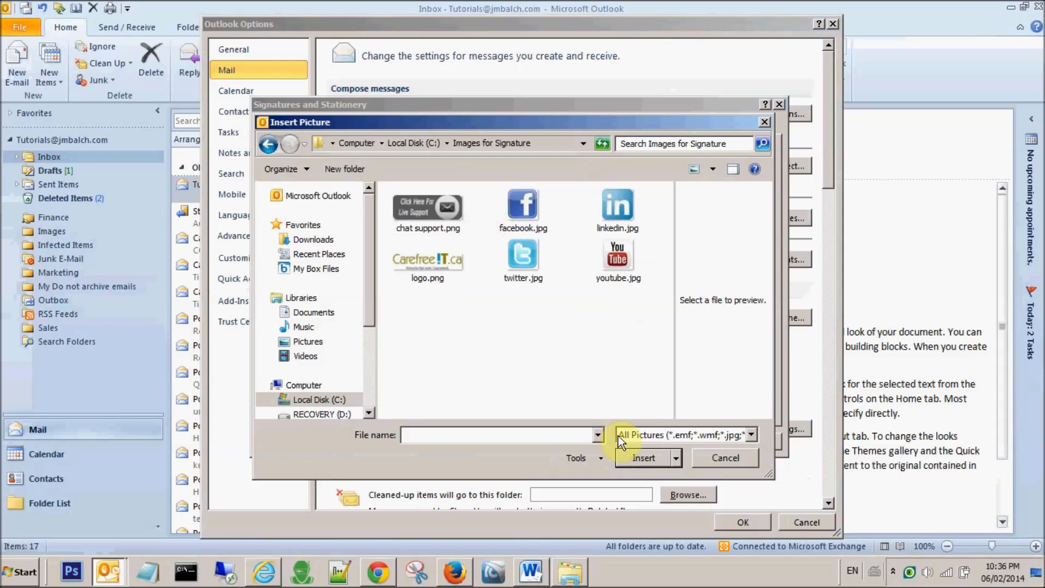
- Insert the facebook, linkedin, twitter and youtube icons into the signature
{"action": "left_click", "coordinate": [524, 209]}
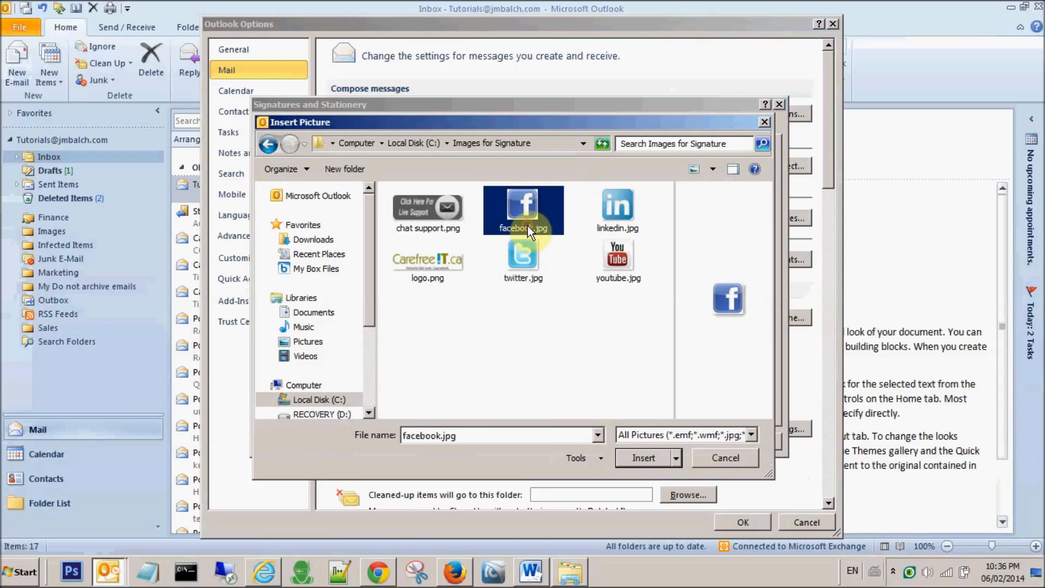
{"action": "left_click", "coordinate": [618, 210]}
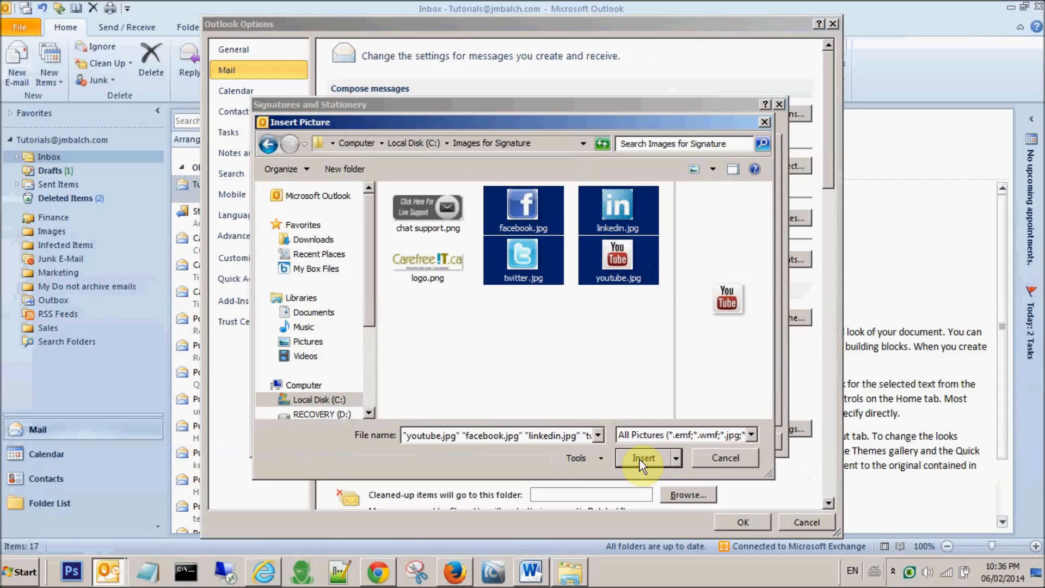
{"action": "left_click", "coordinate": [642, 459]}
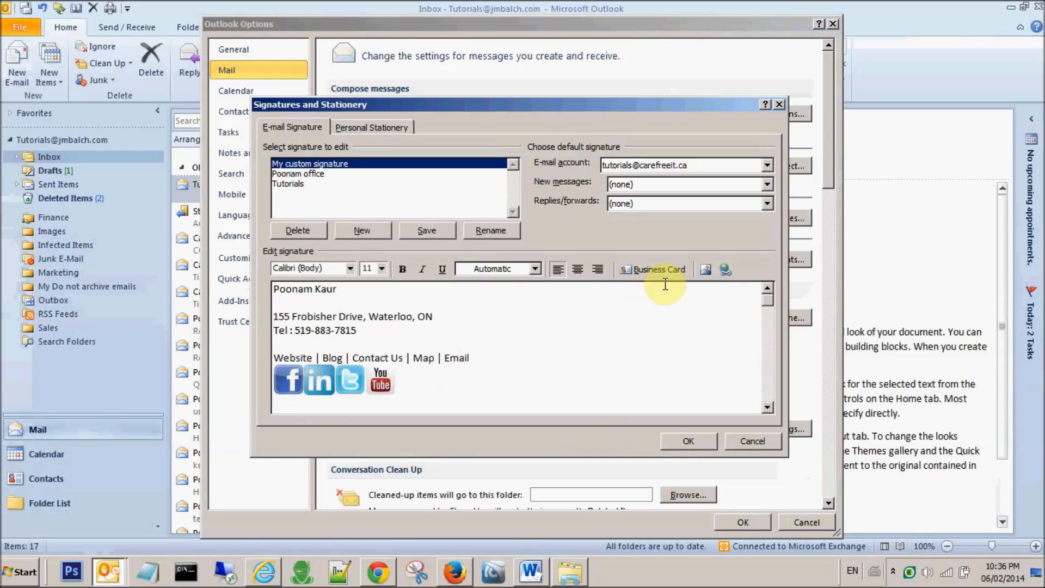
- Insert the chat support.png live support image after the social icons
{"action": "left_click", "coordinate": [705, 269]}
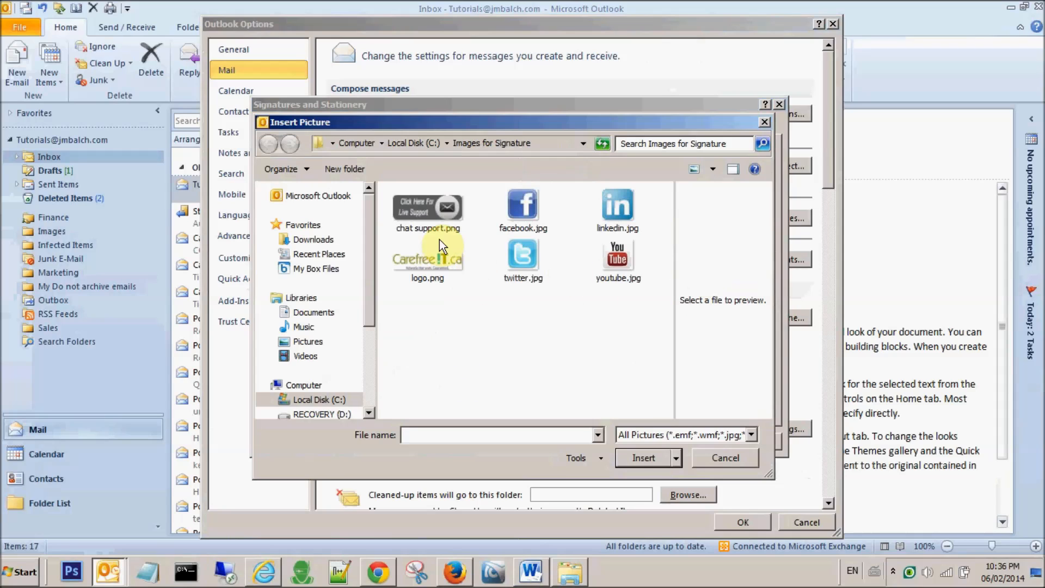
{"action": "left_click", "coordinate": [426, 207]}
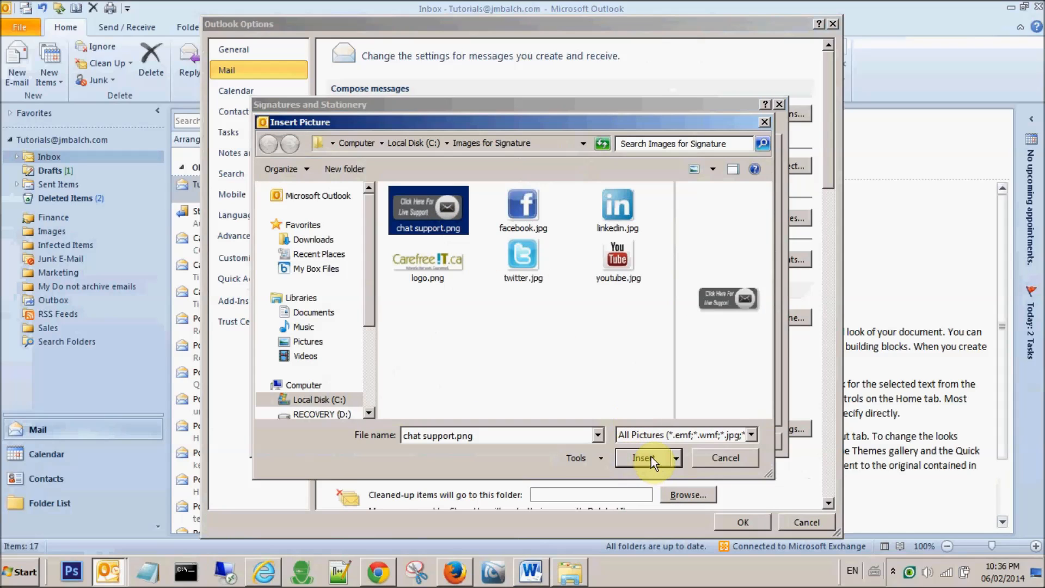
{"action": "left_click", "coordinate": [643, 459]}
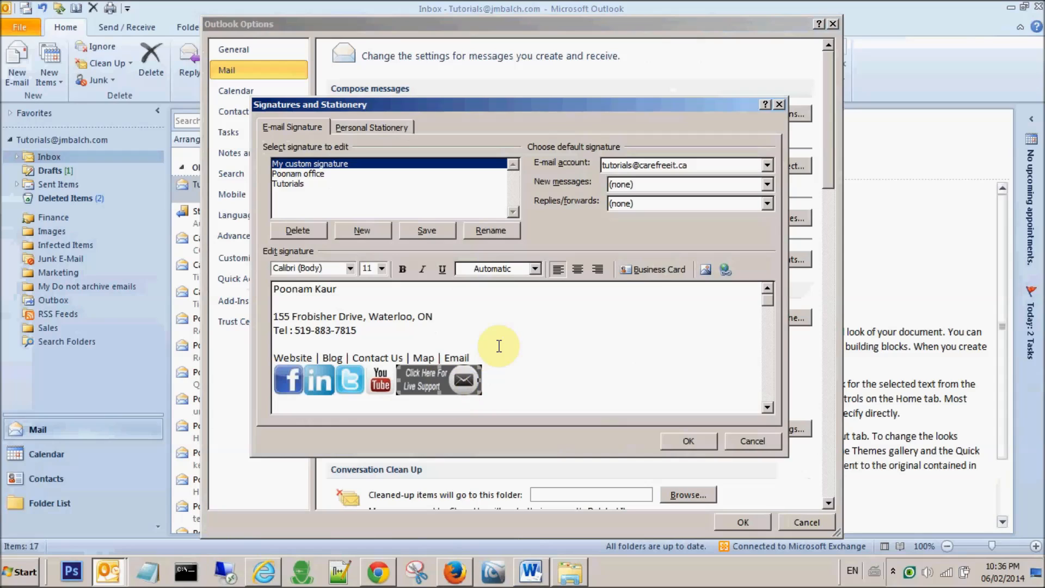
- Insert logo.png on the blank line beneath the name
{"action": "left_click", "coordinate": [333, 304]}
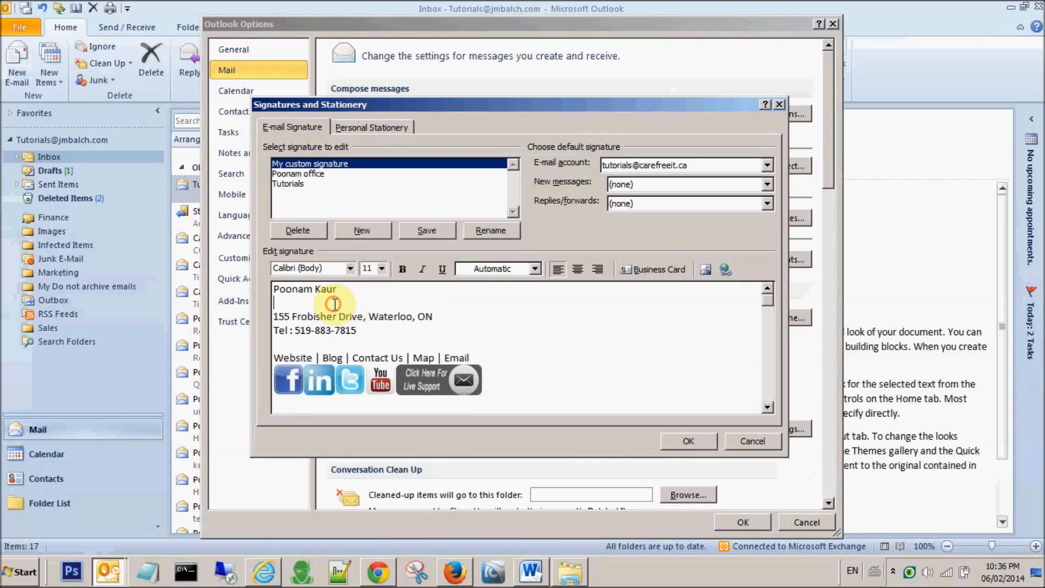
{"action": "mouse_move", "coordinate": [392, 300]}
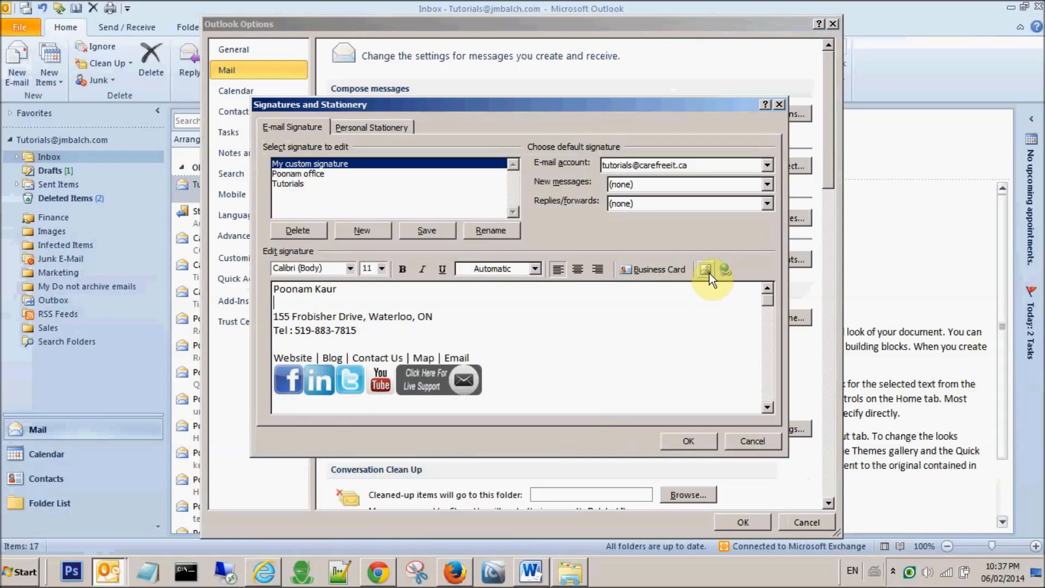
{"action": "left_click", "coordinate": [704, 269]}
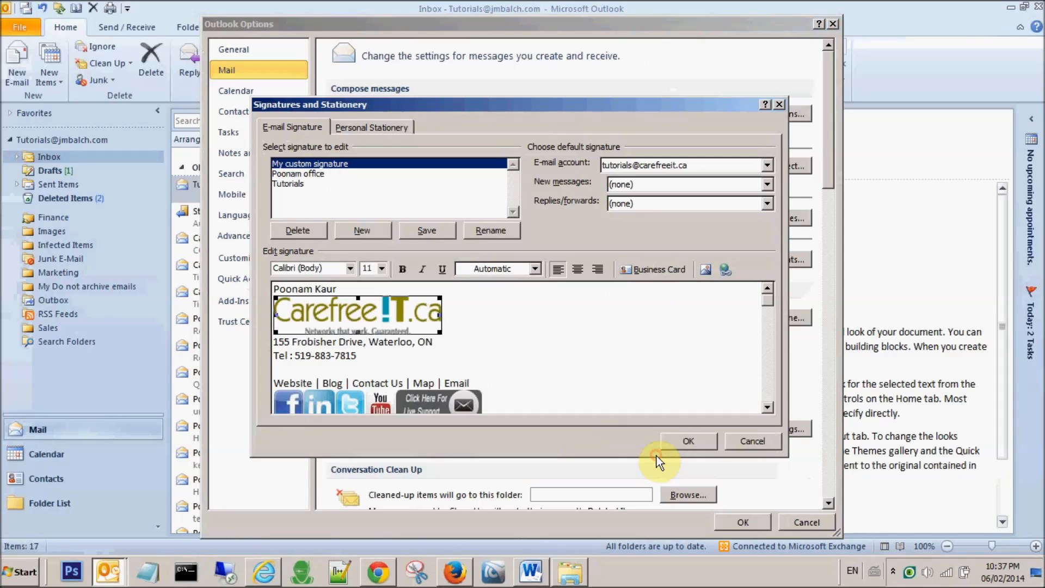
{"action": "mouse_move", "coordinate": [423, 269]}
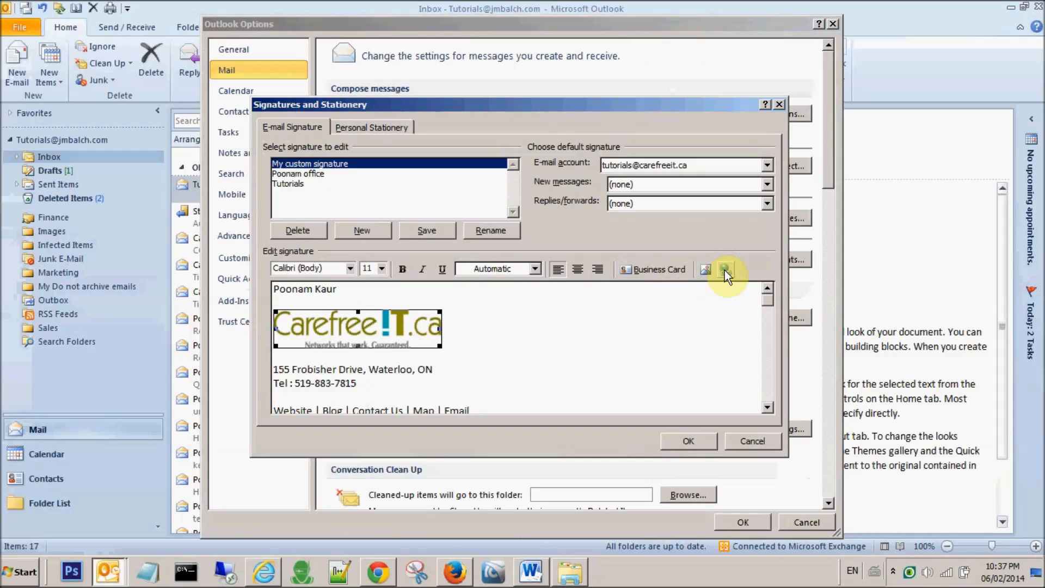
{"action": "left_click", "coordinate": [725, 269]}
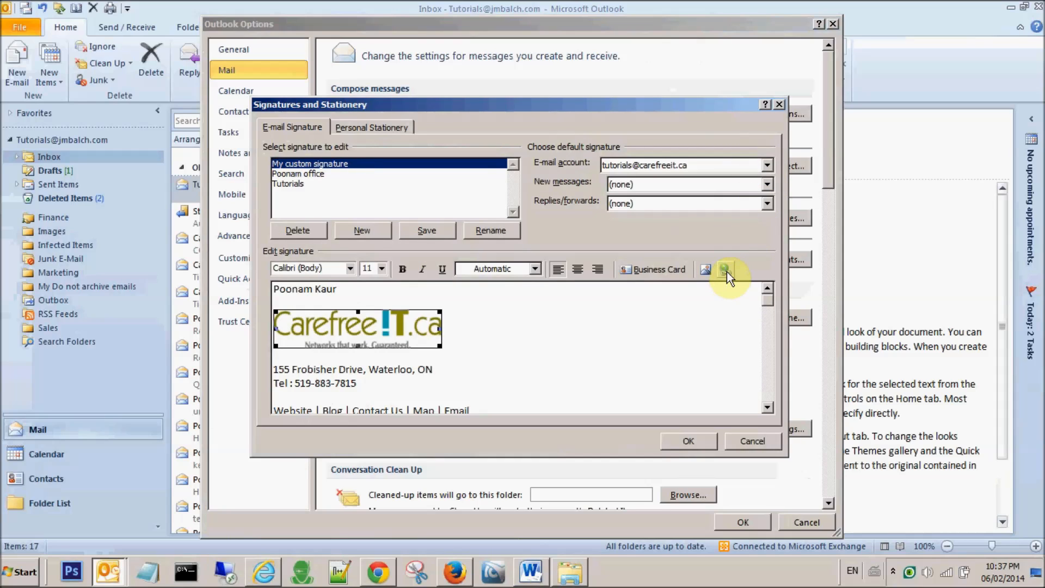
{"action": "left_click", "coordinate": [728, 268]}
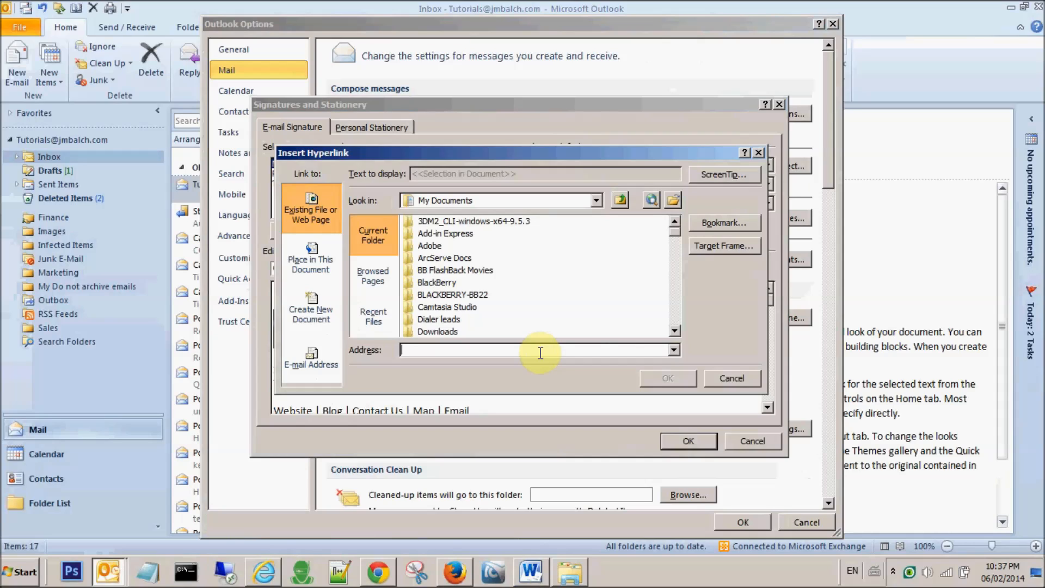
{"action": "type", "text": "www"}
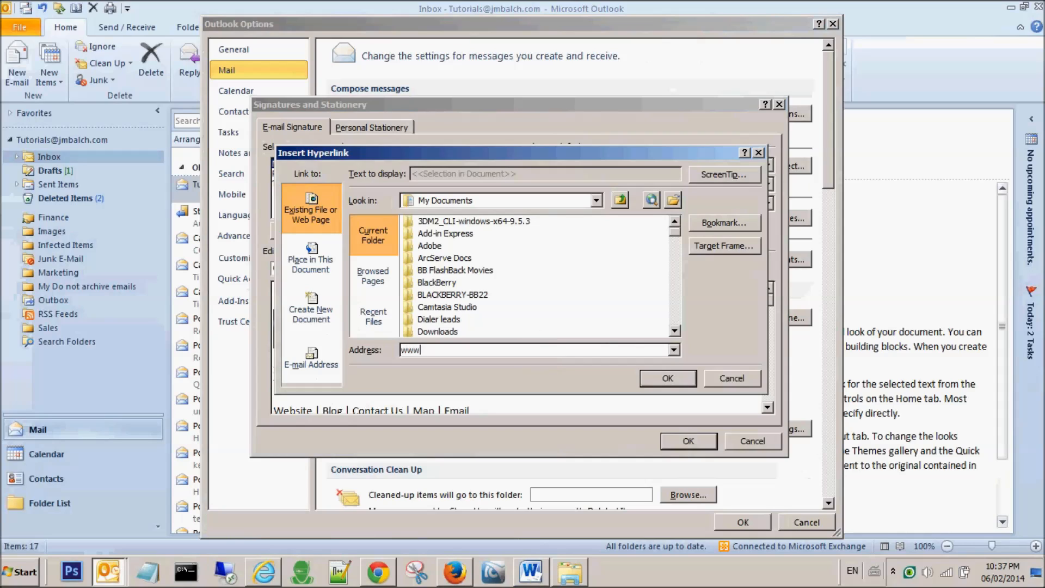
{"action": "type", "text": "http://www.carefreeit.ca/chat"}
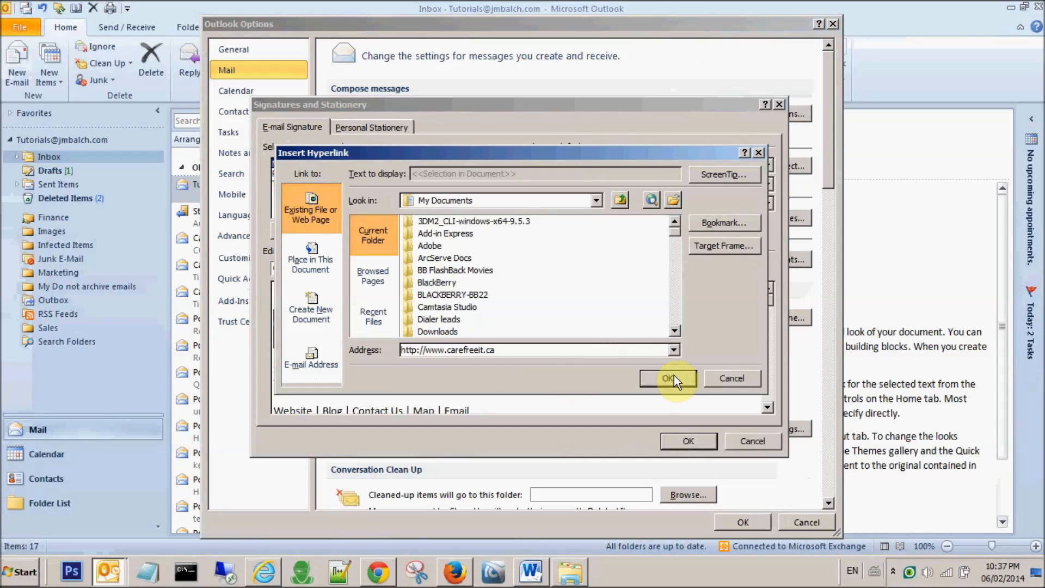
{"action": "left_click", "coordinate": [669, 378]}
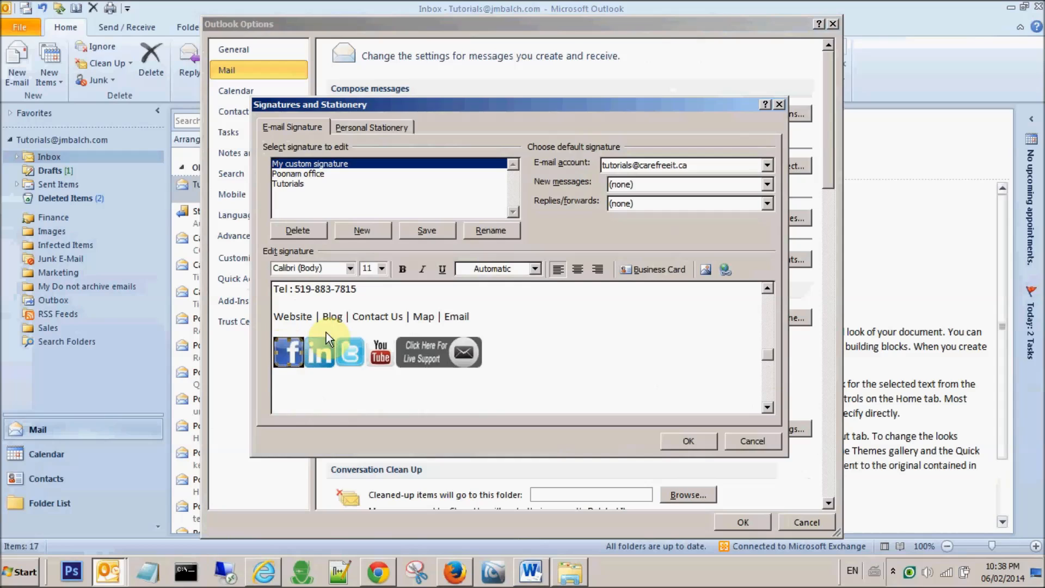
{"action": "mouse_move", "coordinate": [707, 270]}
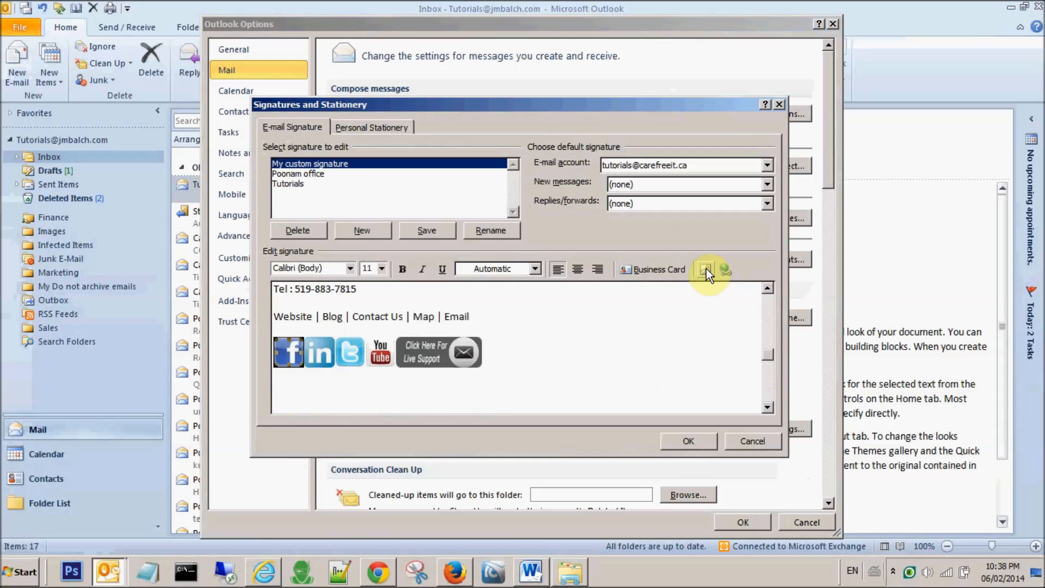
{"action": "left_click", "coordinate": [707, 269]}
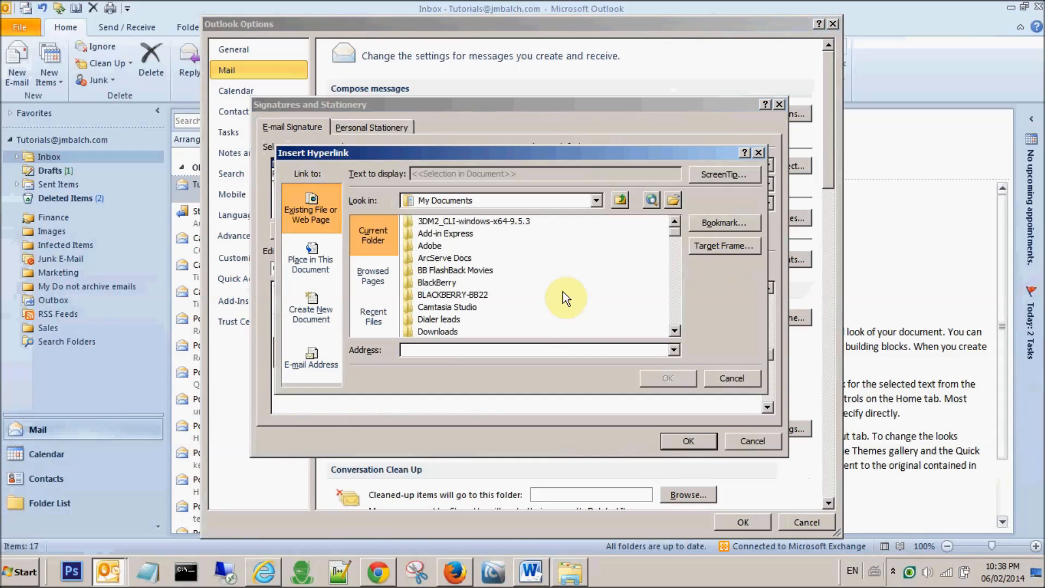
{"action": "type", "text": "http://www.carefreeit.ca"}
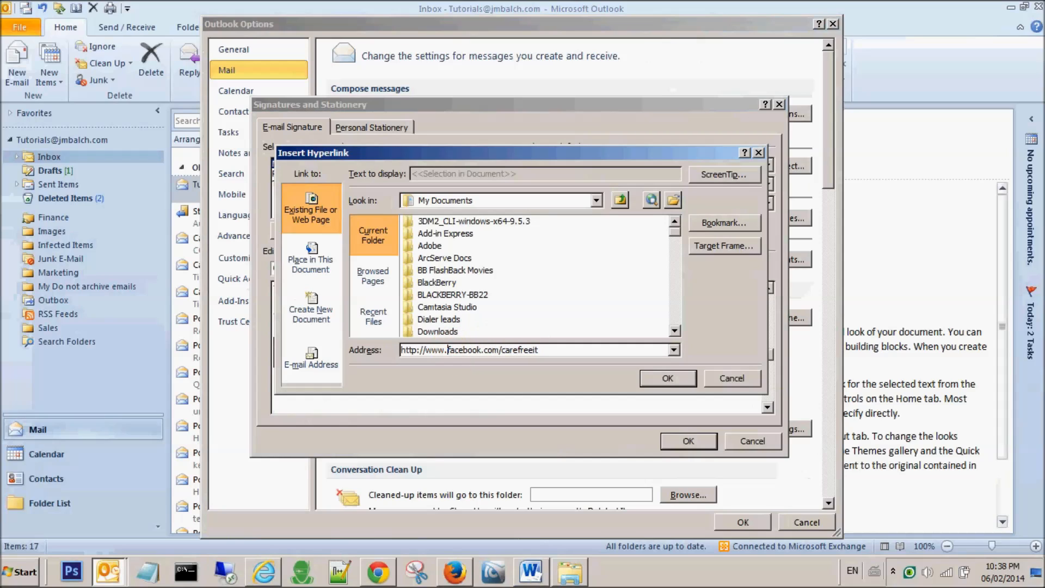
{"action": "mouse_move", "coordinate": [559, 350]}
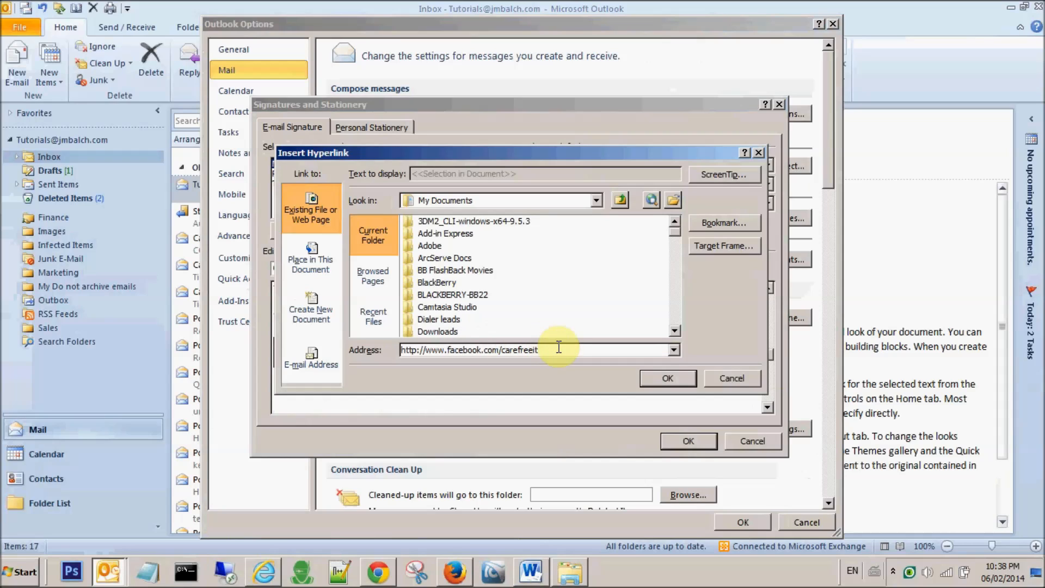
{"action": "mouse_move", "coordinate": [584, 365]}
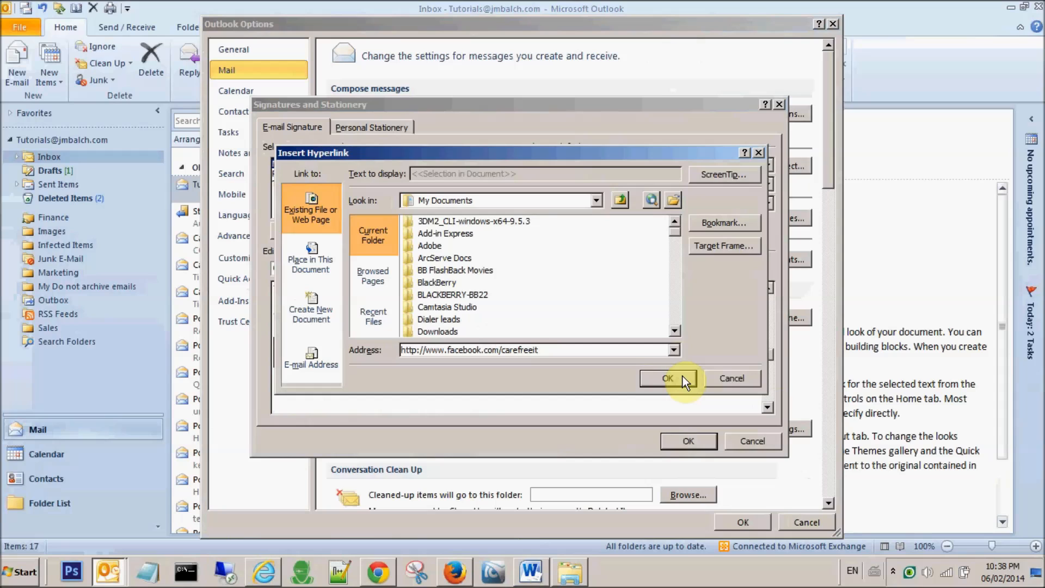
{"action": "left_click", "coordinate": [667, 378]}
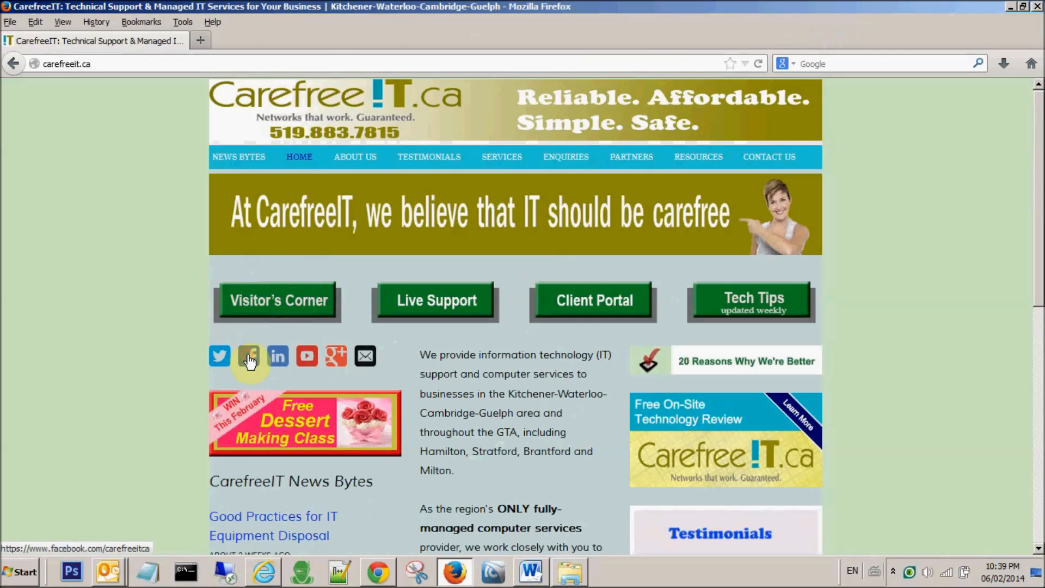
- Follow the Facebook icon on carefreeit.ca in Firefox to reveal the company's Facebook page URL
{"action": "left_click", "coordinate": [248, 355]}
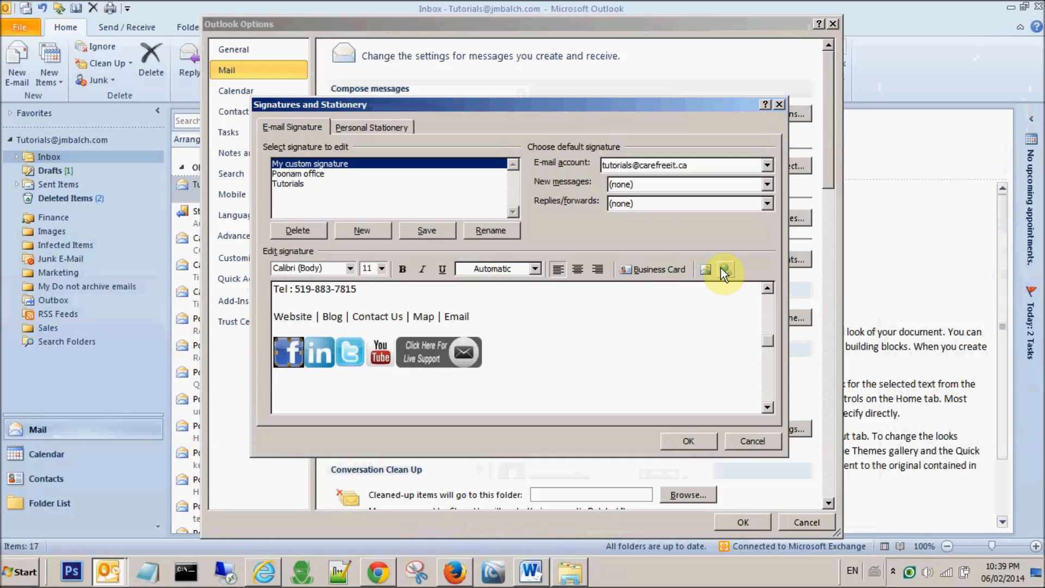
- Review the Facebook icon's existing hyperlink and close its link settings
{"action": "left_click", "coordinate": [725, 269]}
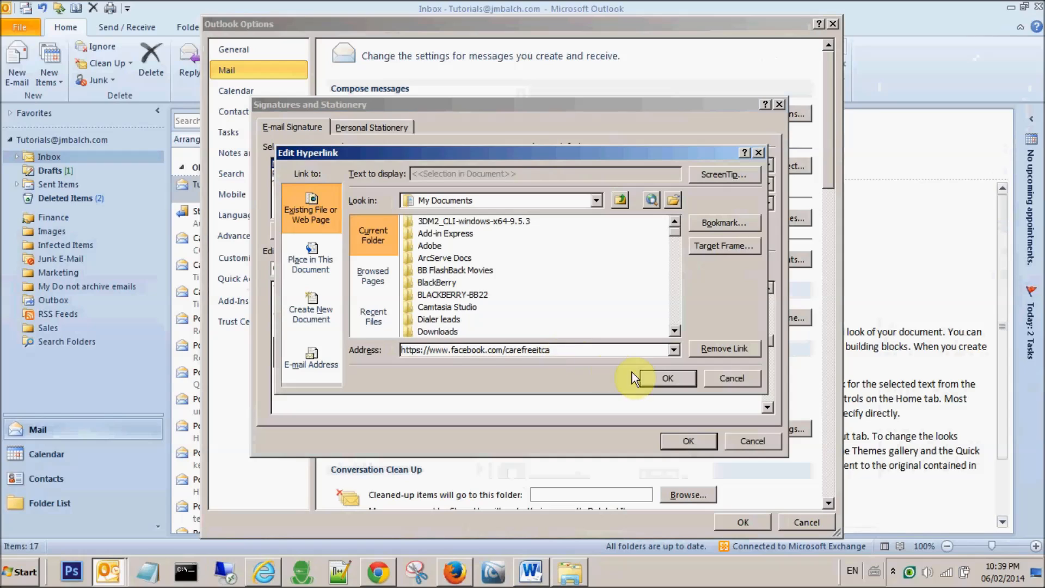
{"action": "left_click", "coordinate": [667, 377]}
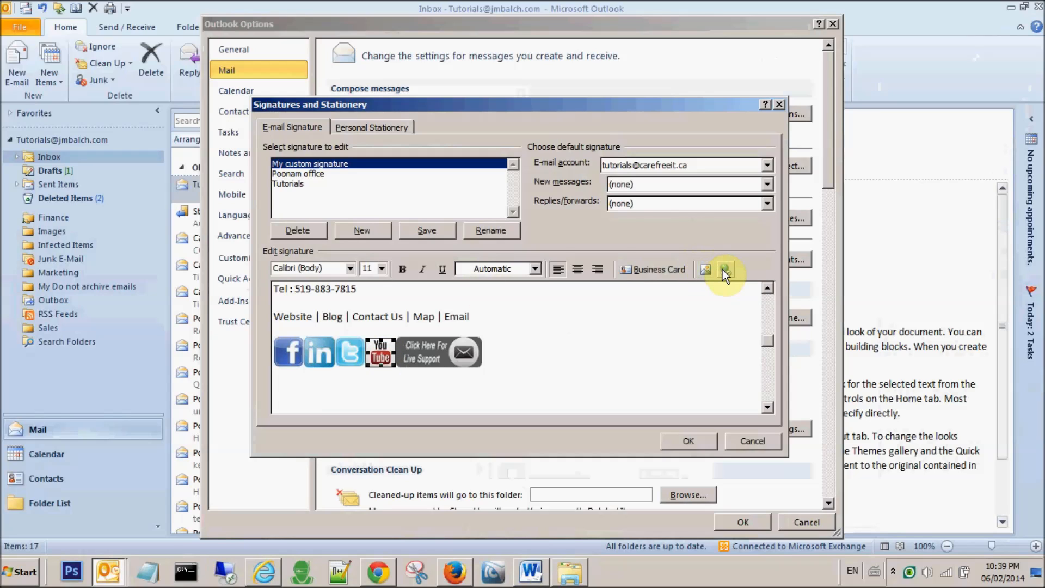
{"action": "left_click", "coordinate": [726, 269]}
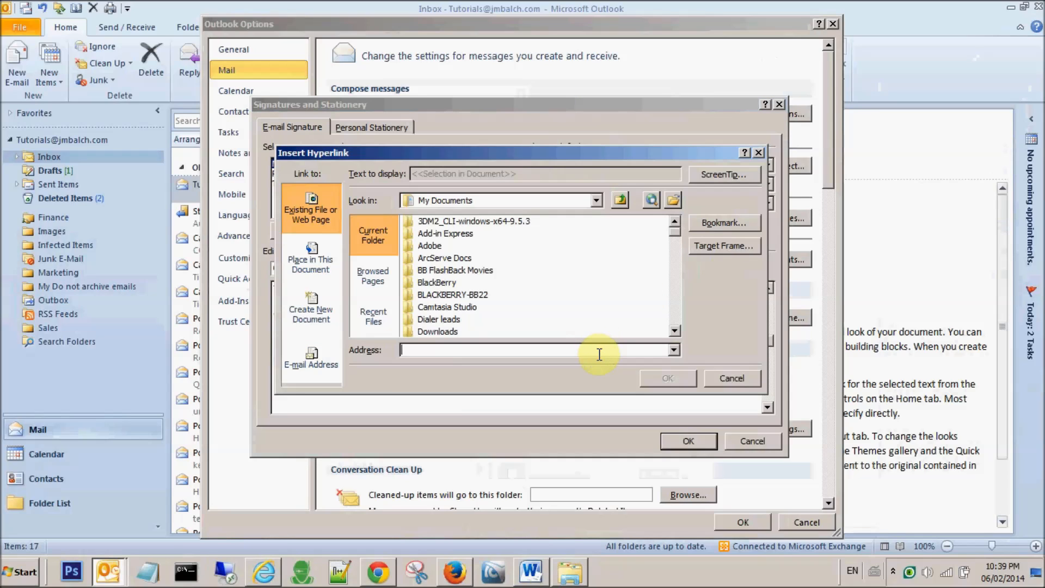
{"action": "type", "text": "http://www.youtube.com"}
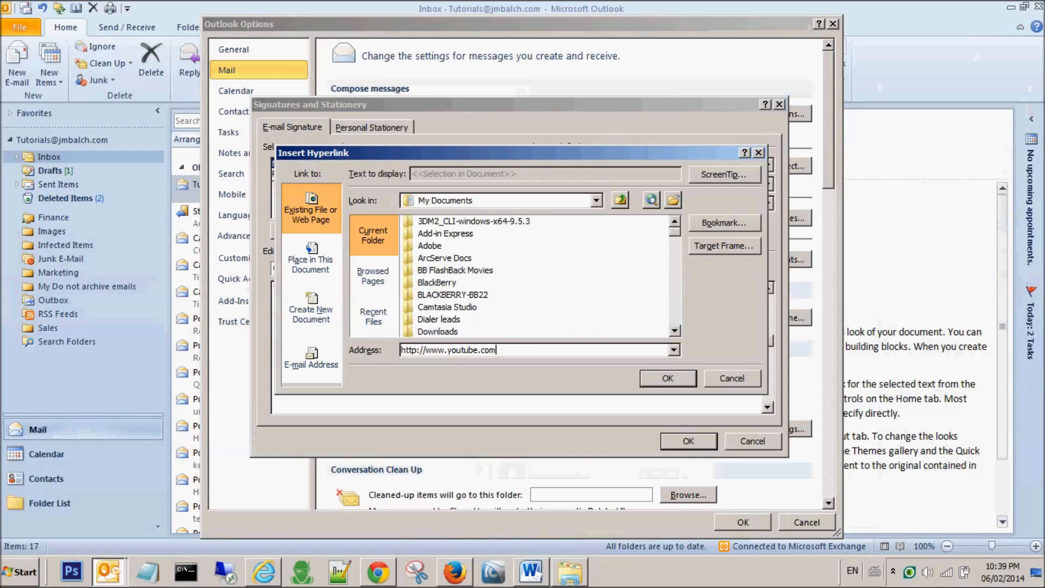
{"action": "type", "text": "/cate"}
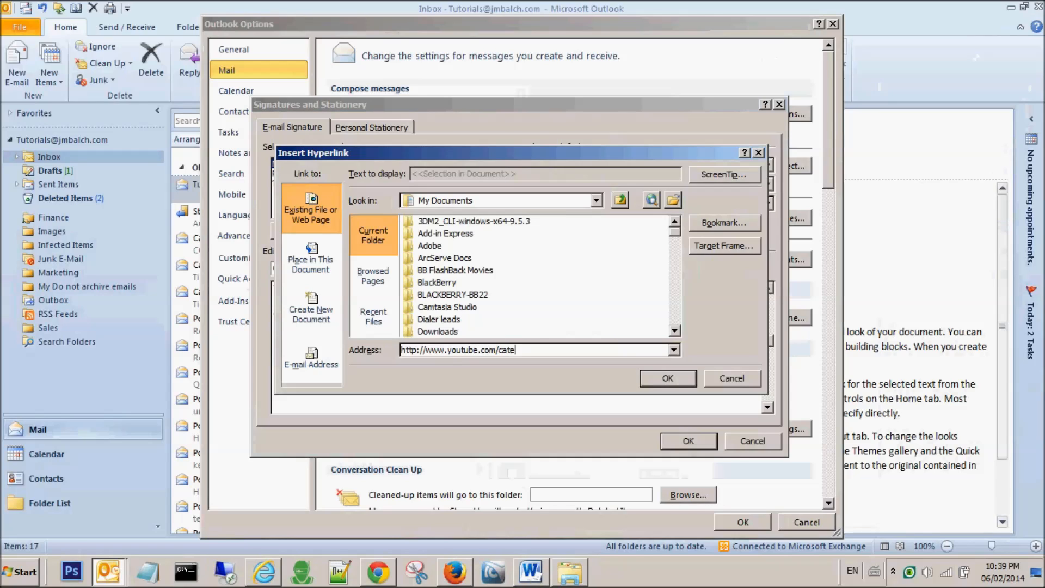
{"action": "type", "text": "freeittv"}
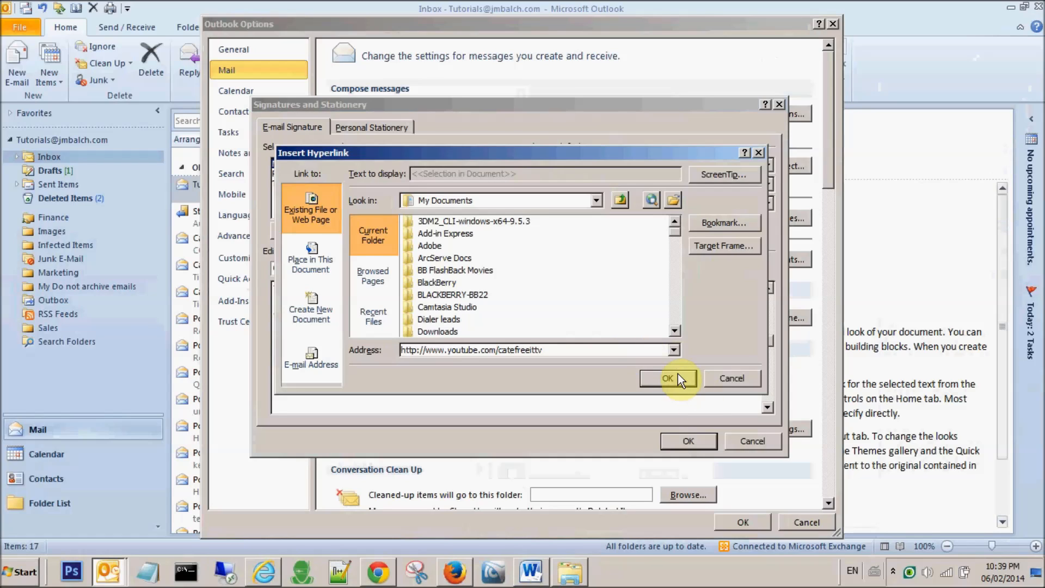
{"action": "left_click", "coordinate": [667, 378]}
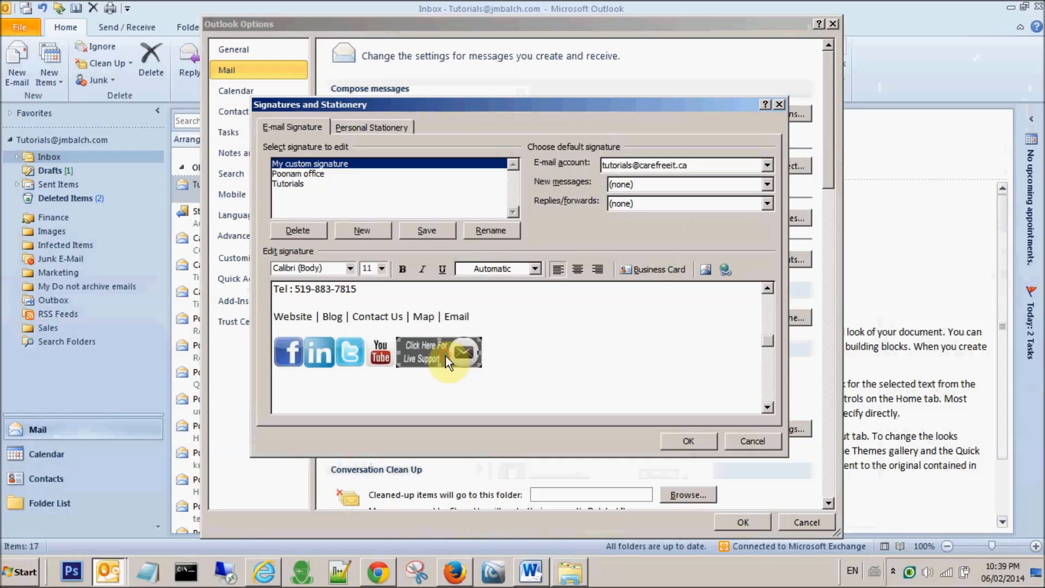
{"action": "left_click", "coordinate": [439, 351]}
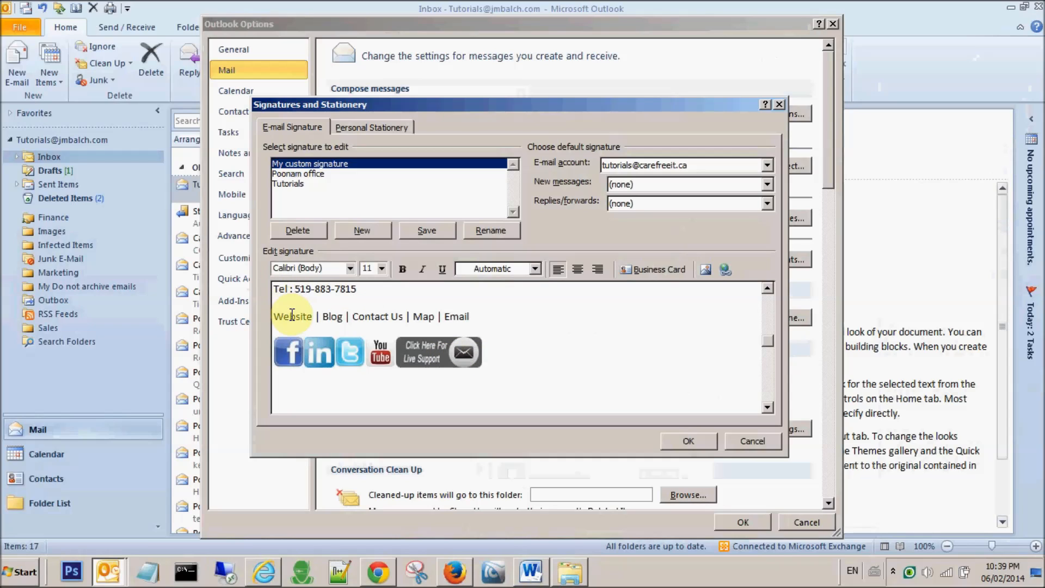
{"action": "double_click", "coordinate": [291, 316]}
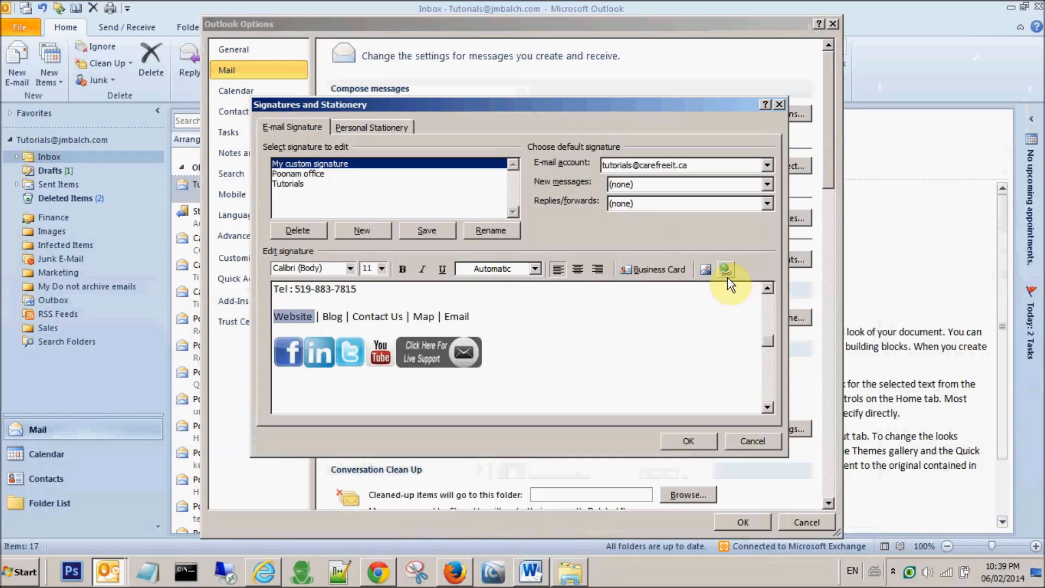
{"action": "left_click", "coordinate": [725, 269]}
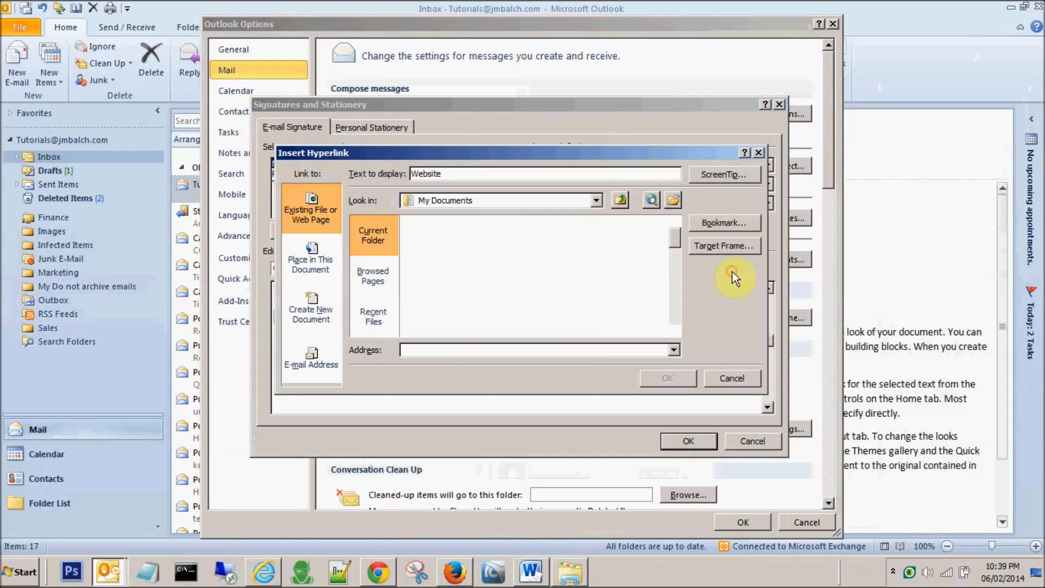
{"action": "type", "text": "w"}
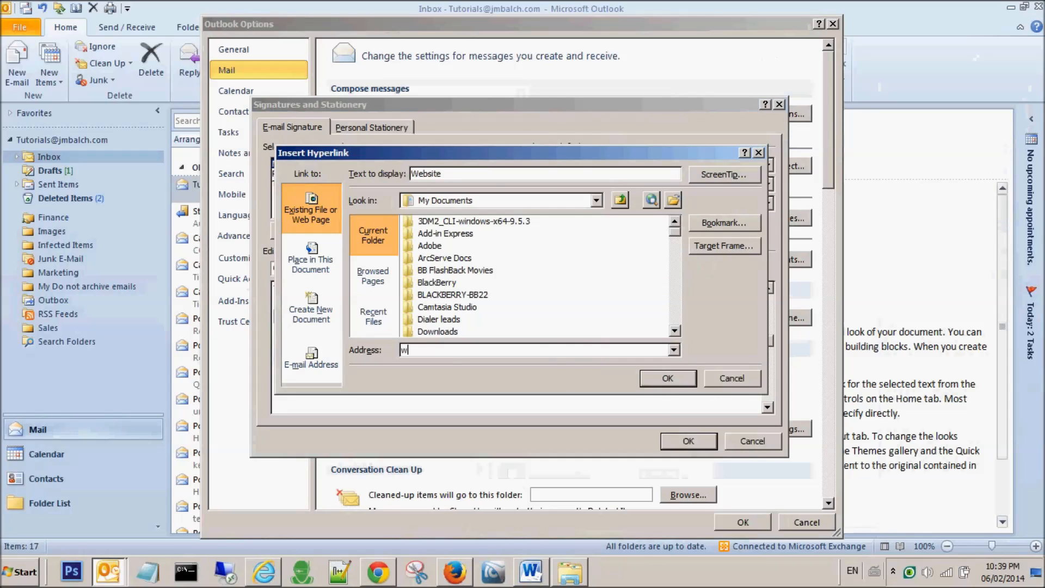
{"action": "type", "text": "http://www.carefreei.ca"}
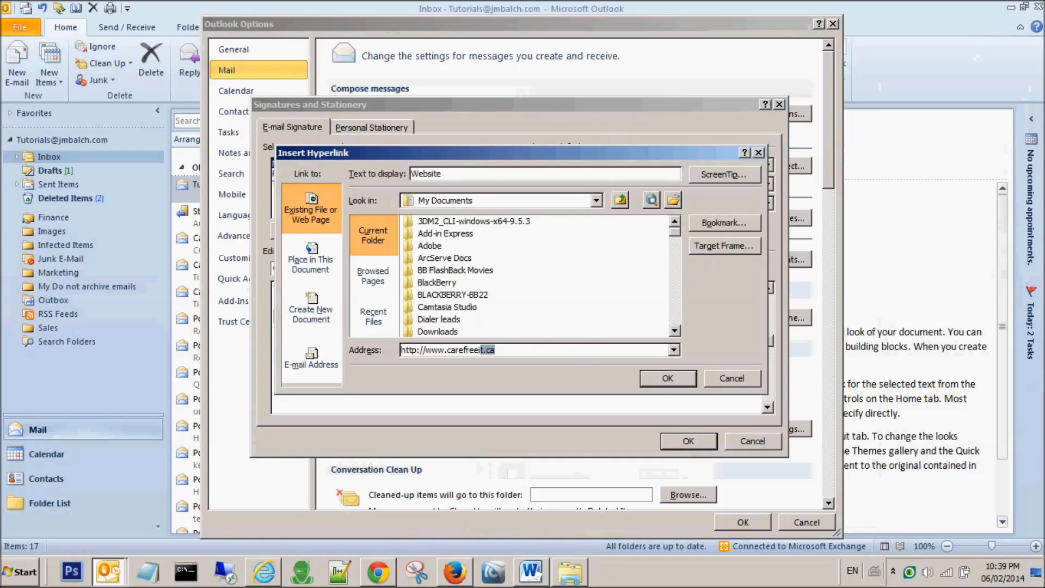
{"action": "left_click", "coordinate": [667, 378]}
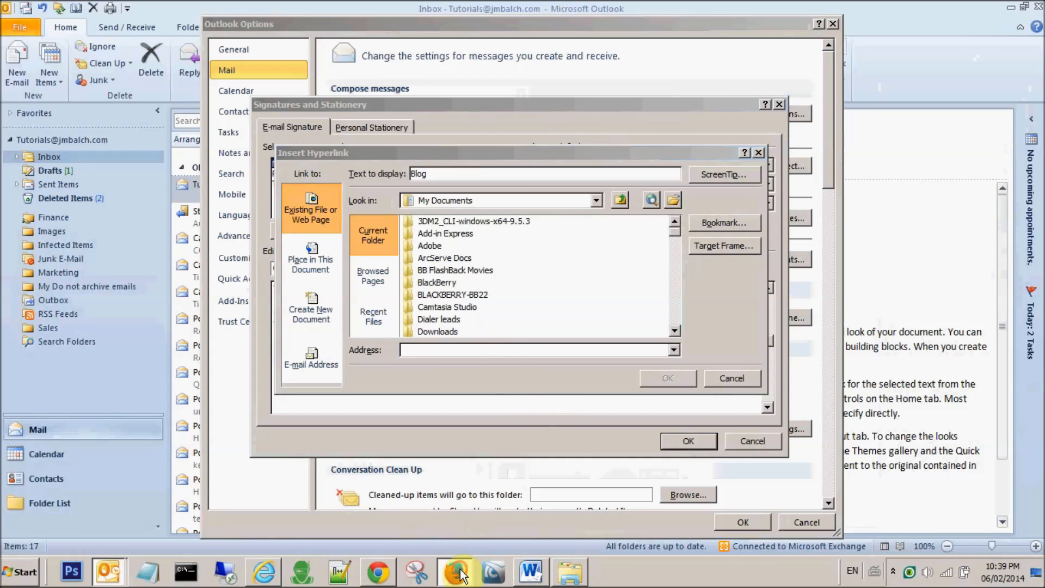
- Check page addresses on the company site in Firefox, then set the Blog link address
{"action": "left_click", "coordinate": [455, 572]}
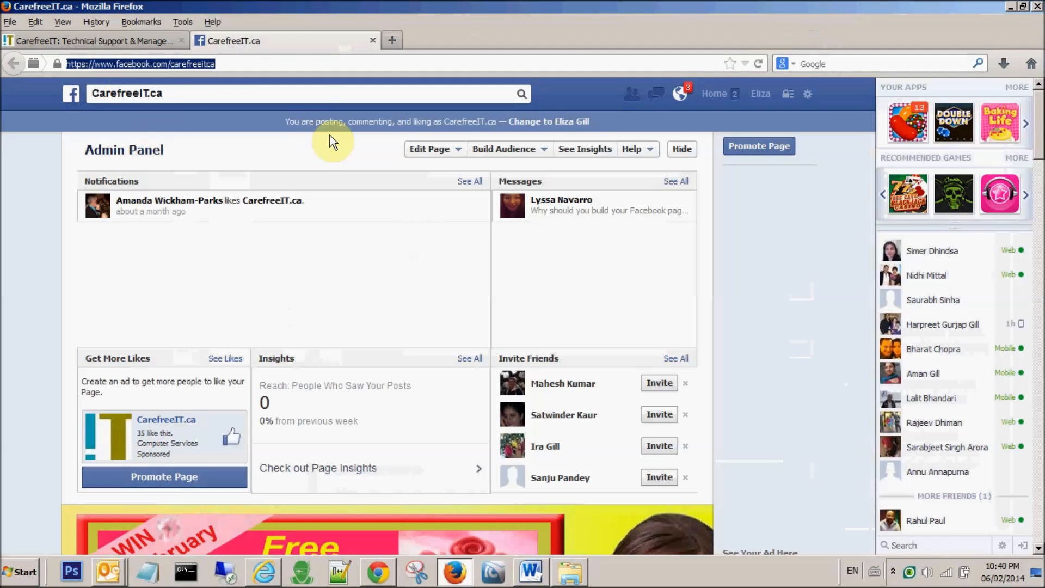
{"action": "left_click", "coordinate": [94, 40]}
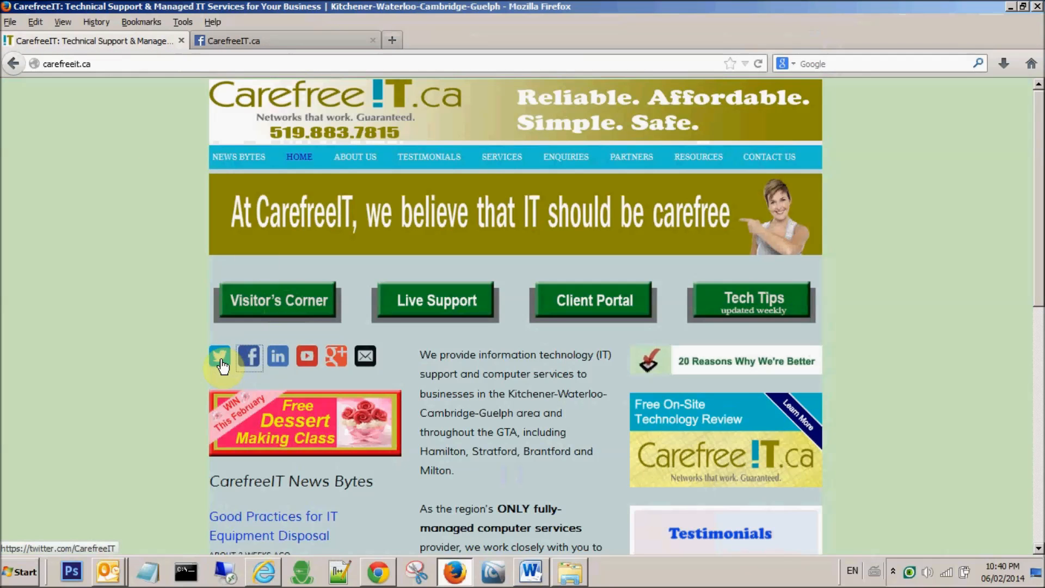
{"action": "mouse_move", "coordinate": [261, 296]}
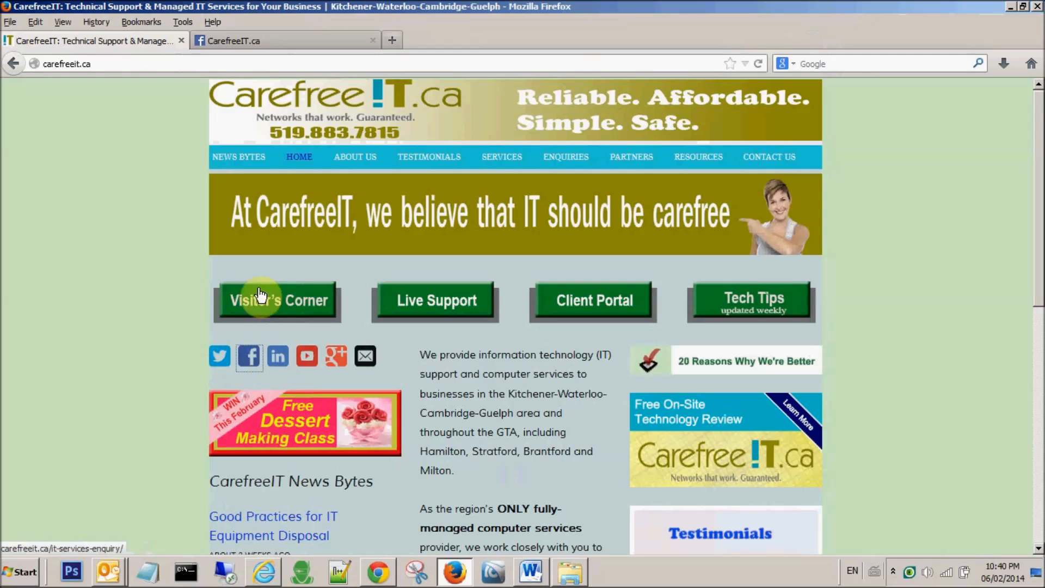
{"action": "left_click", "coordinate": [238, 156]}
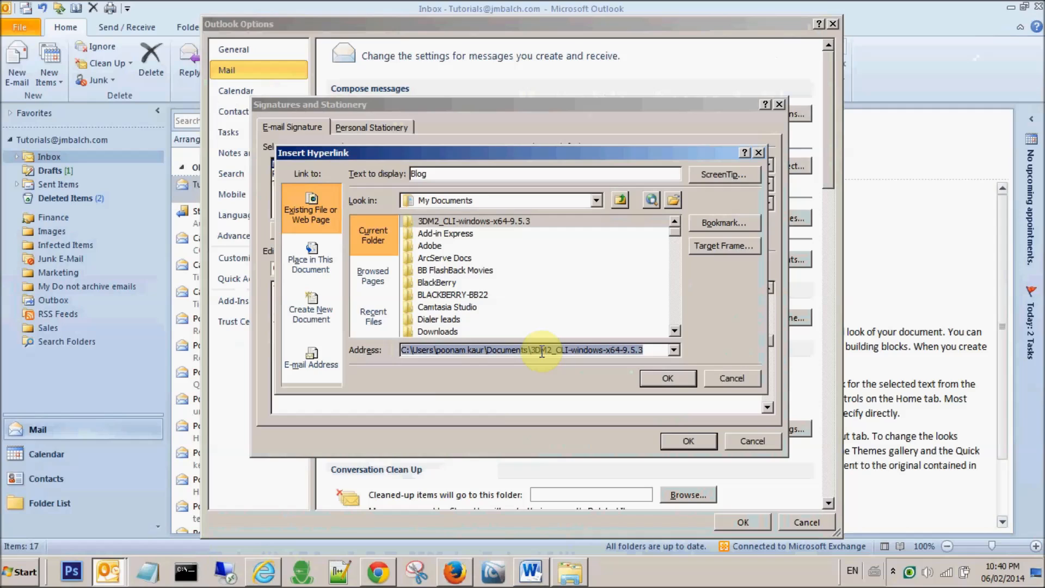
{"action": "left_click", "coordinate": [666, 377]}
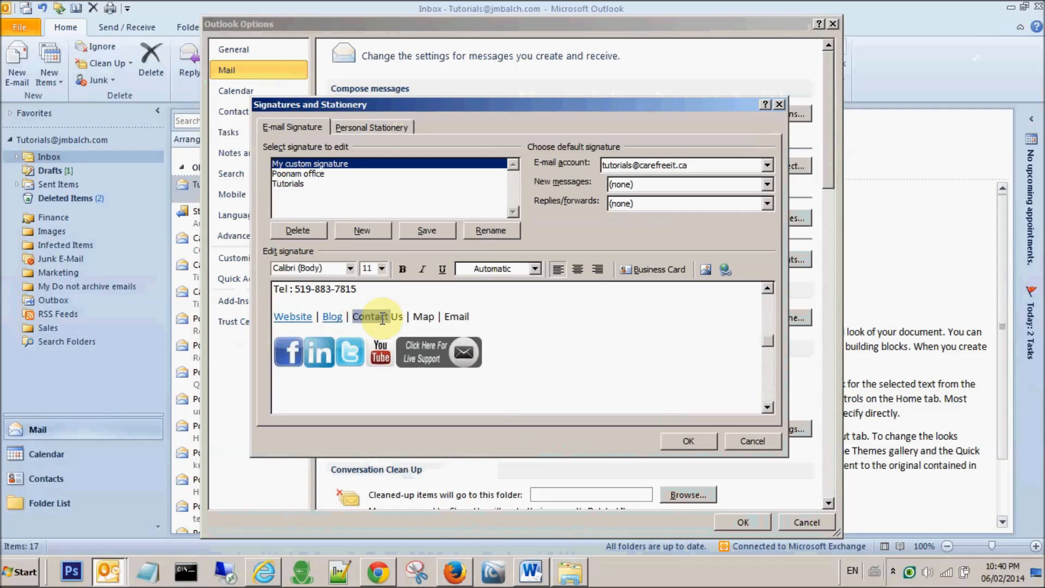
{"action": "mouse_move", "coordinate": [644, 268]}
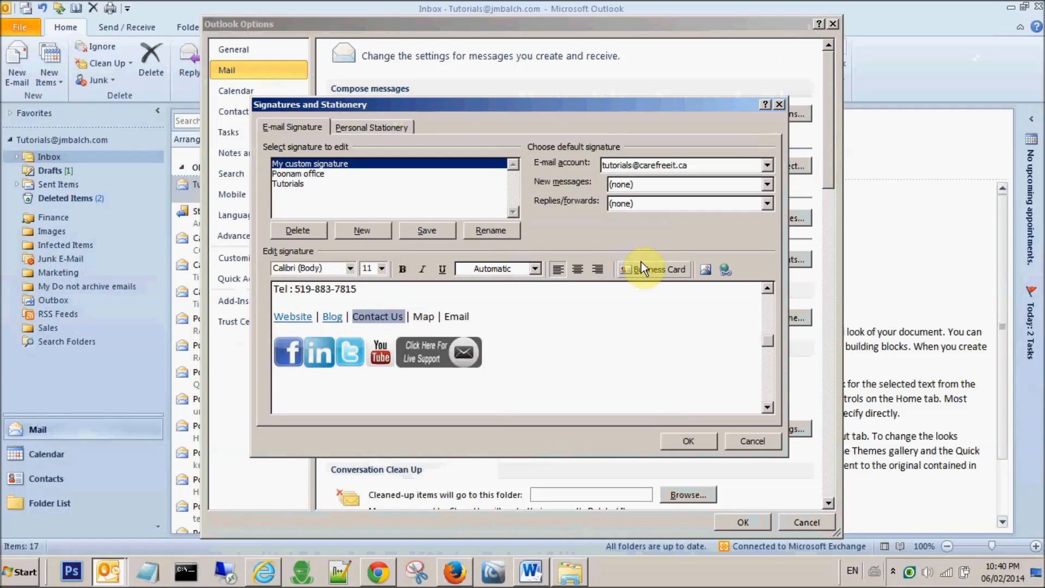
{"action": "left_click", "coordinate": [725, 269]}
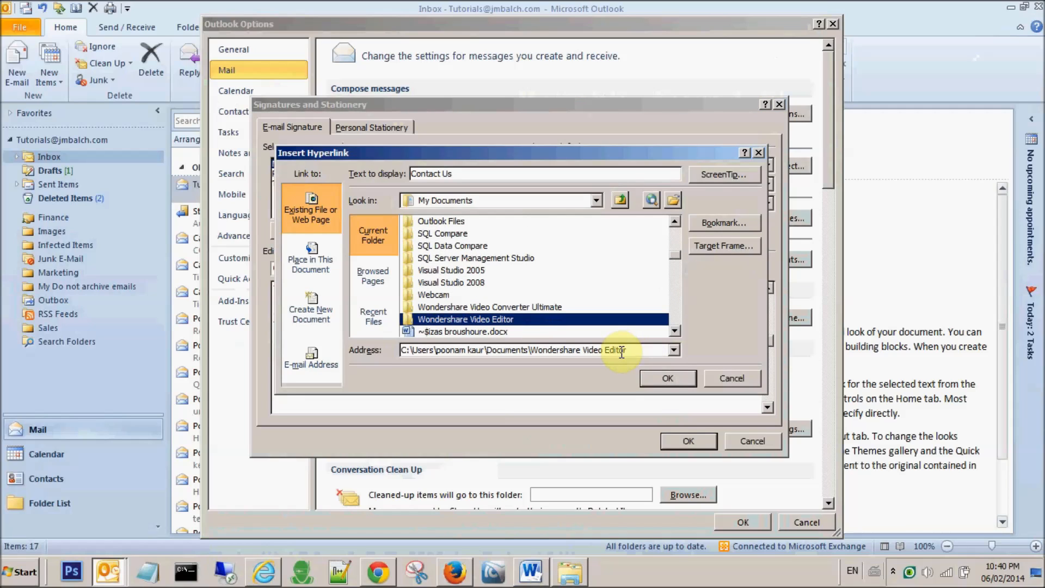
{"action": "type", "text": "www"}
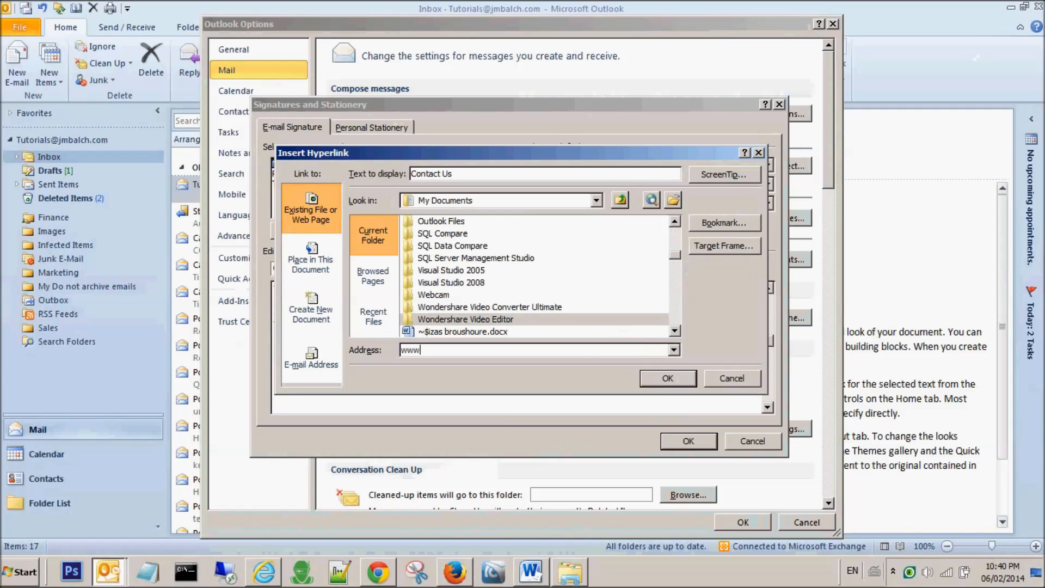
{"action": "type", "text": "http://www.carefreeit.ca"}
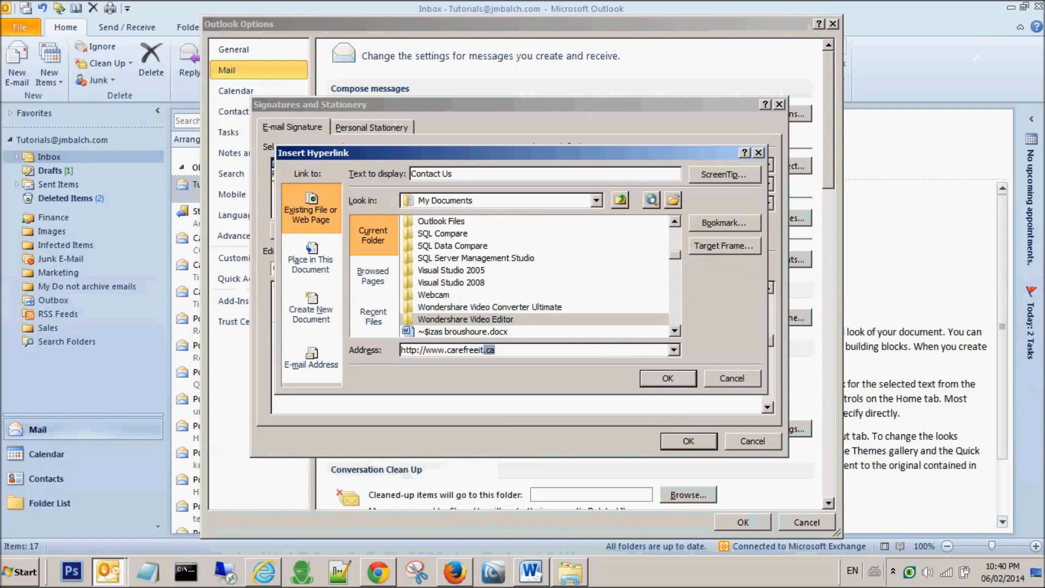
{"action": "type", "text": "/chat"}
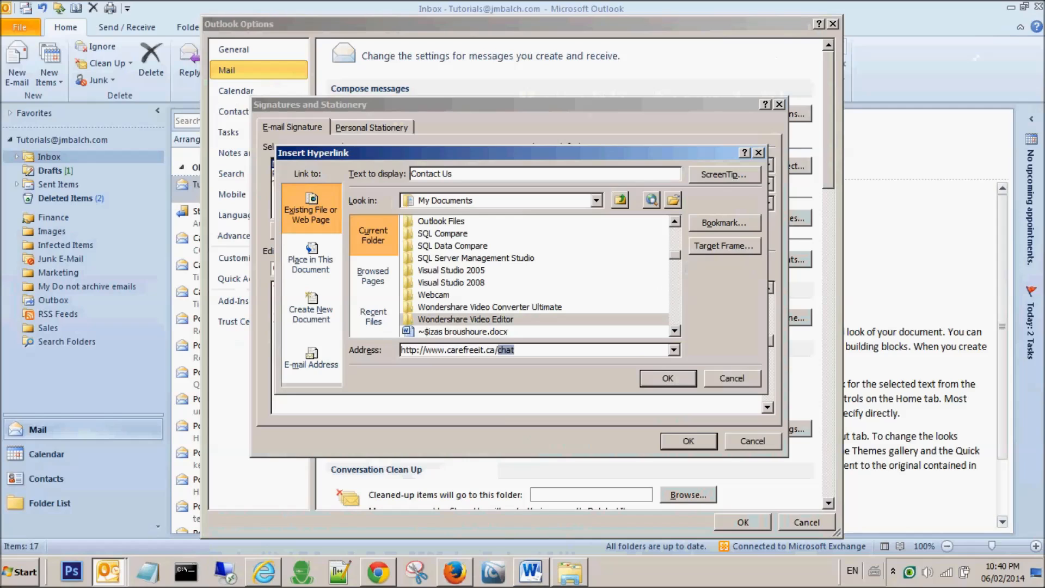
{"action": "type", "text": "contac"}
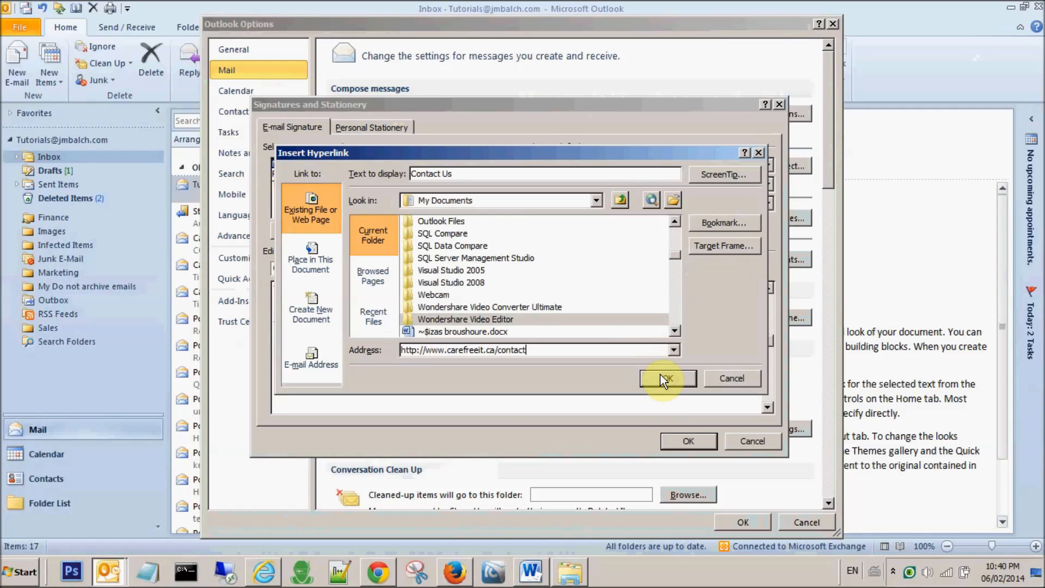
- Confirm the Contact Us link and select the word Map for linking
{"action": "left_click", "coordinate": [667, 378]}
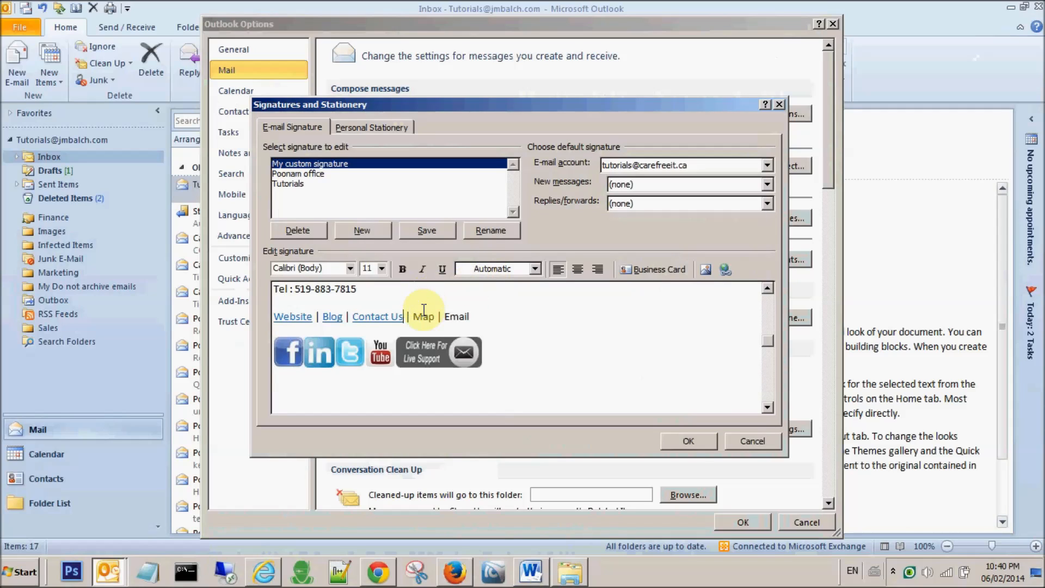
{"action": "double_click", "coordinate": [424, 316]}
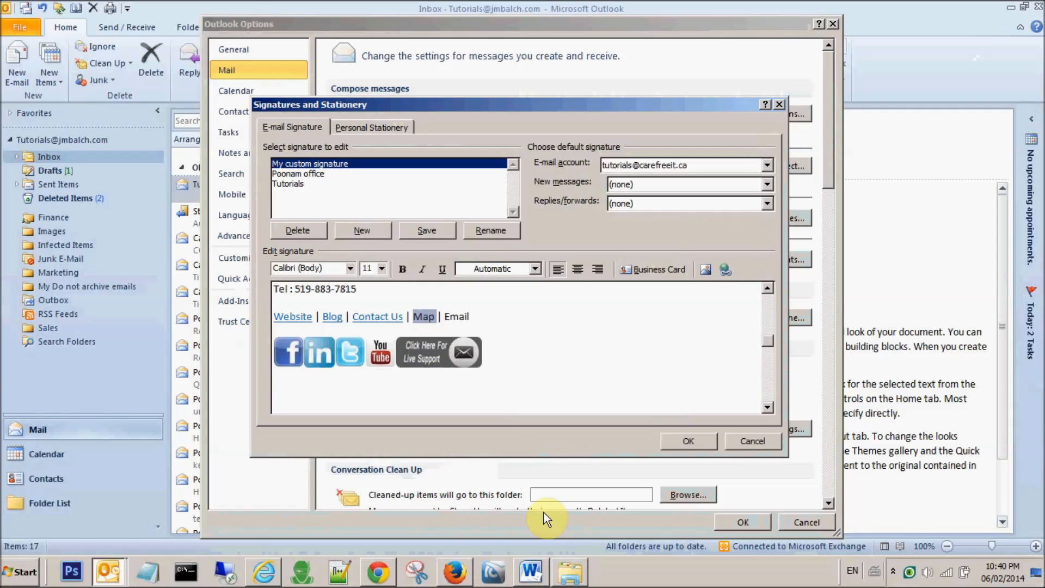
{"action": "left_click", "coordinate": [455, 572]}
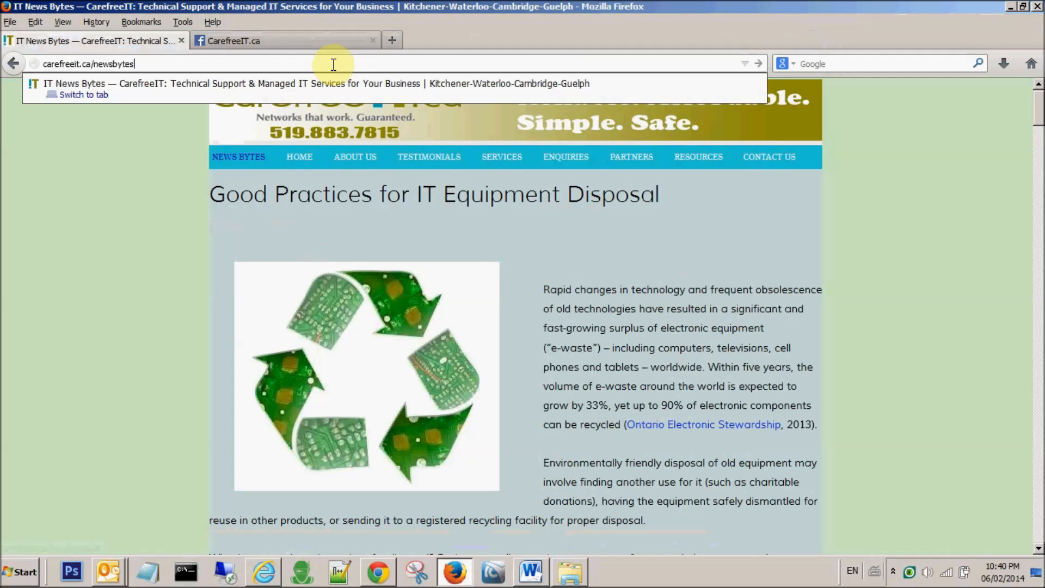
- Locate 155 Frobisher Dr, Waterloo, ON in Google Maps and get the link for that location
{"action": "type", "text": "maps.google.com"}
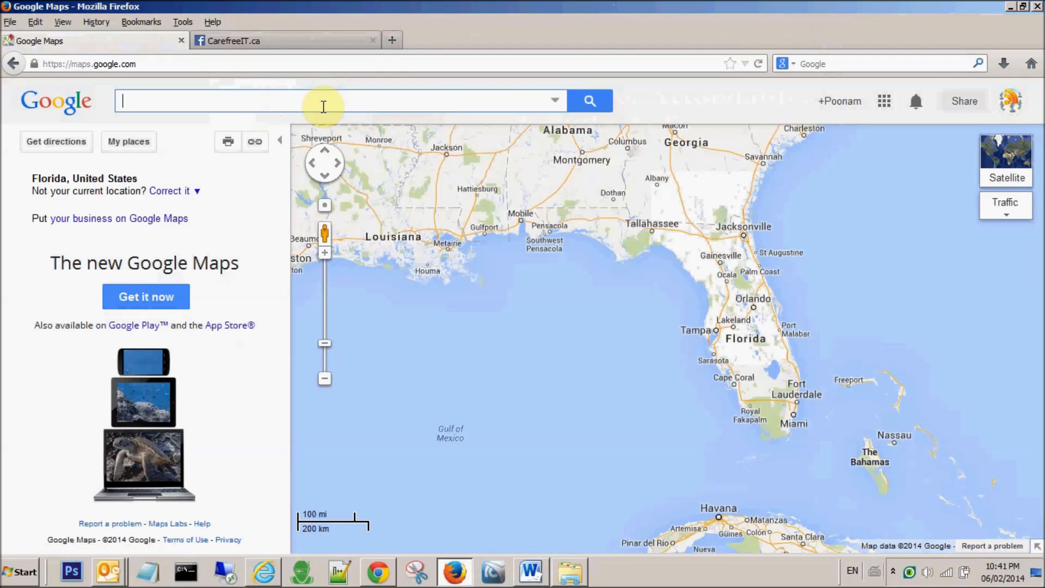
{"action": "type", "text": "155 Frobisher Dr, Waterloo, ON, Canada"}
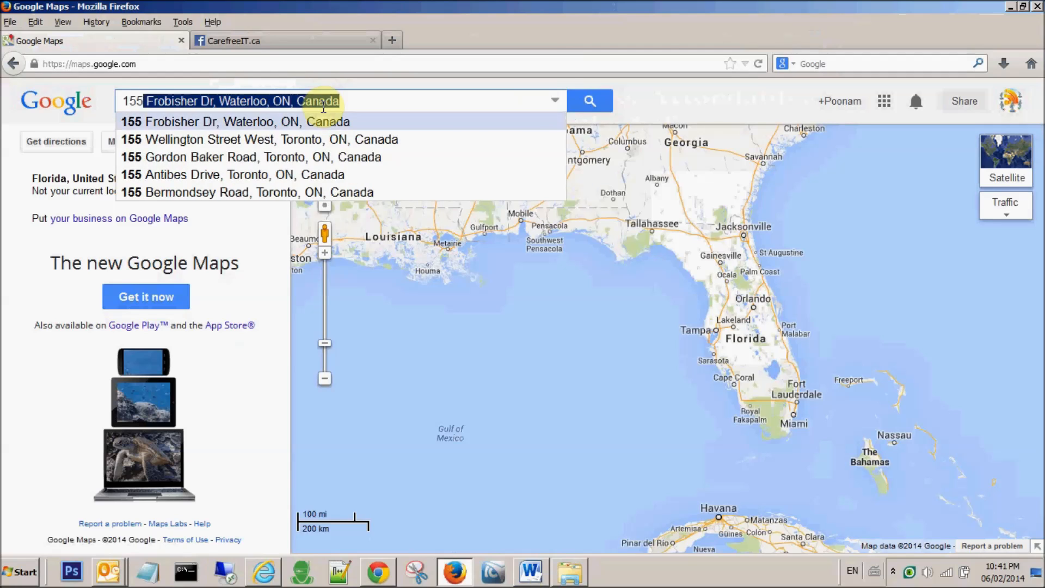
{"action": "left_click", "coordinate": [248, 121]}
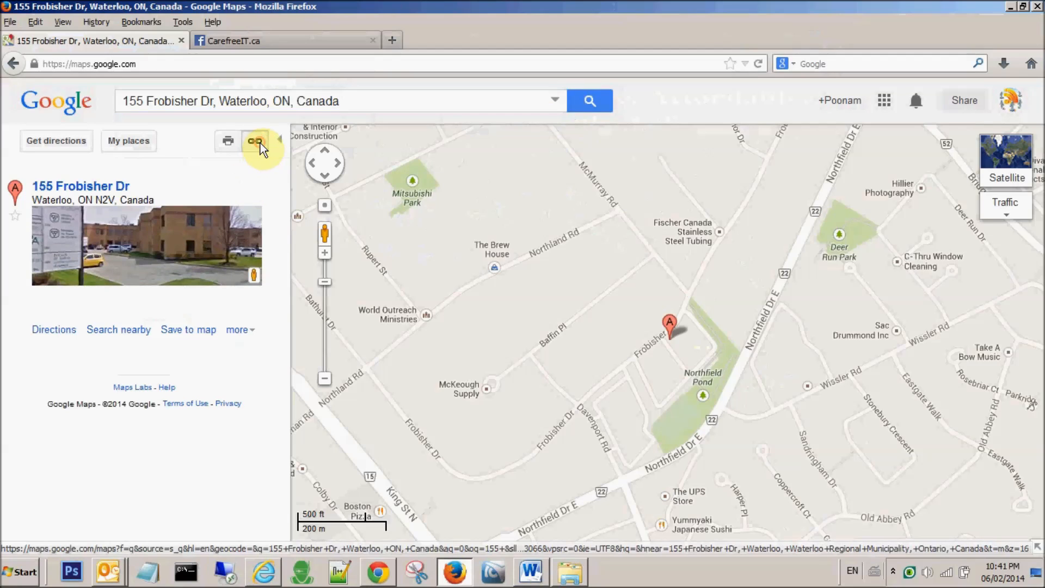
{"action": "right_click", "coordinate": [427, 180]}
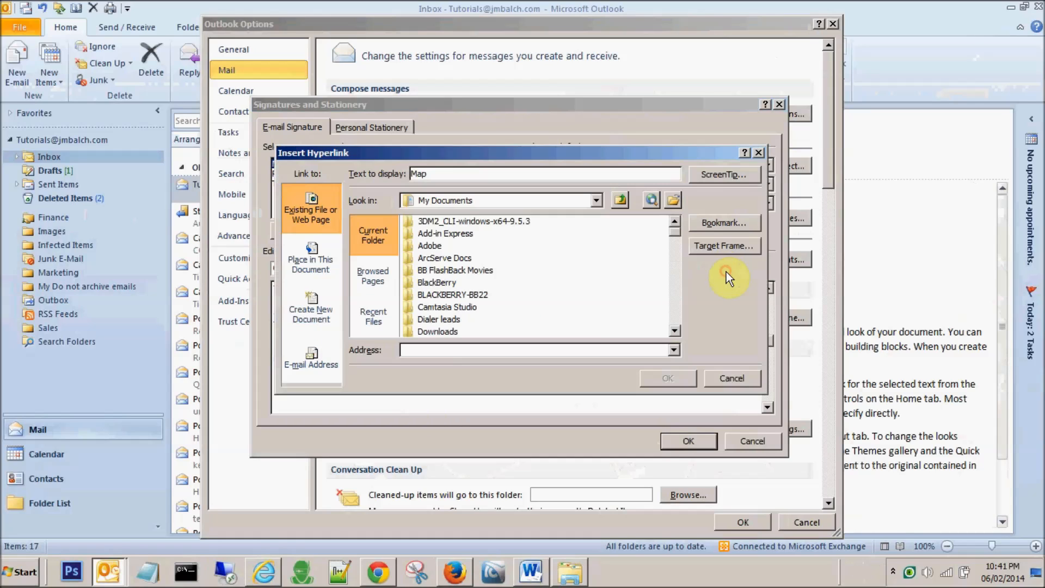
{"action": "mouse_move", "coordinate": [567, 352]}
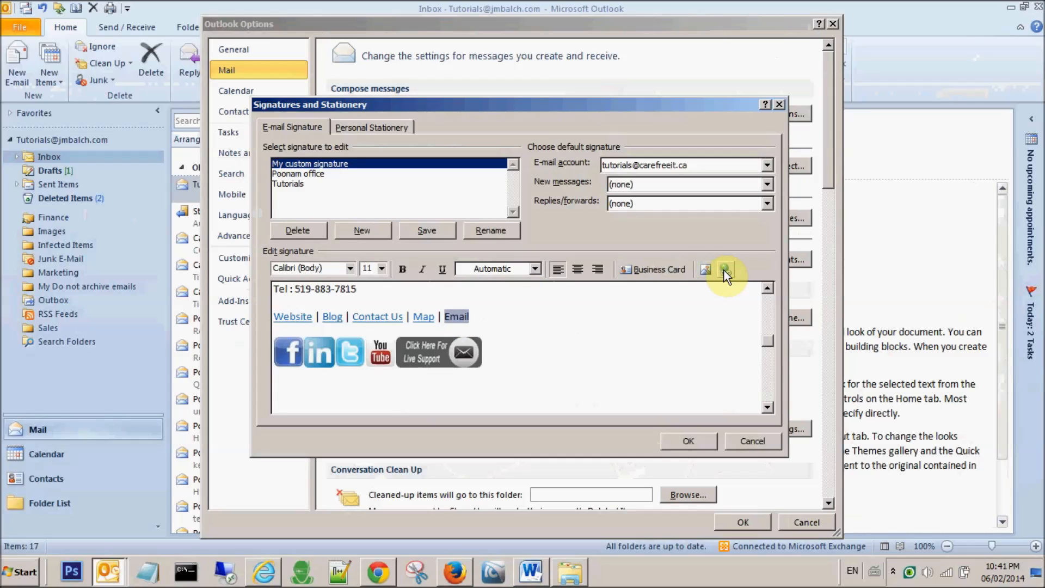
{"action": "left_click", "coordinate": [726, 269]}
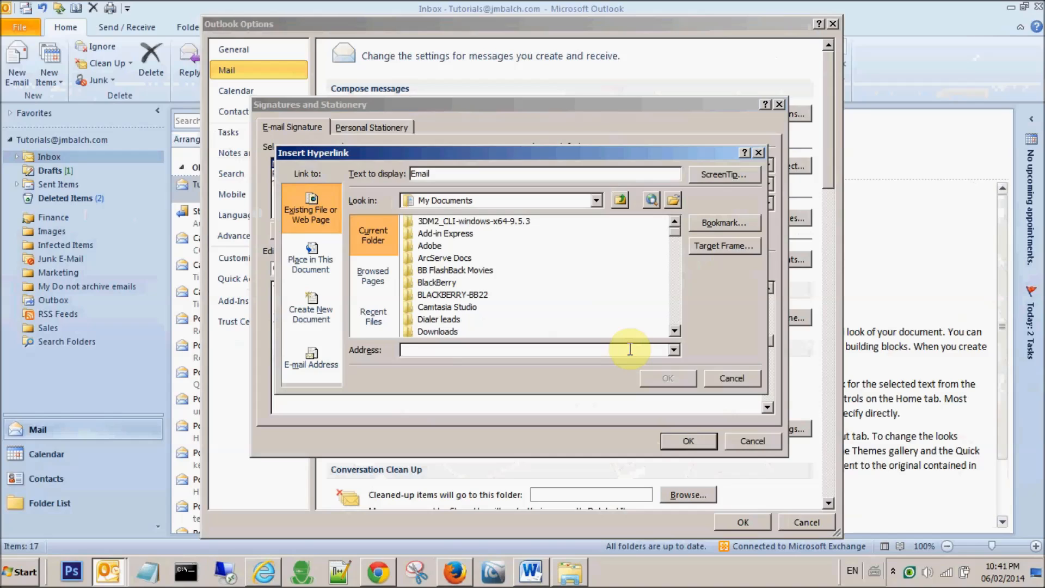
{"action": "type", "text": "tutorial"}
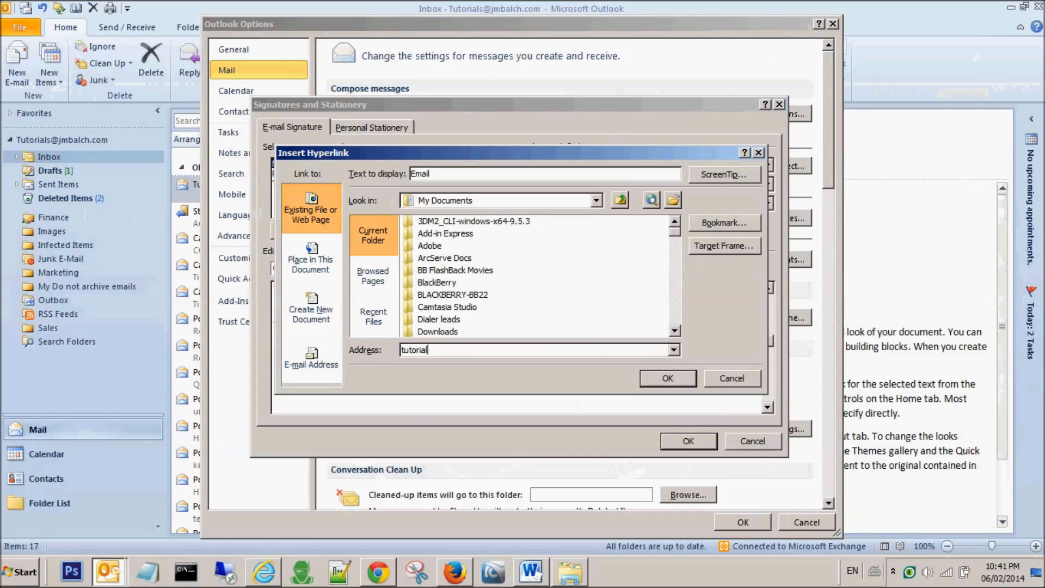
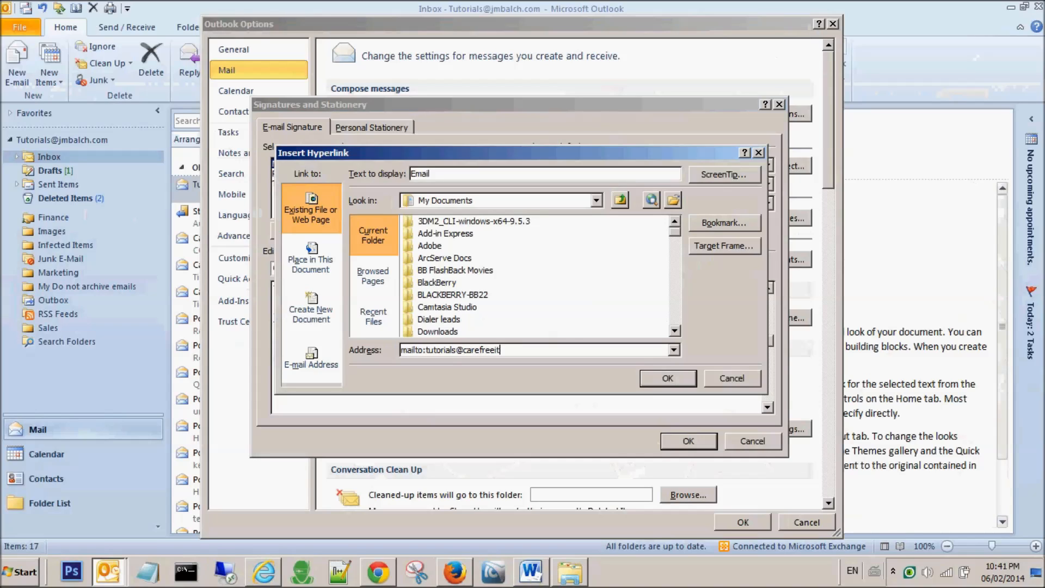
{"action": "left_click", "coordinate": [668, 377]}
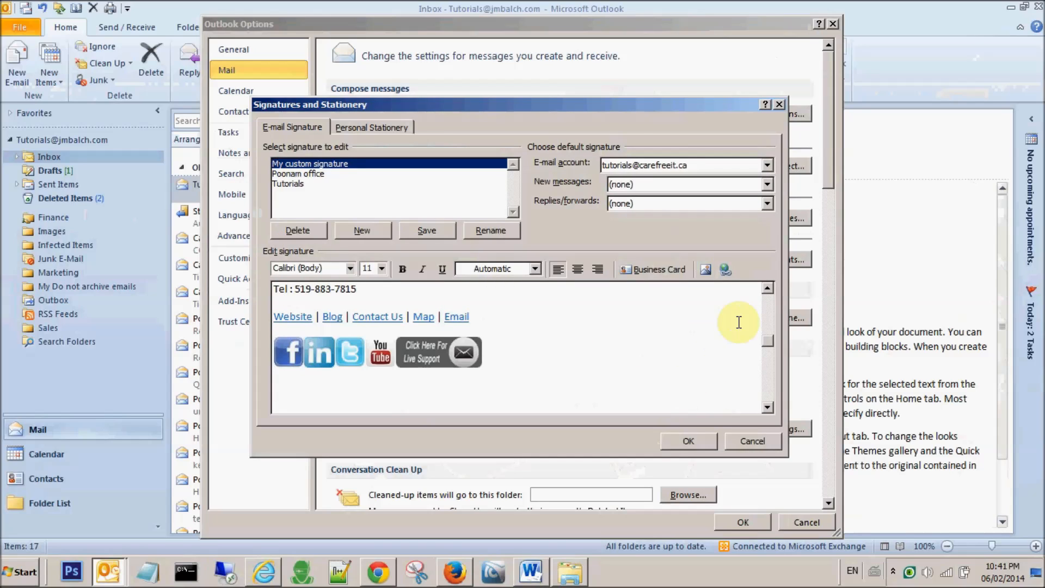
- Set the full name line in Arial and adjust its text size
{"action": "left_click", "coordinate": [767, 287]}
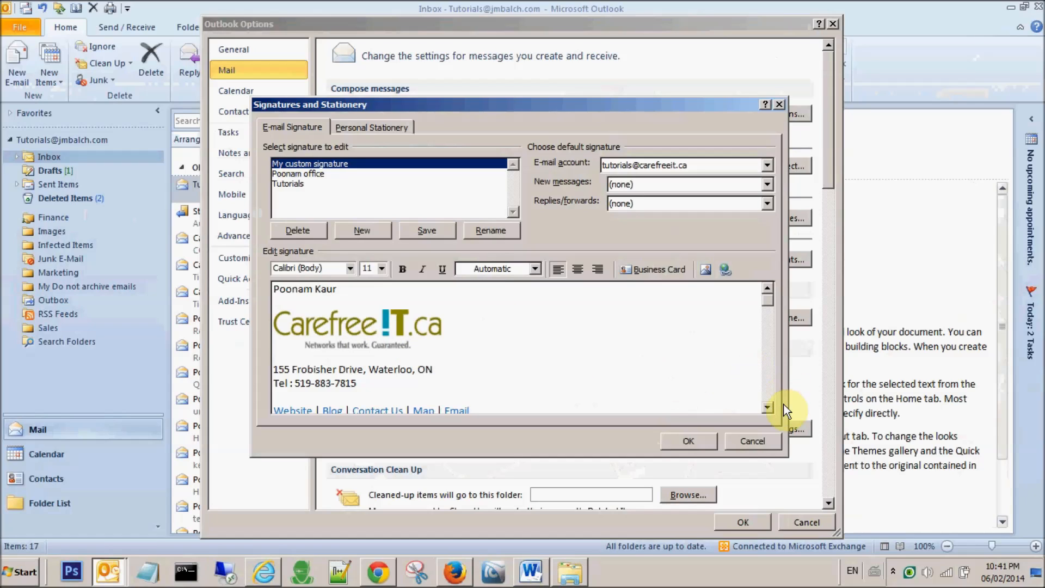
{"action": "left_click", "coordinate": [767, 287]}
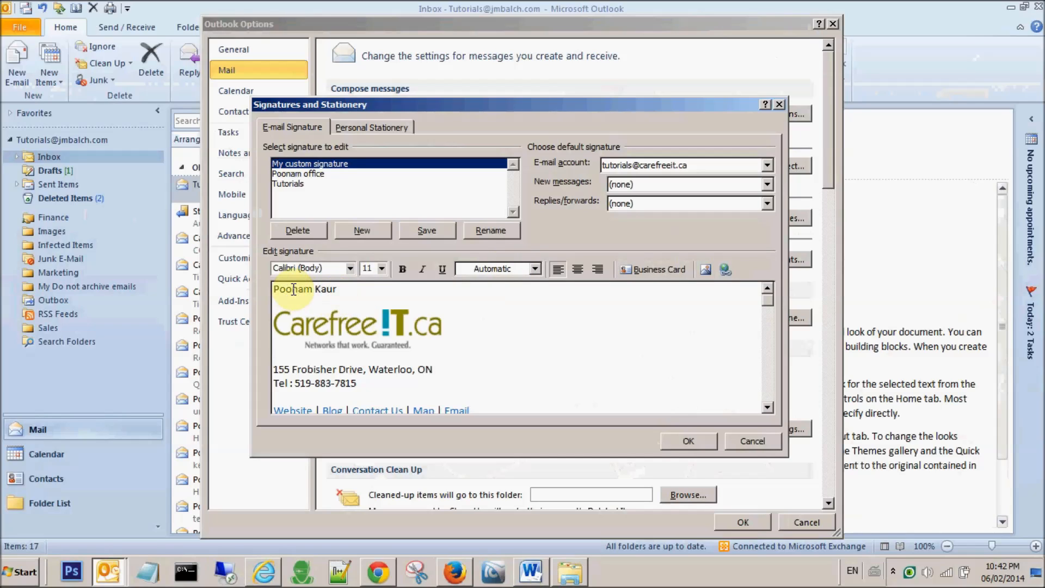
{"action": "double_click", "coordinate": [291, 288]}
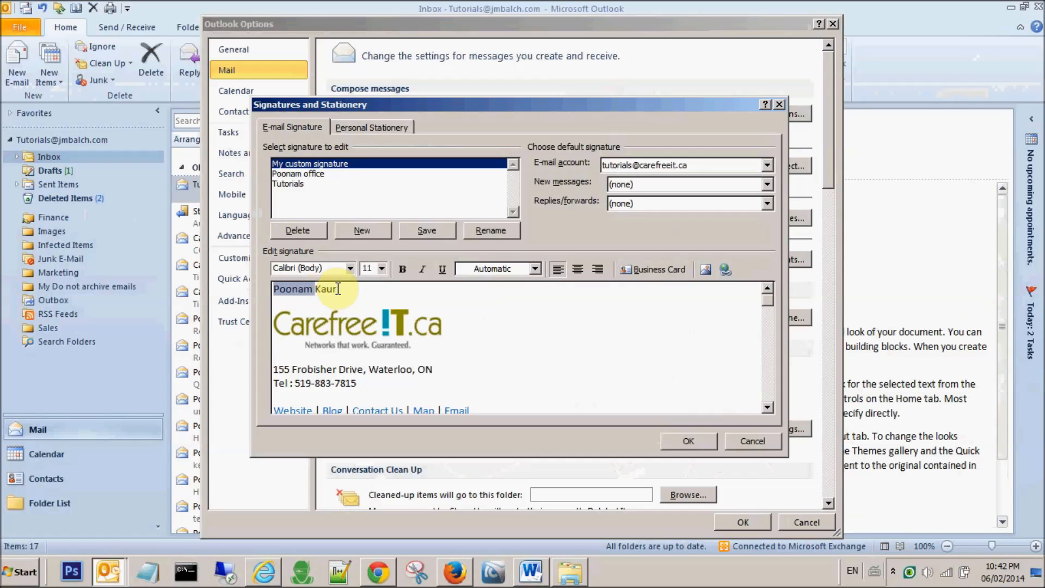
{"action": "left_click", "coordinate": [350, 268]}
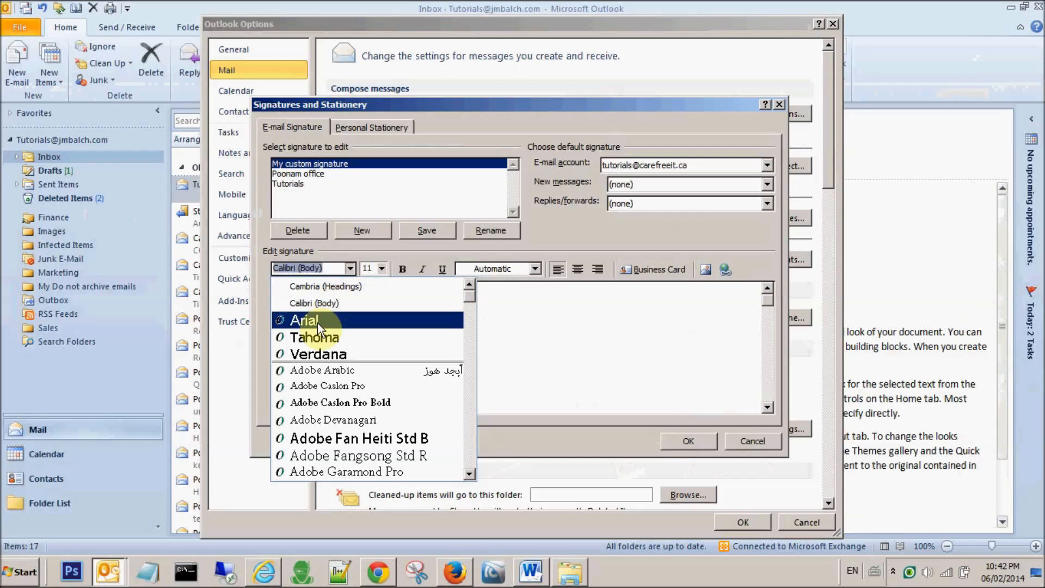
{"action": "left_click", "coordinate": [305, 321]}
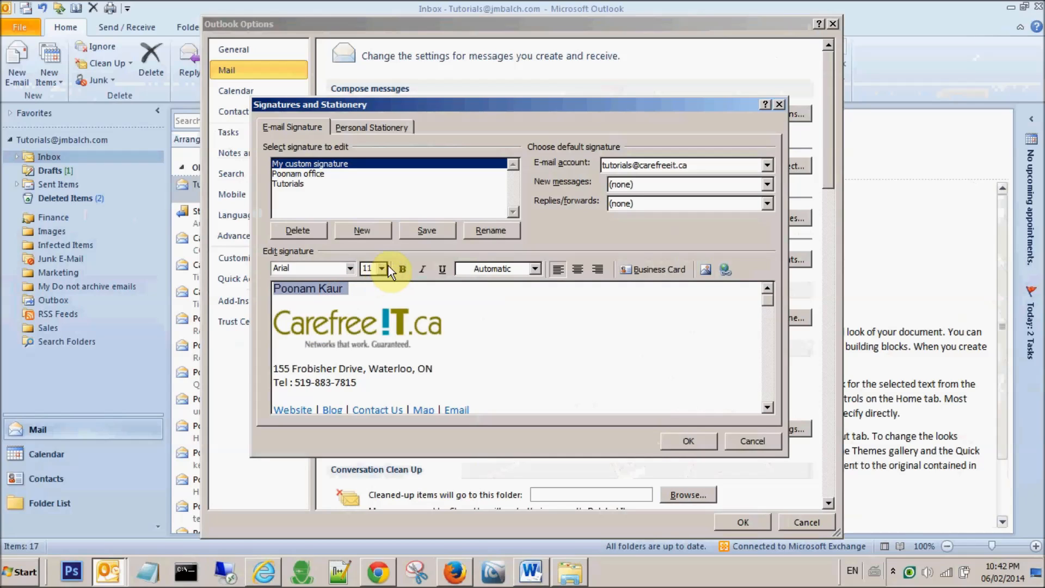
{"action": "left_click", "coordinate": [403, 269]}
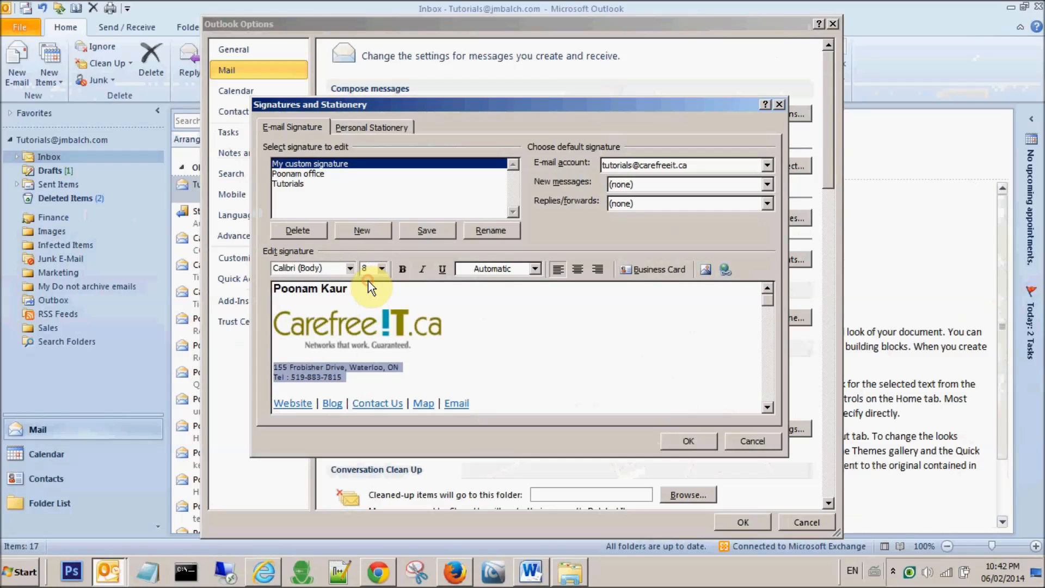
- Set the address and phone lines in Arial
{"action": "left_click", "coordinate": [349, 268]}
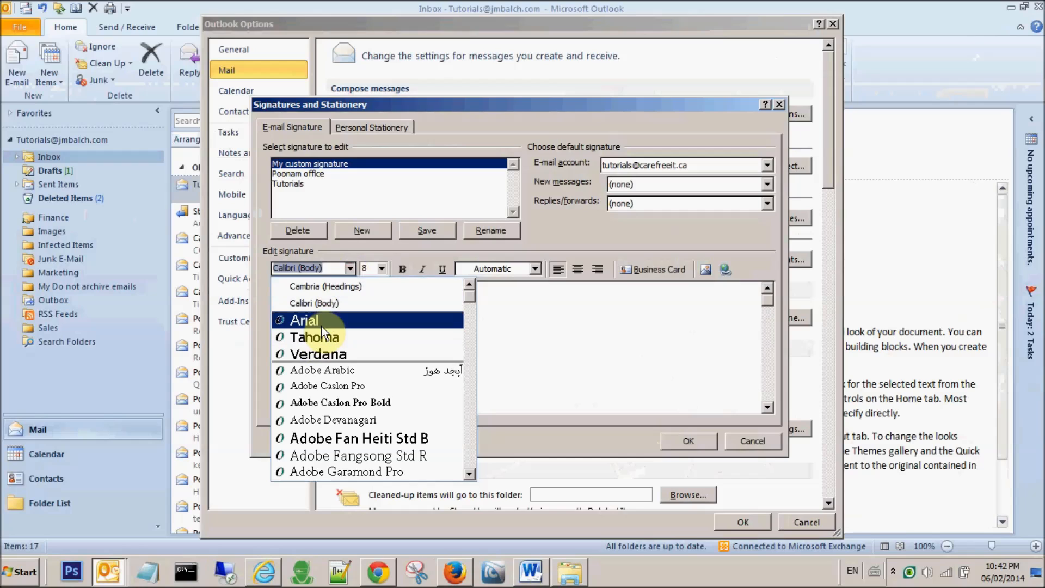
{"action": "left_click", "coordinate": [304, 320]}
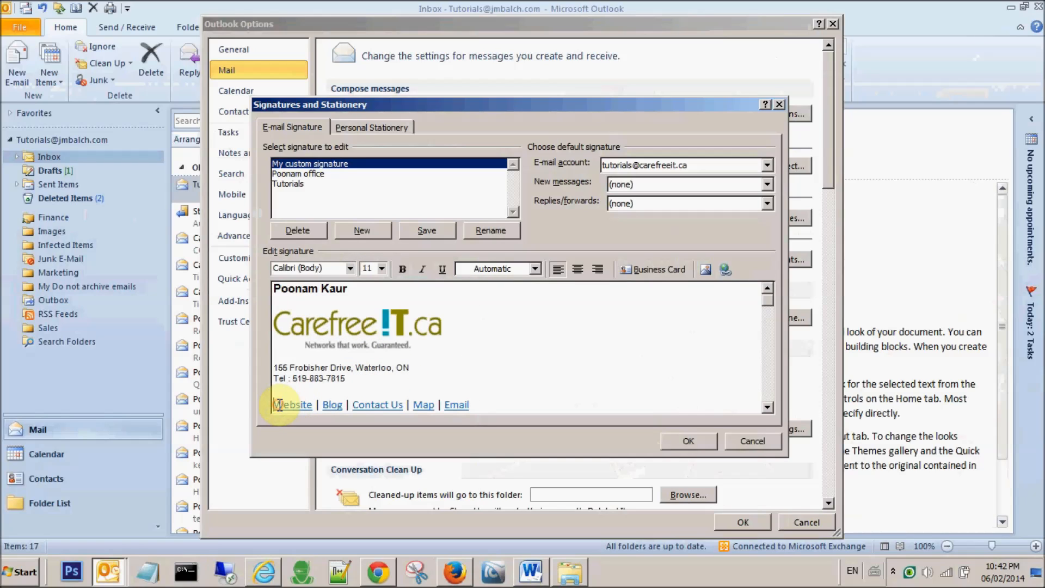
{"action": "mouse_move", "coordinate": [456, 405]}
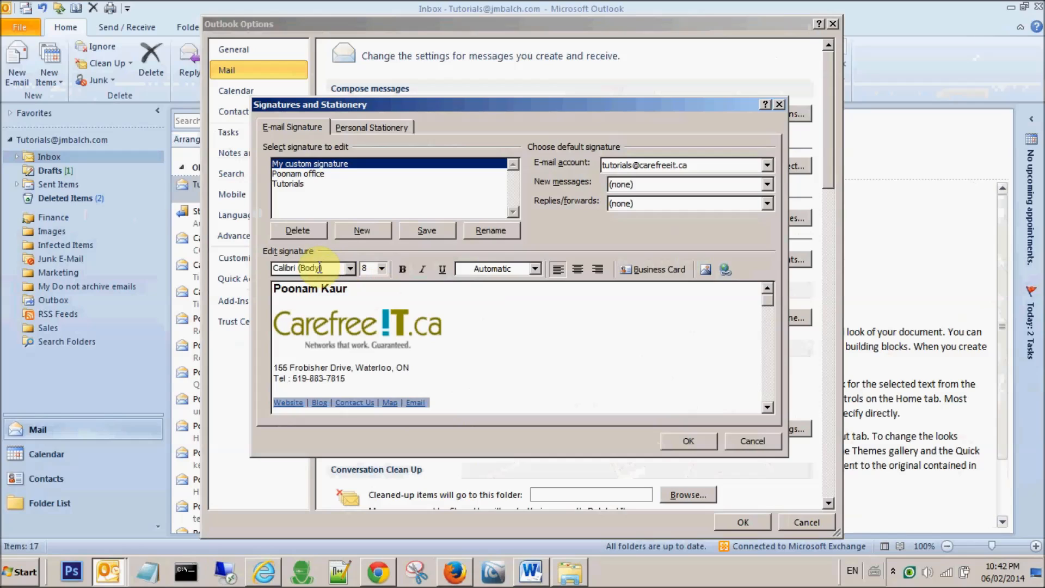
- Set the links row in Arial with a dark grey colour and save the signature
{"action": "left_click", "coordinate": [350, 268]}
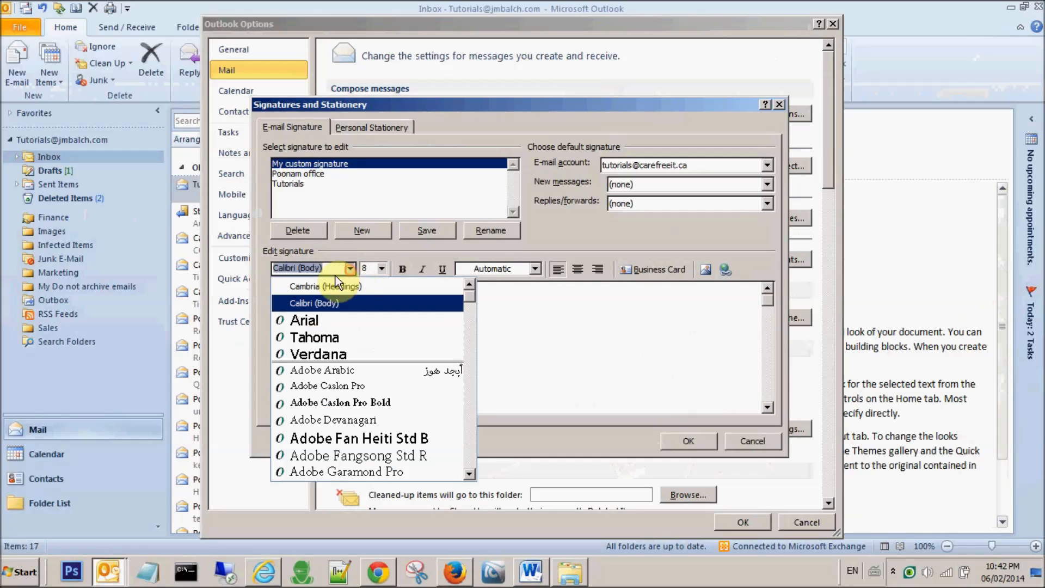
{"action": "left_click", "coordinate": [304, 320]}
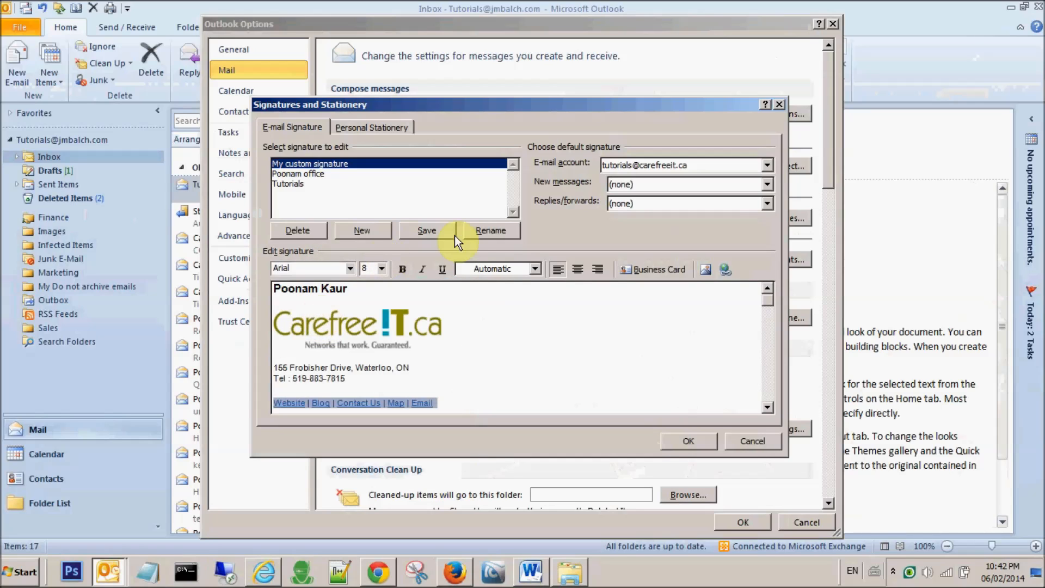
{"action": "mouse_move", "coordinate": [500, 274]}
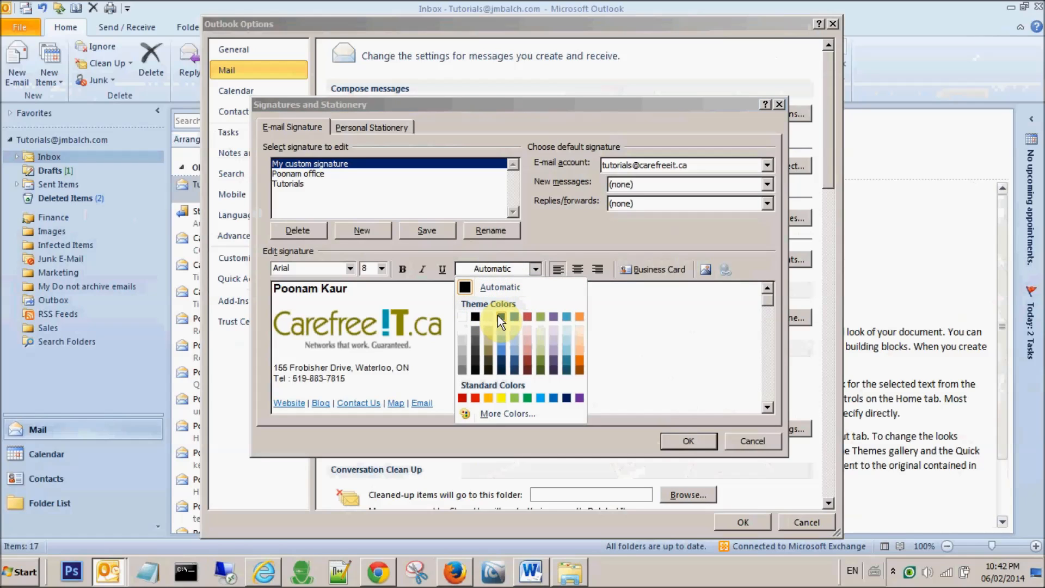
{"action": "mouse_move", "coordinate": [540, 373]}
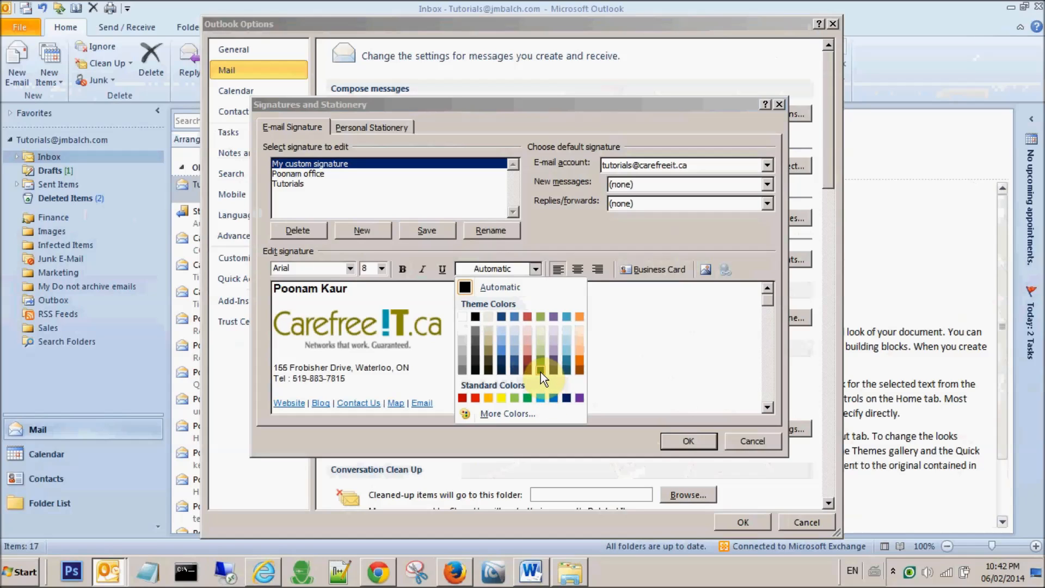
{"action": "left_click", "coordinate": [540, 374]}
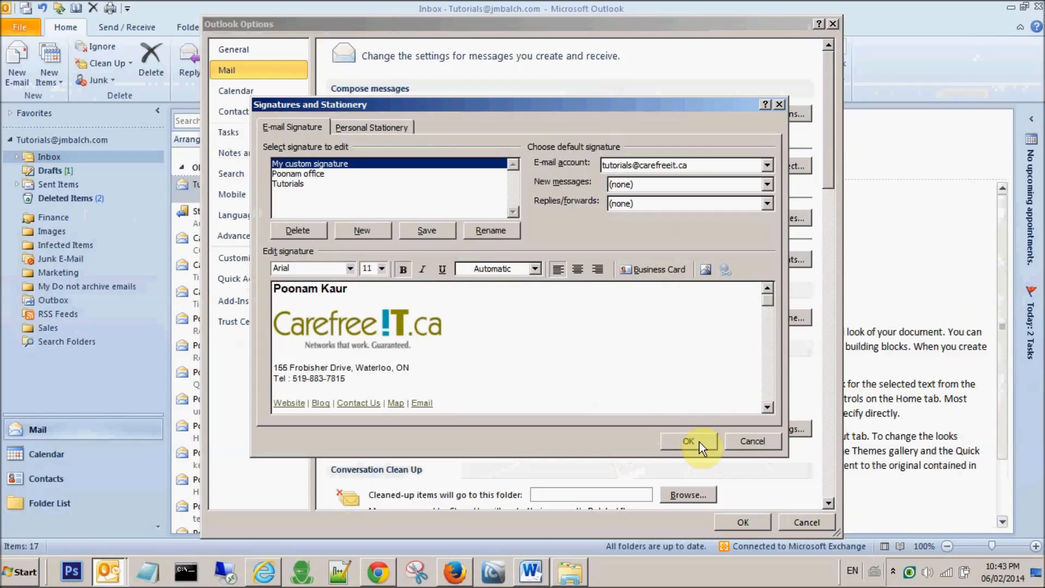
{"action": "left_click", "coordinate": [688, 441]}
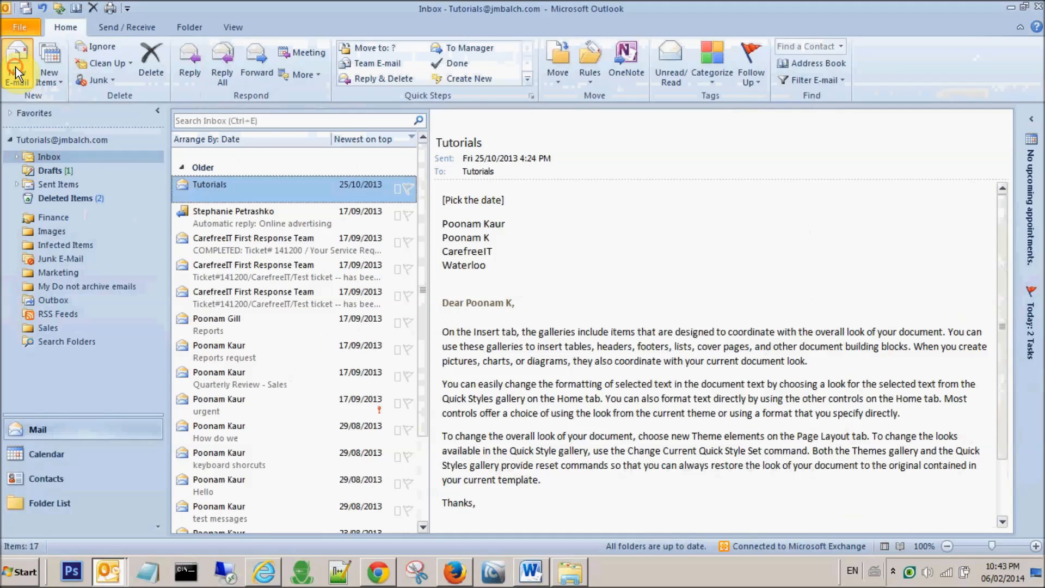
- Start a new email to your own address with a body note 'to check the hyperlinks.'
{"action": "left_click", "coordinate": [18, 63]}
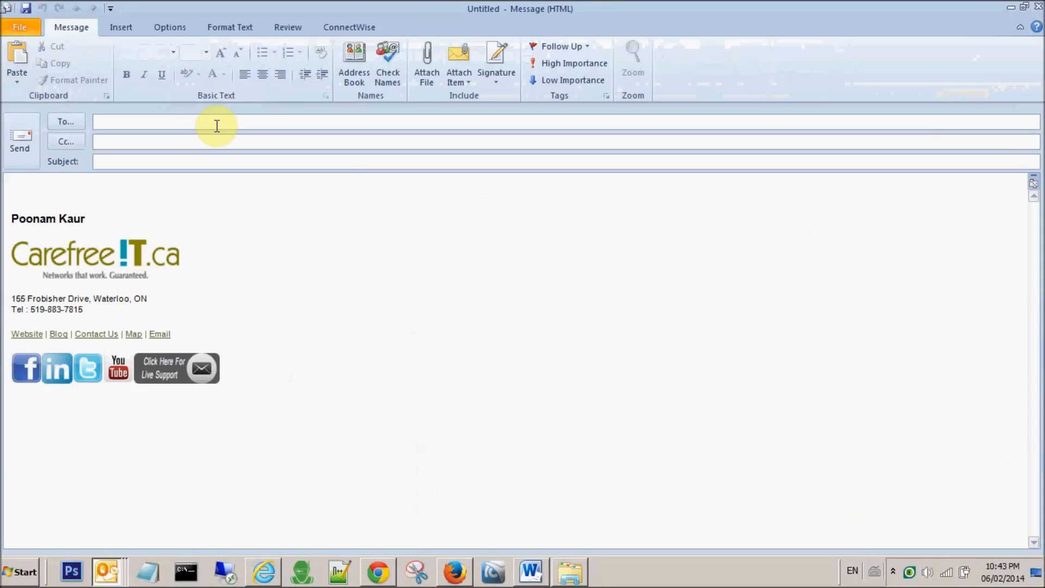
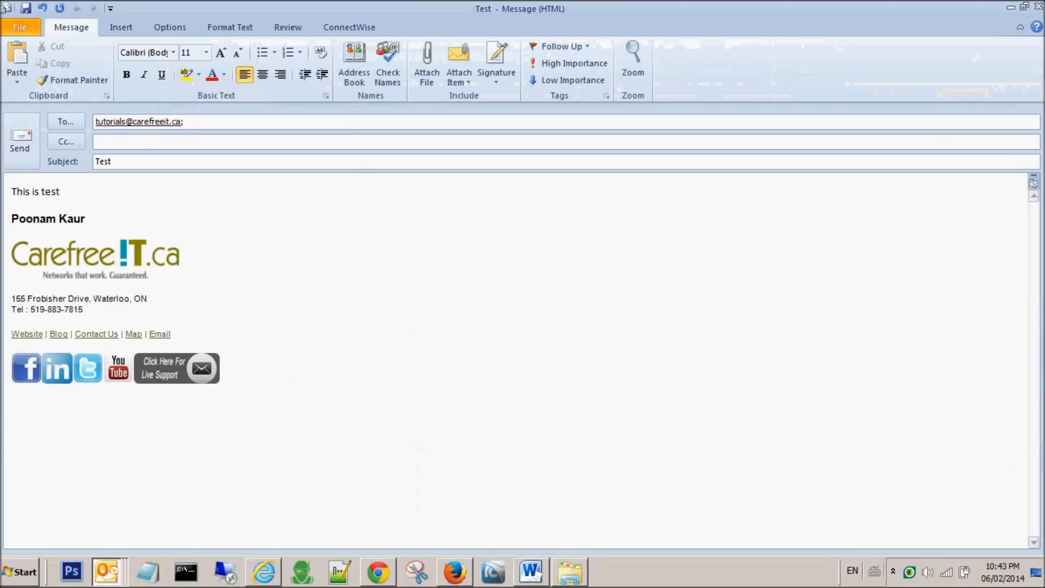
{"action": "type", "text": "to check the h"}
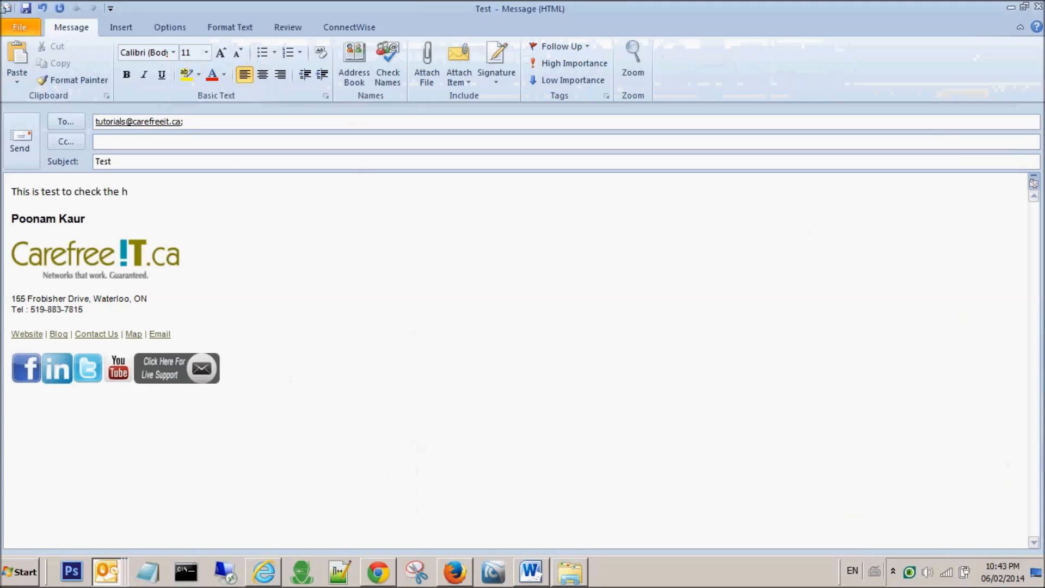
{"action": "type", "text": "yperlinks"}
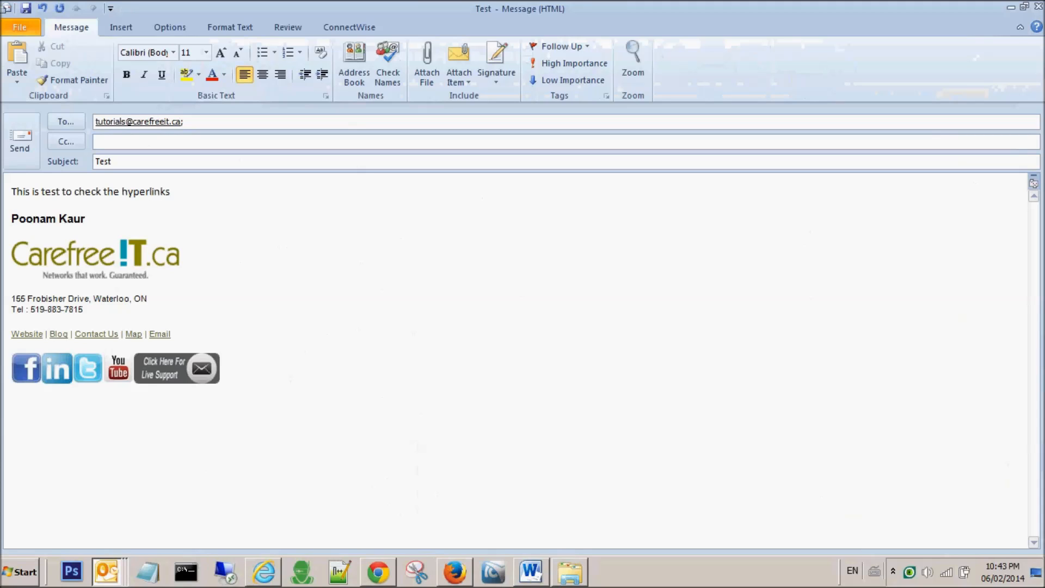
{"action": "type", "text": "."}
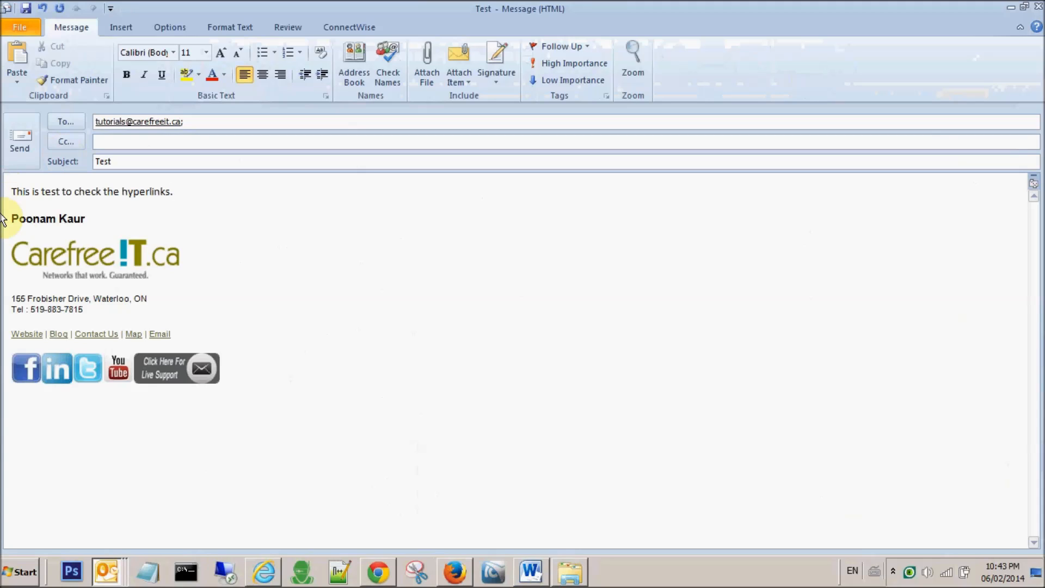
{"action": "mouse_move", "coordinate": [98, 259]}
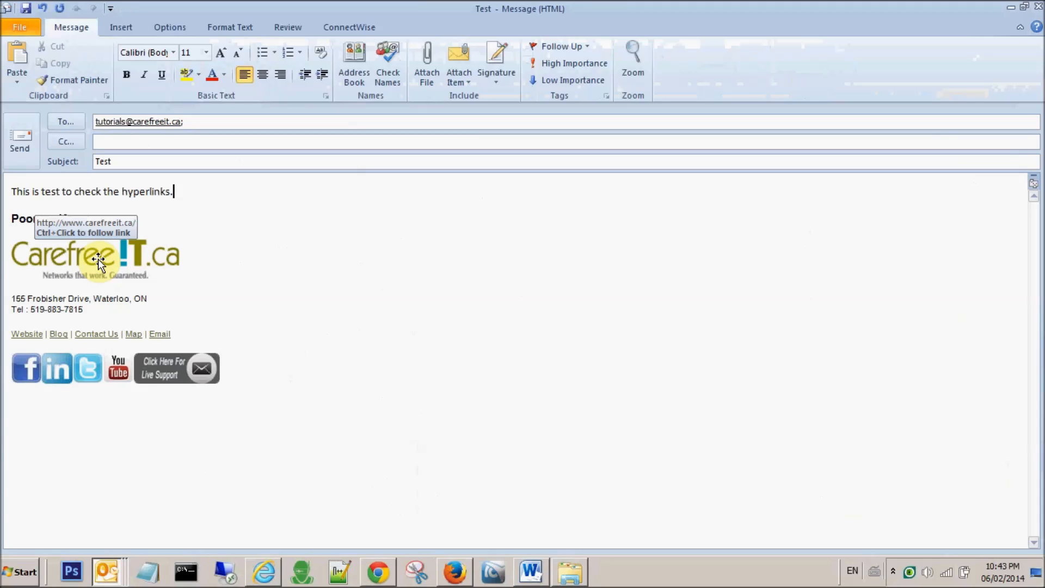
{"action": "mouse_move", "coordinate": [34, 223]}
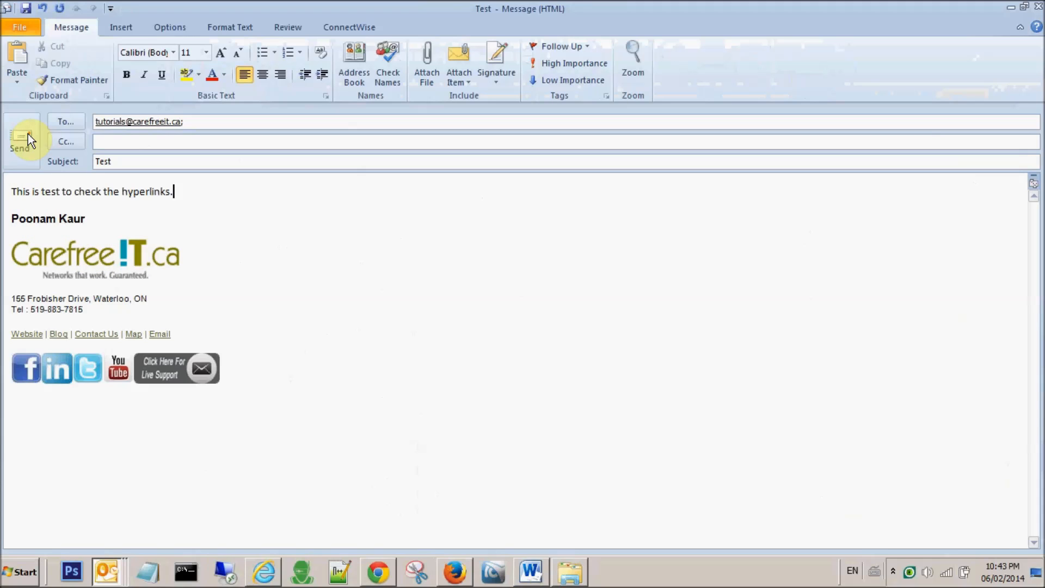
- Send the Test message, run send/receive, and open the received copy showing the signature
{"action": "left_click", "coordinate": [21, 138]}
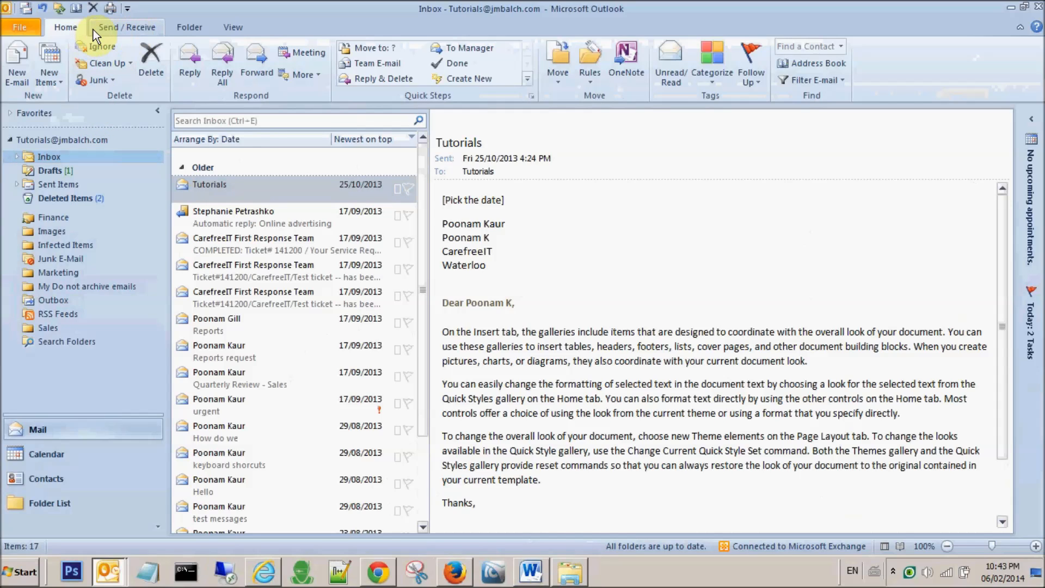
{"action": "left_click", "coordinate": [127, 26]}
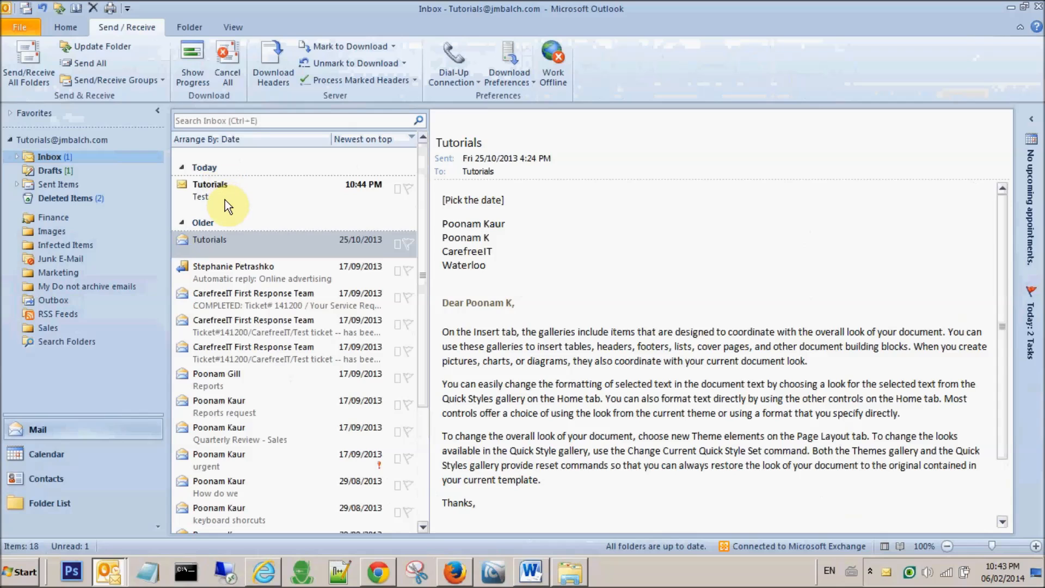
{"action": "double_click", "coordinate": [210, 190]}
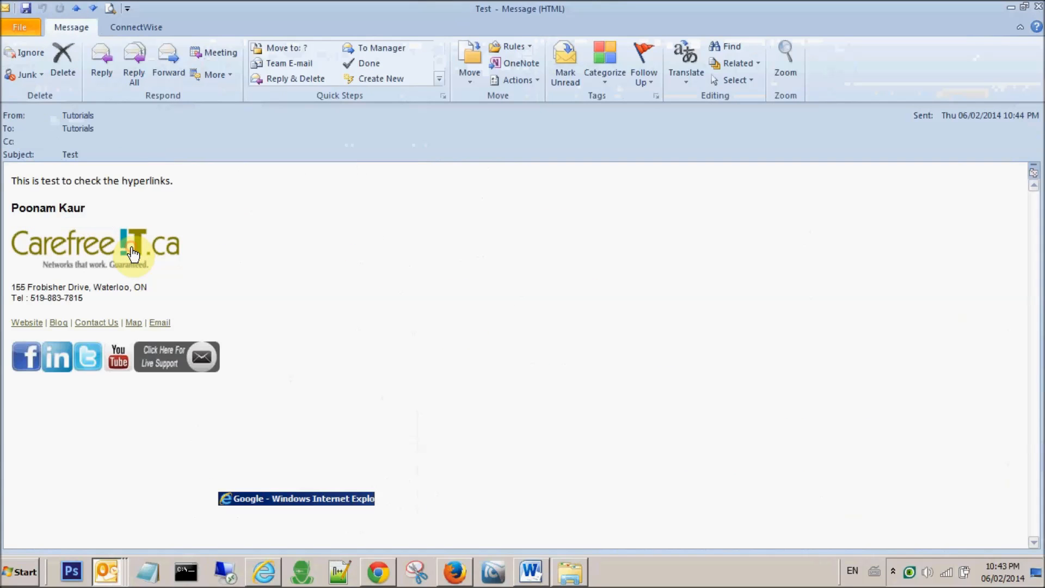
- Check the carefreeit.ca page loaded in Internet Explorer, then close the browser
{"action": "left_click", "coordinate": [131, 252]}
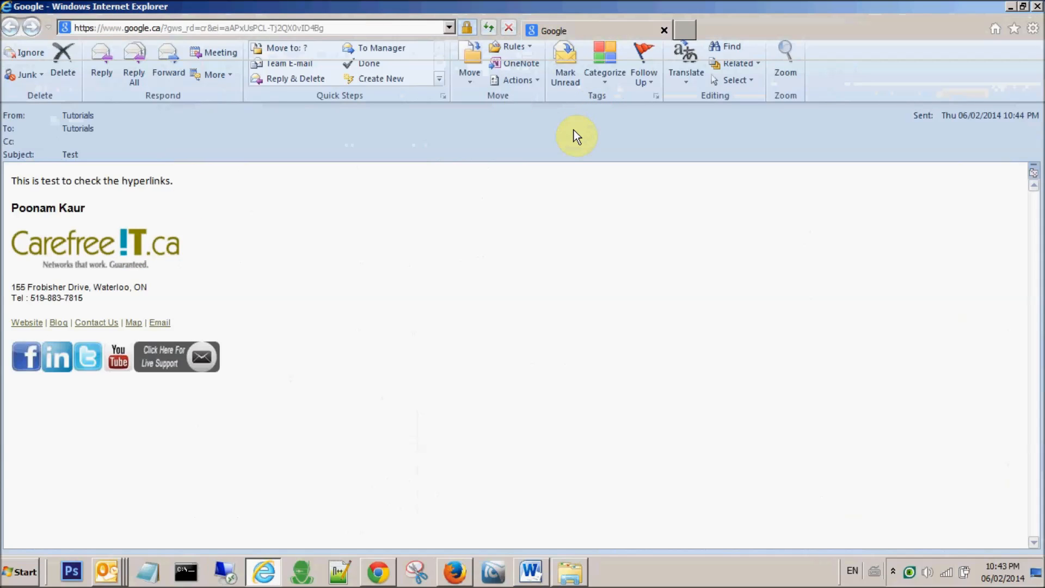
{"action": "left_click", "coordinate": [26, 323]}
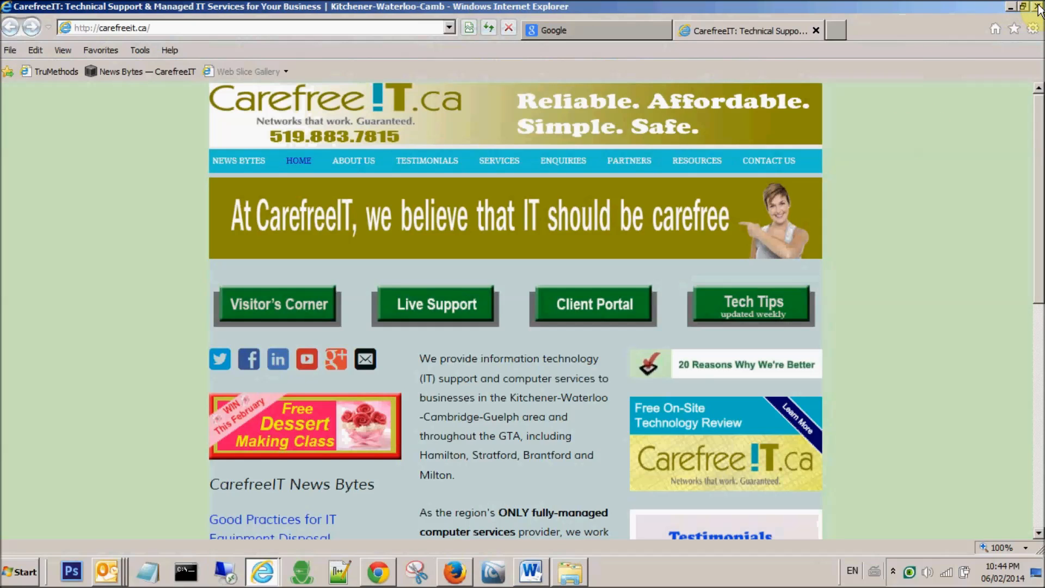
{"action": "left_click", "coordinate": [1038, 6]}
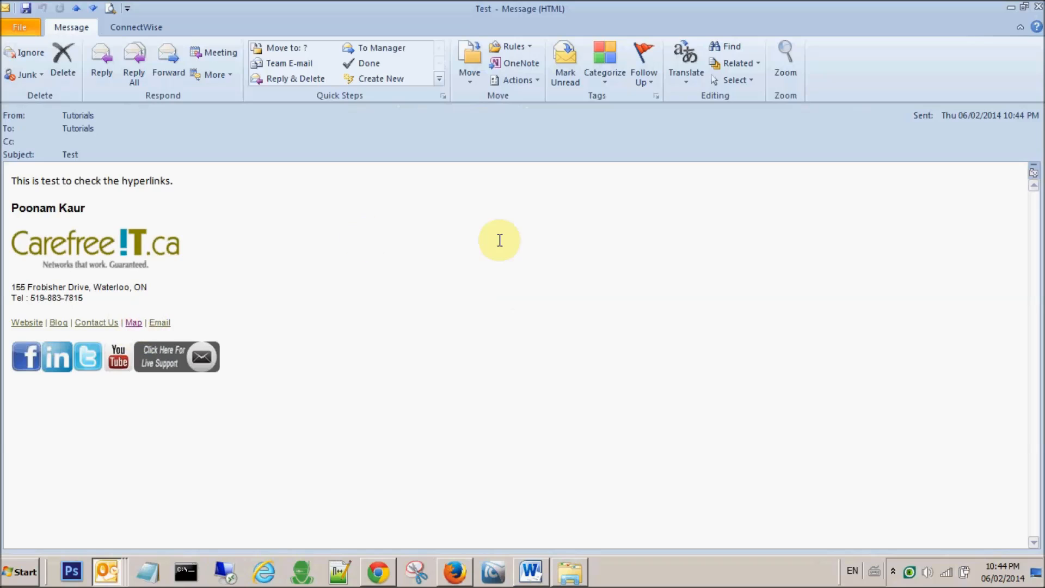
{"action": "left_click", "coordinate": [133, 323]}
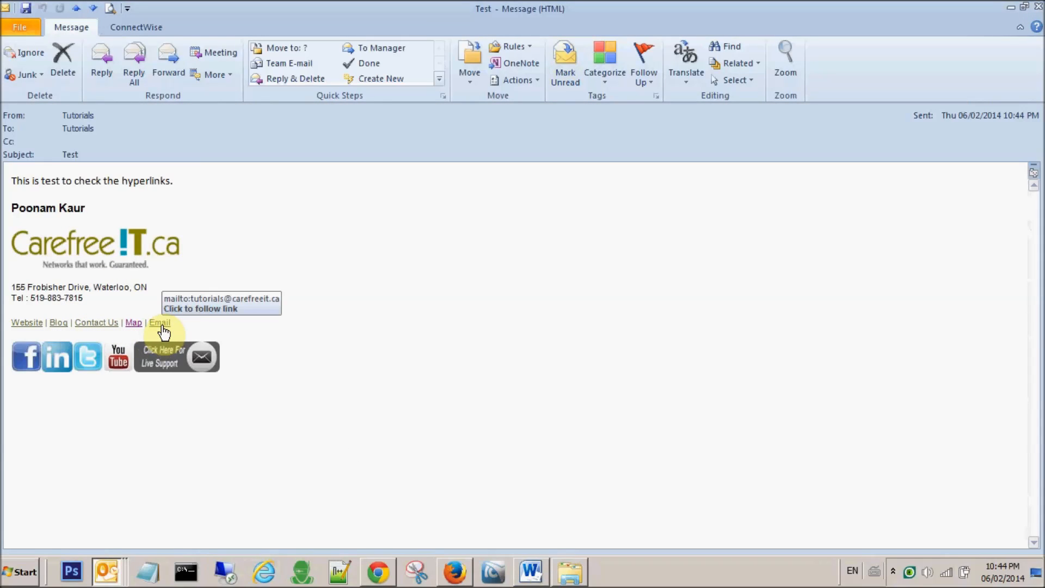
{"action": "left_click", "coordinate": [158, 322]}
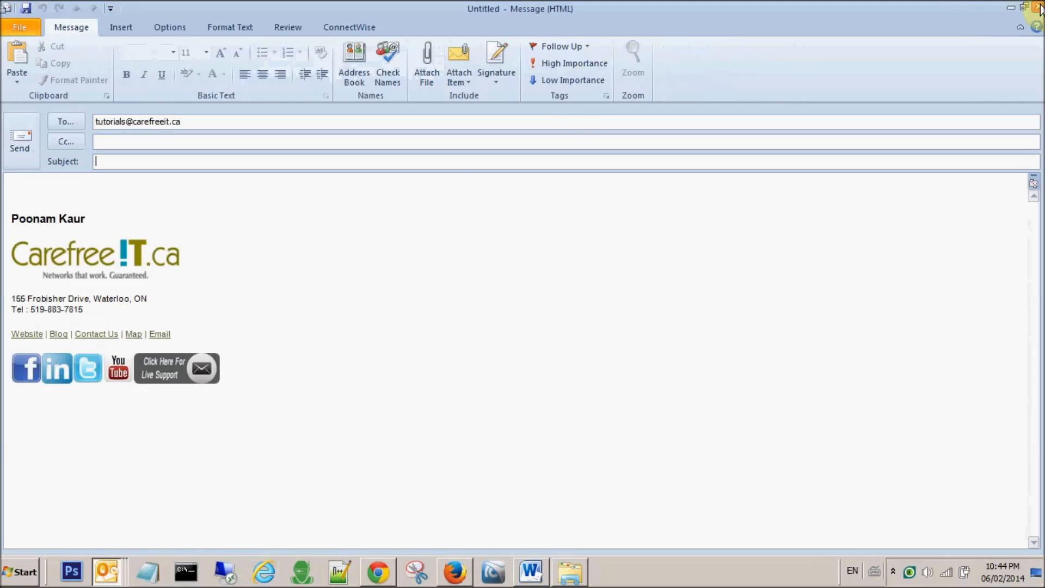
{"action": "left_click", "coordinate": [1037, 8]}
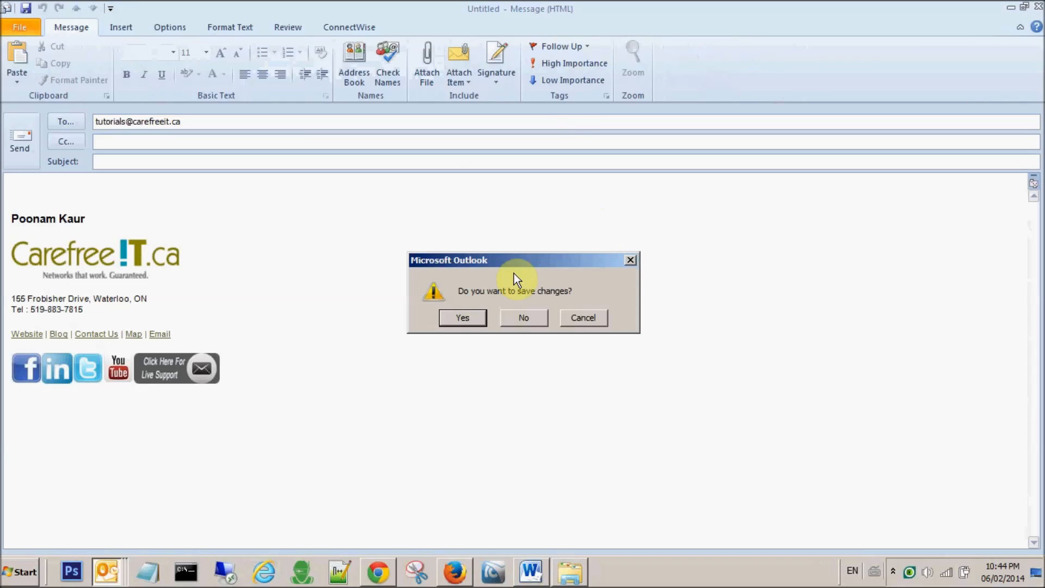
{"action": "left_click", "coordinate": [462, 317]}
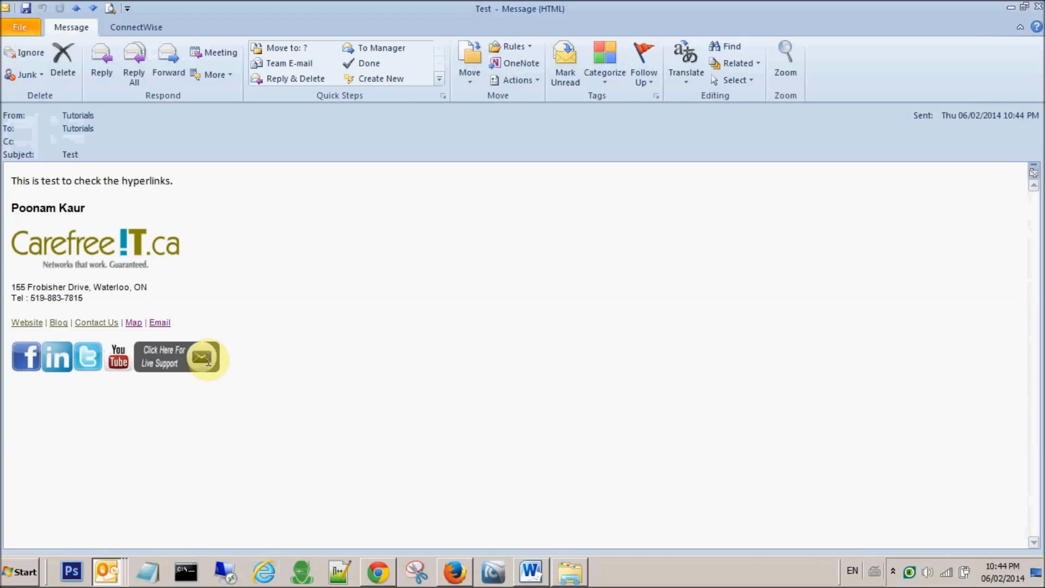
{"action": "mouse_move", "coordinate": [25, 357]}
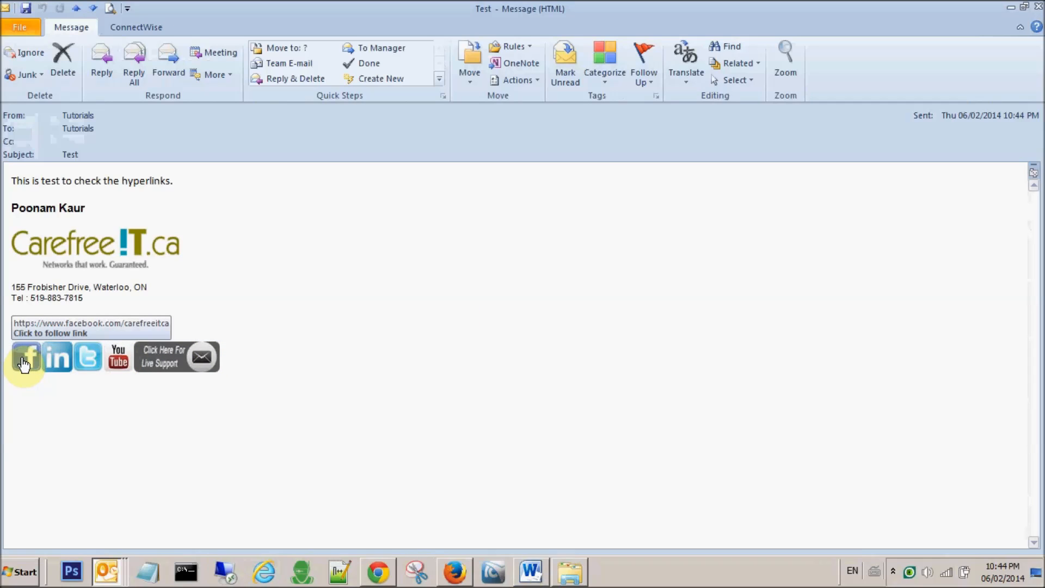
{"action": "left_click", "coordinate": [25, 357]}
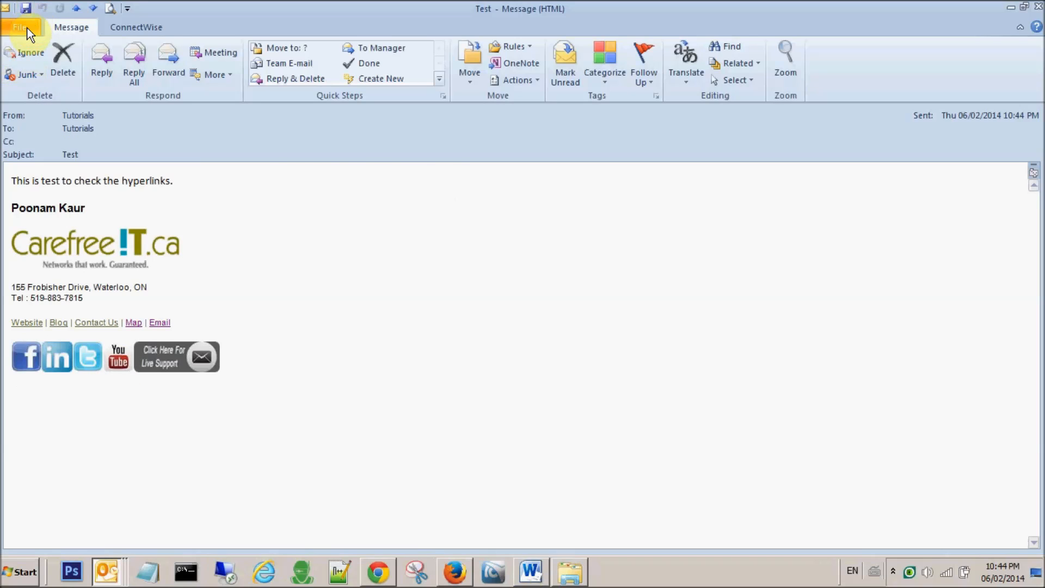
- Reach the Signatures editor through File > Options > Mail
{"action": "left_click", "coordinate": [20, 27]}
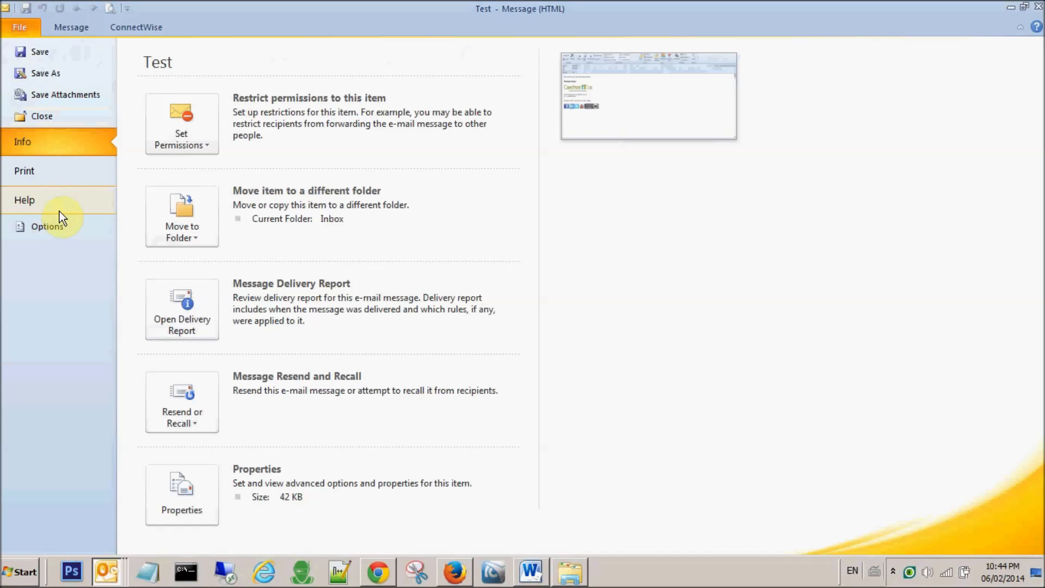
{"action": "left_click", "coordinate": [47, 226]}
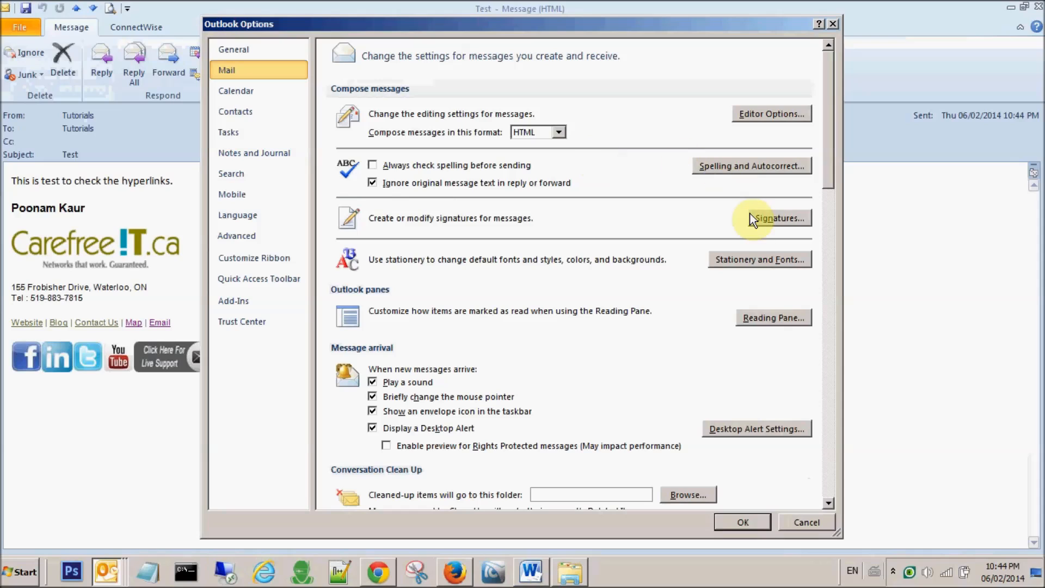
{"action": "left_click", "coordinate": [777, 218]}
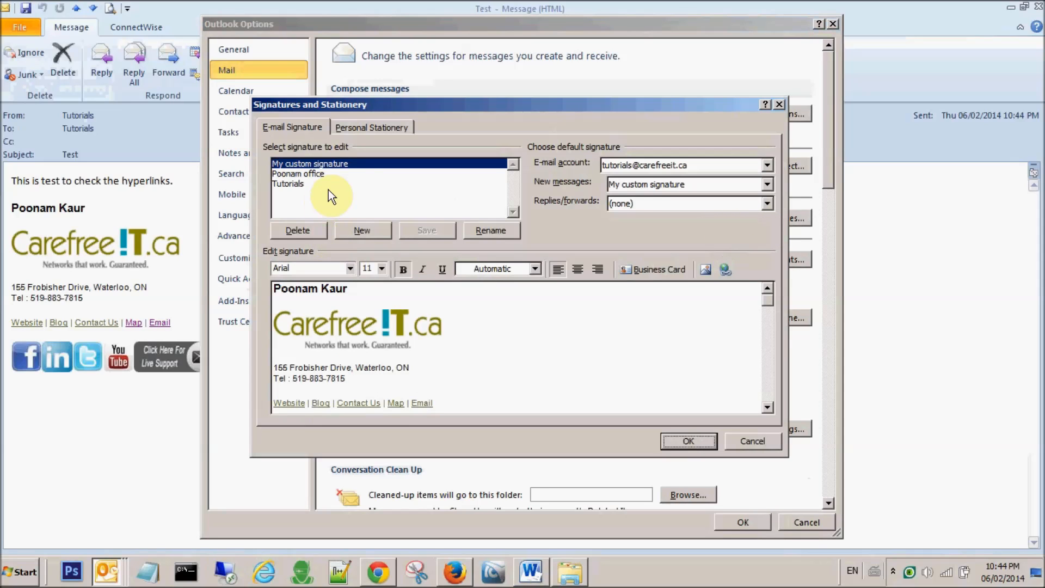
{"action": "mouse_move", "coordinate": [383, 352]}
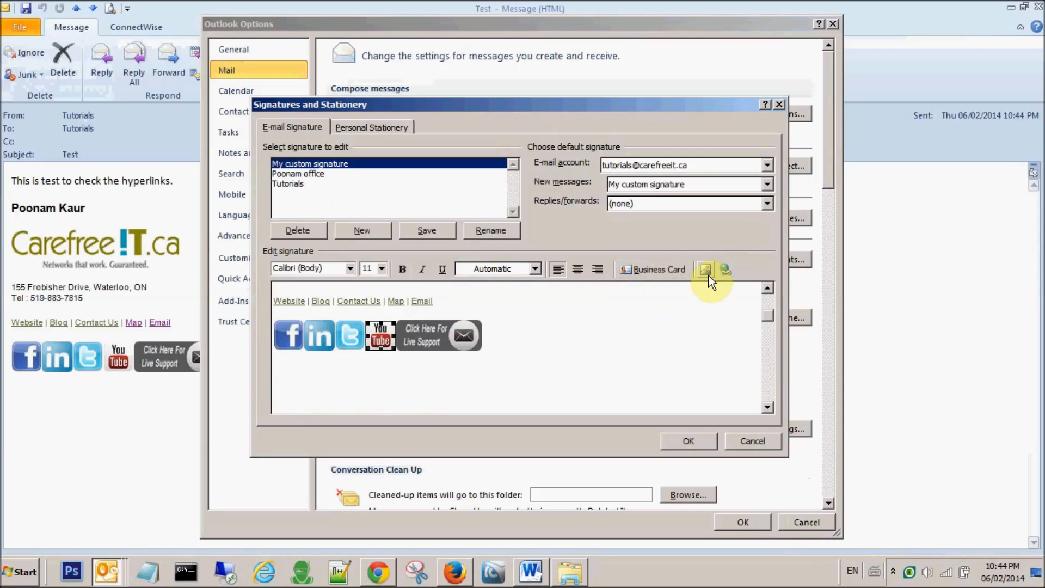
{"action": "left_click", "coordinate": [705, 269]}
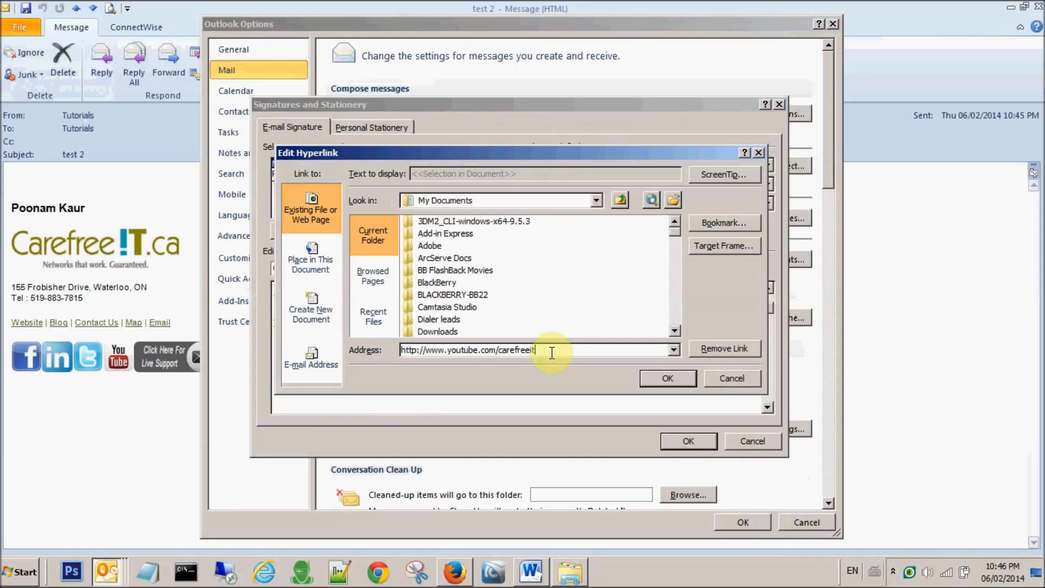
{"action": "left_click", "coordinate": [666, 378]}
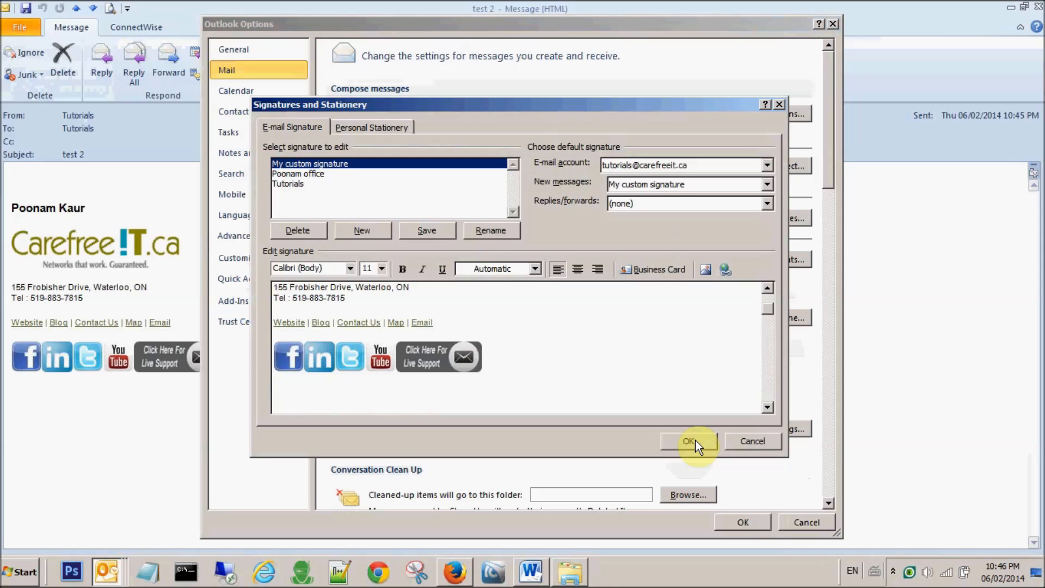
{"action": "left_click", "coordinate": [691, 441]}
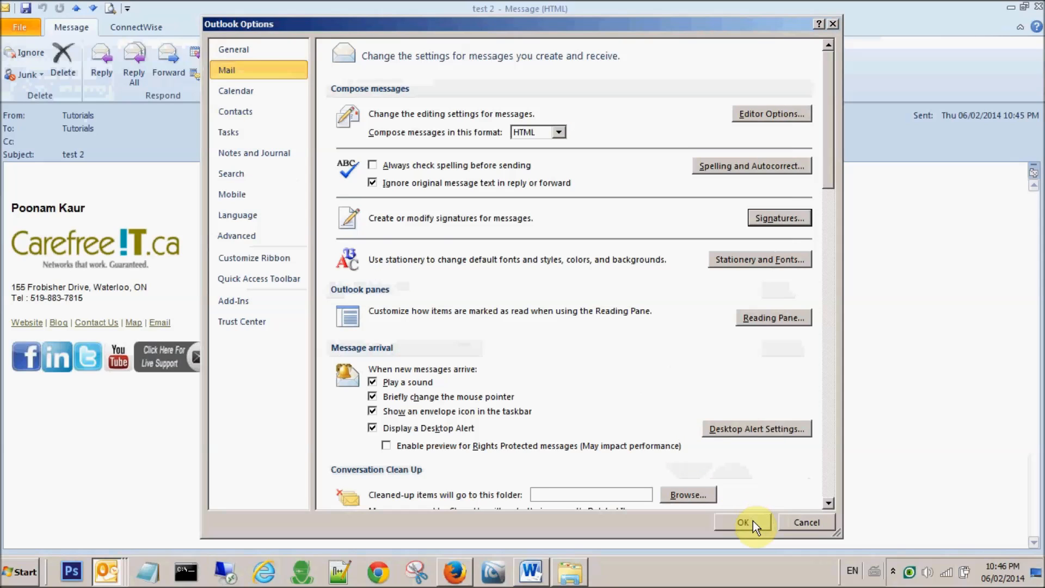
{"action": "left_click", "coordinate": [743, 521]}
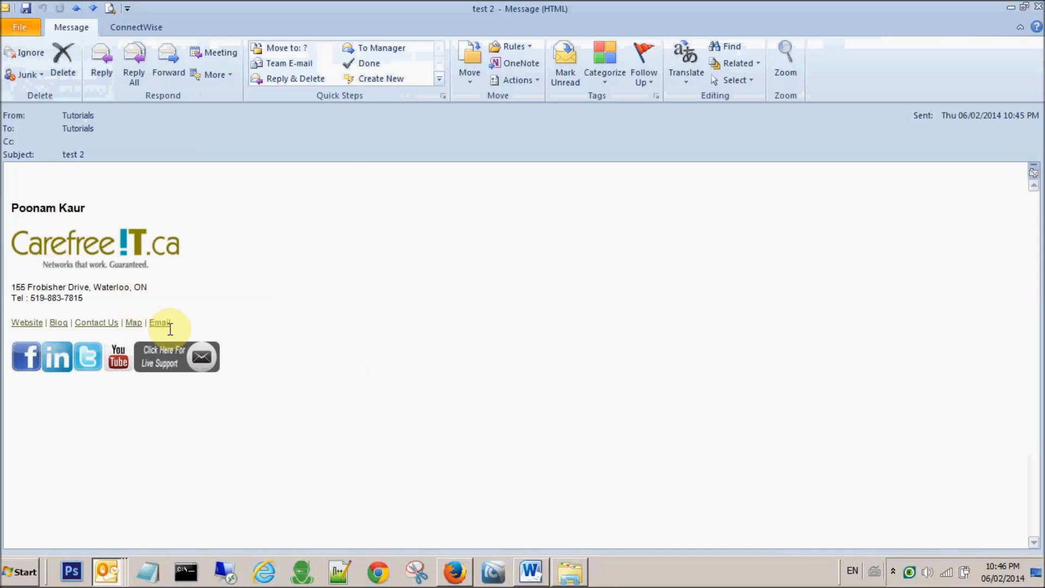
- Send a new message from the Email link with subject 'test youtube'
{"action": "left_click", "coordinate": [159, 322]}
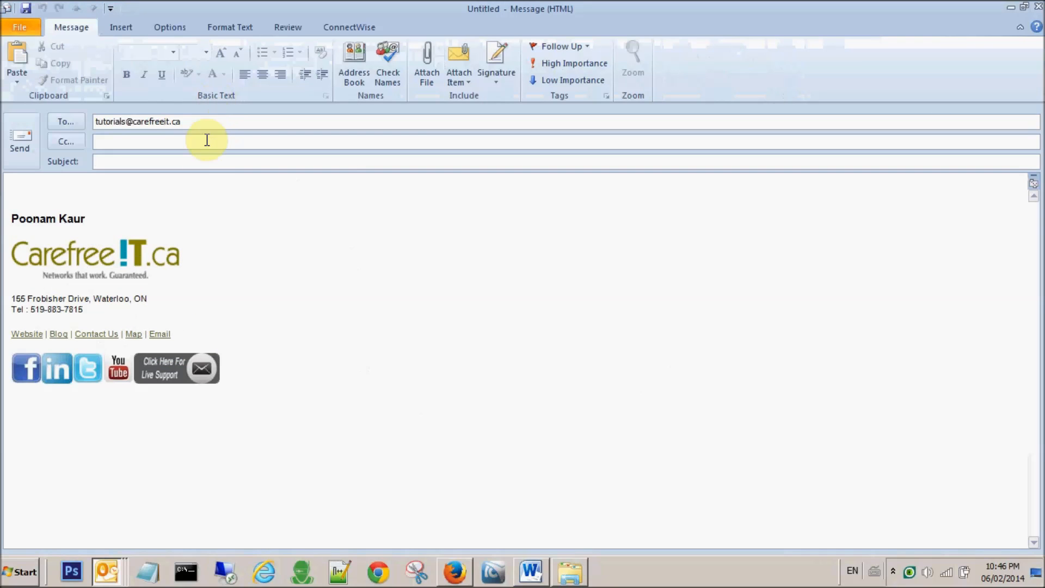
{"action": "type", "text": "t"}
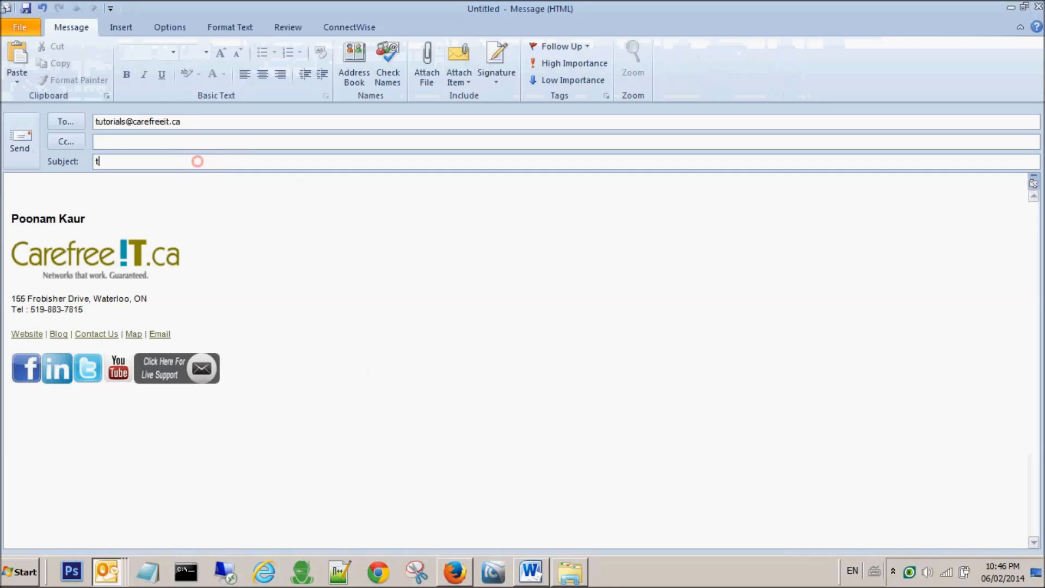
{"action": "type", "text": "est"}
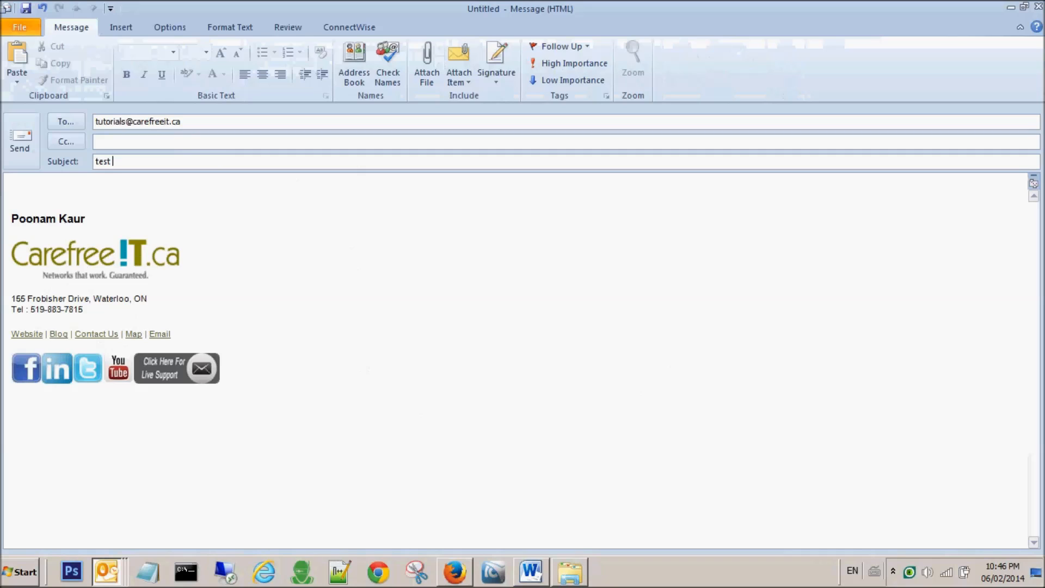
{"action": "type", "text": "youtube"}
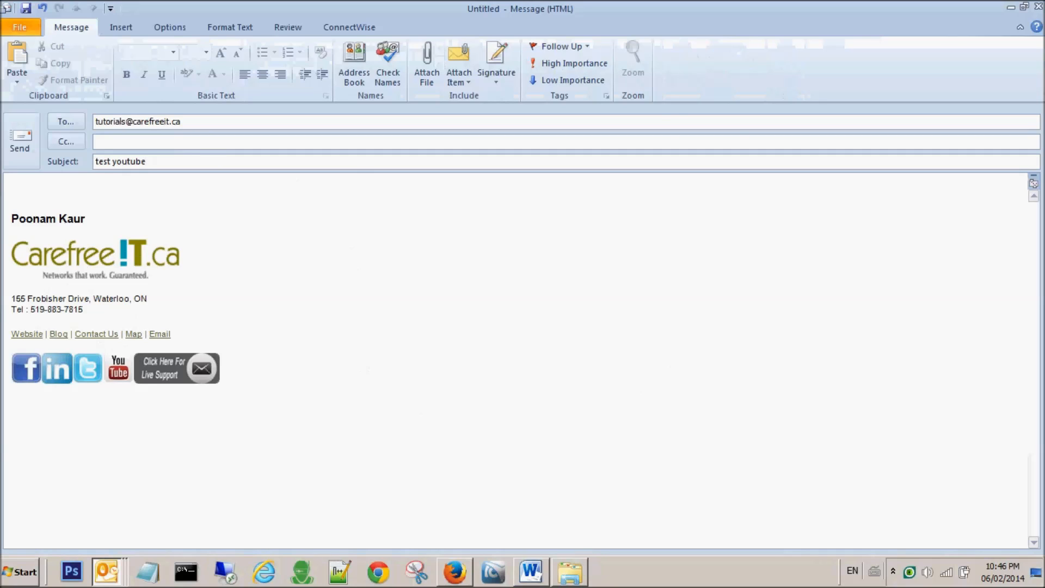
{"action": "left_click", "coordinate": [20, 141]}
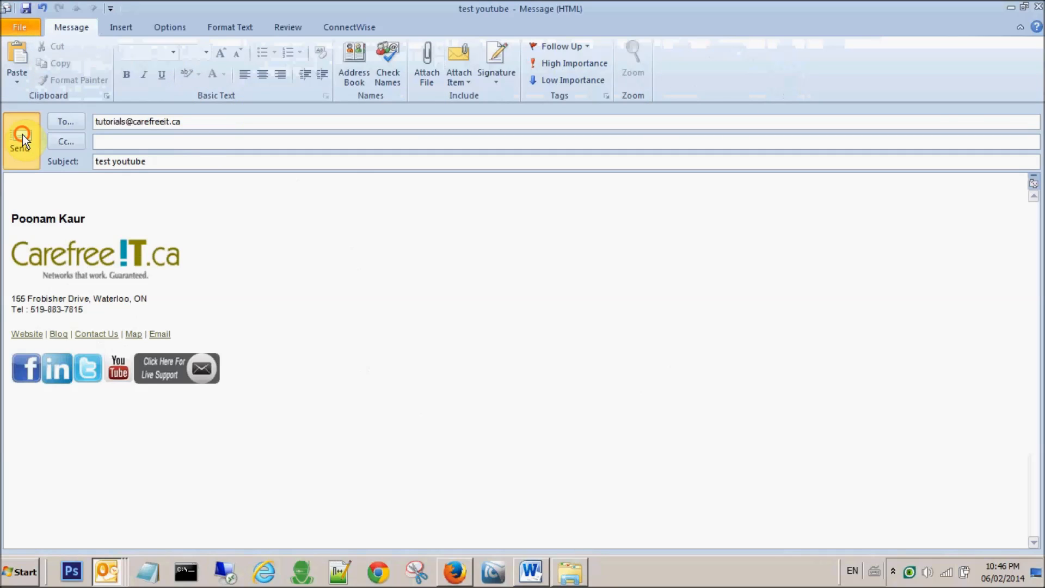
- Follow the received message's YouTube icon to the CarefreeIT channel, then close the browser
{"action": "left_click", "coordinate": [19, 140]}
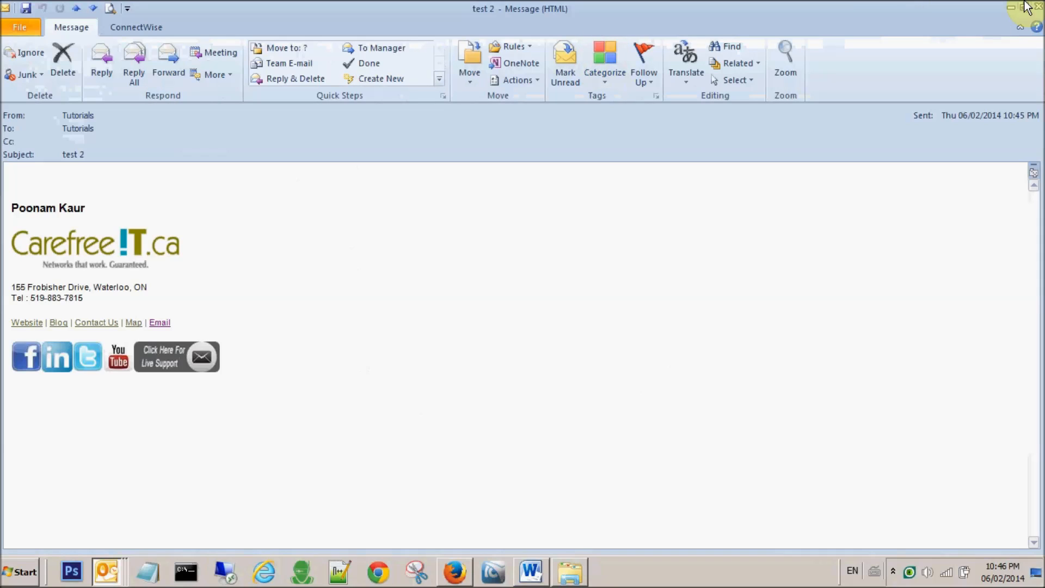
{"action": "mouse_move", "coordinate": [1033, 242]}
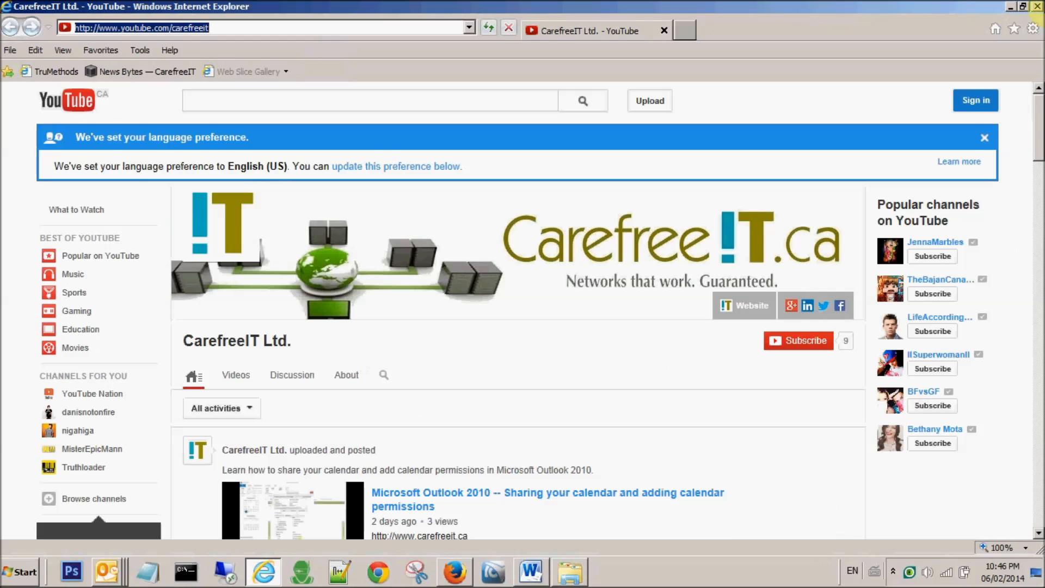
{"action": "left_click", "coordinate": [106, 571]}
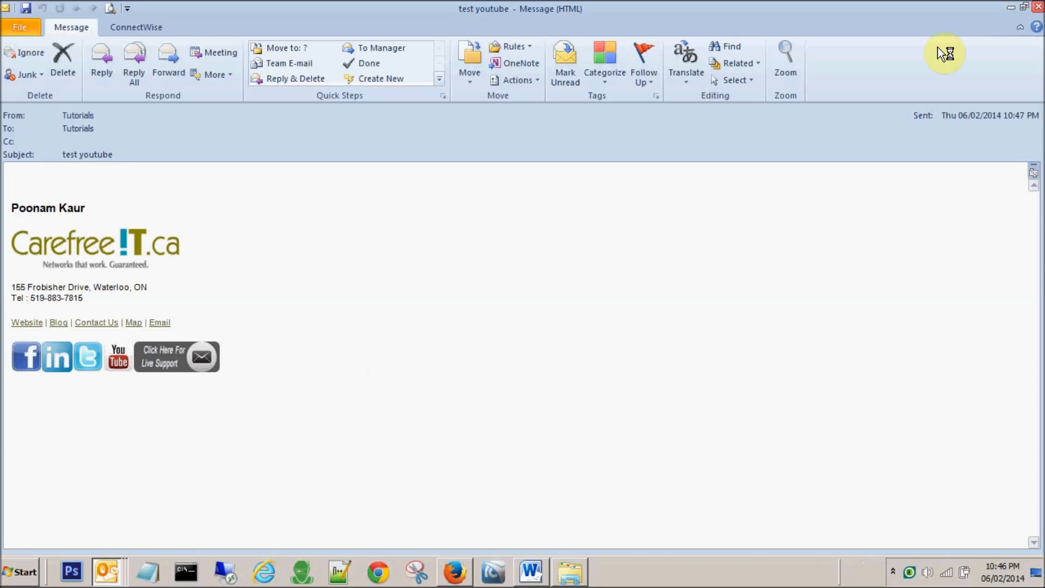
{"action": "mouse_move", "coordinate": [892, 272]}
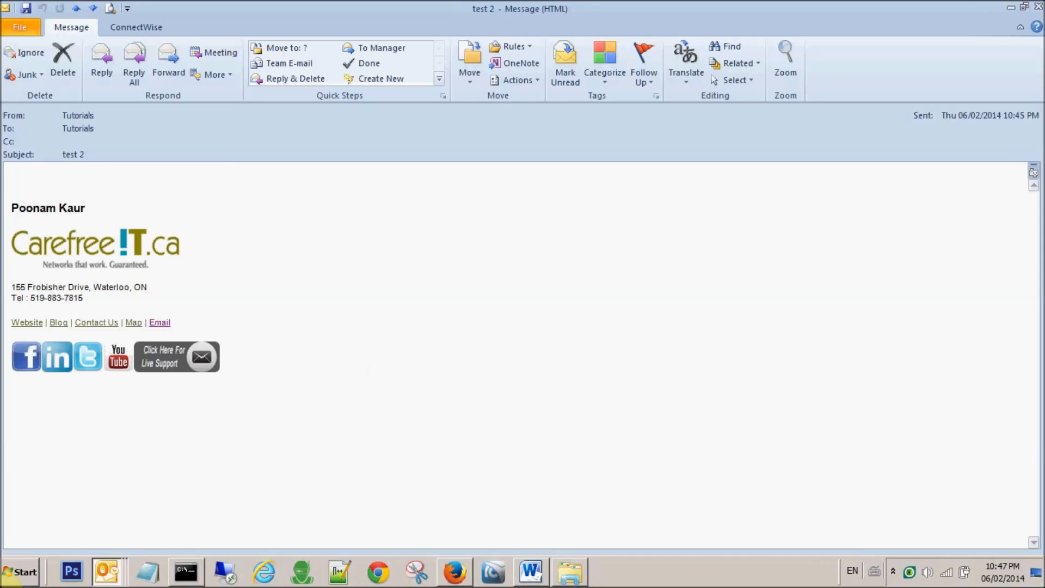
- Bring up the Windows Start menu with 'test 2' left showing
{"action": "left_click", "coordinate": [19, 571]}
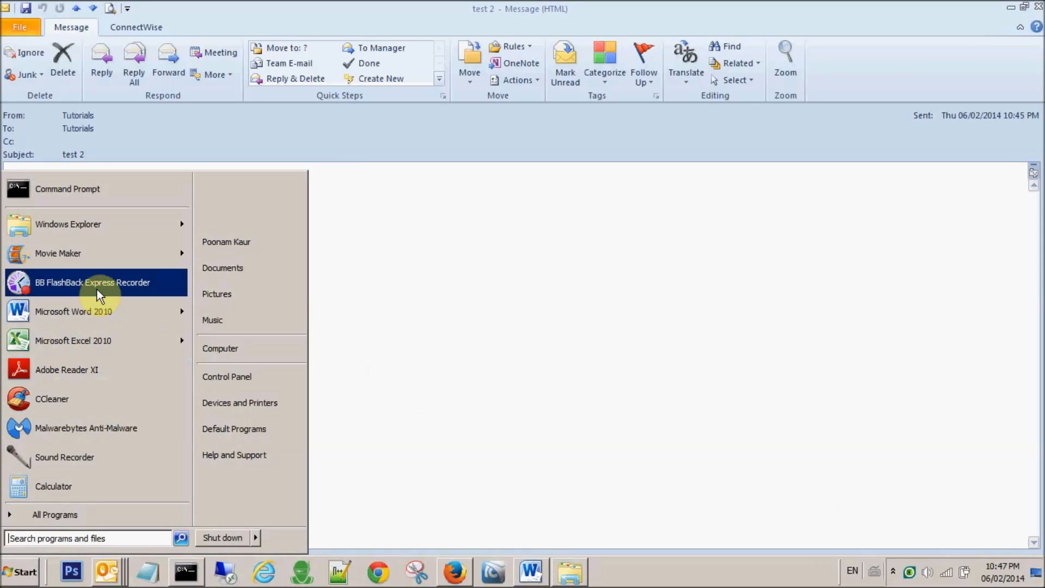